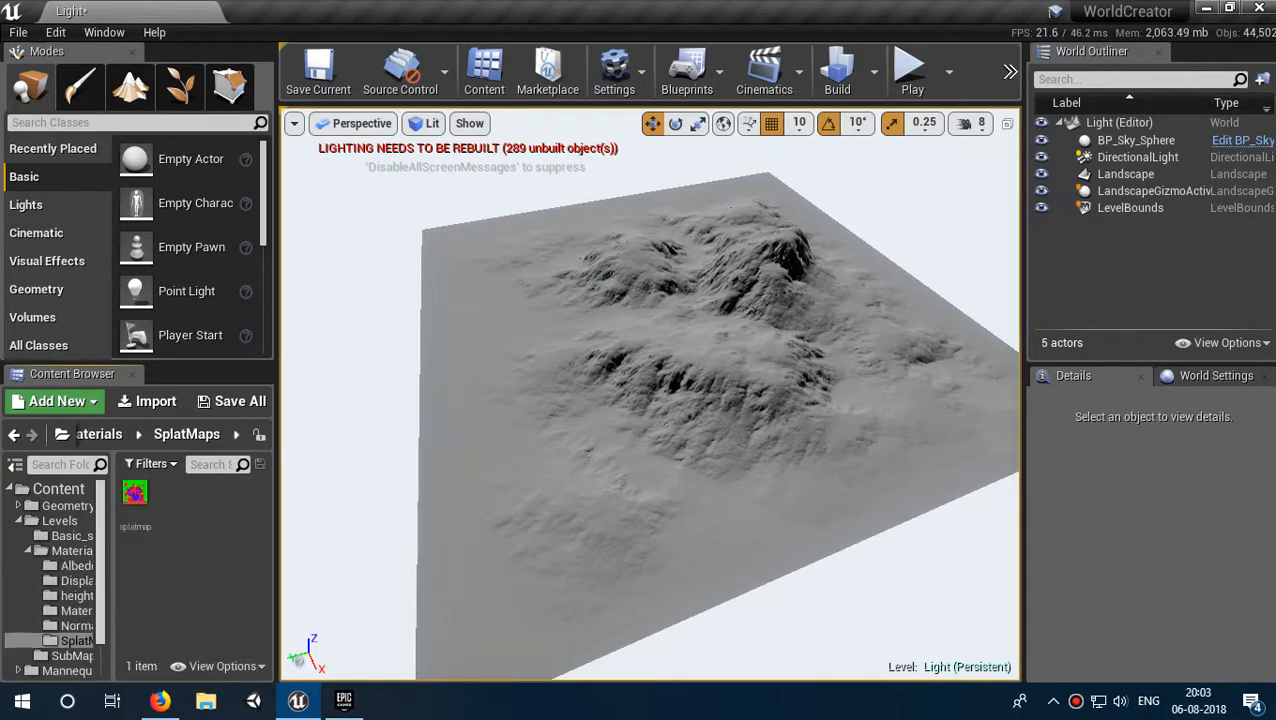
Step: Inspect the splatmap texture in its preview with display options shown
double_click(135, 490)
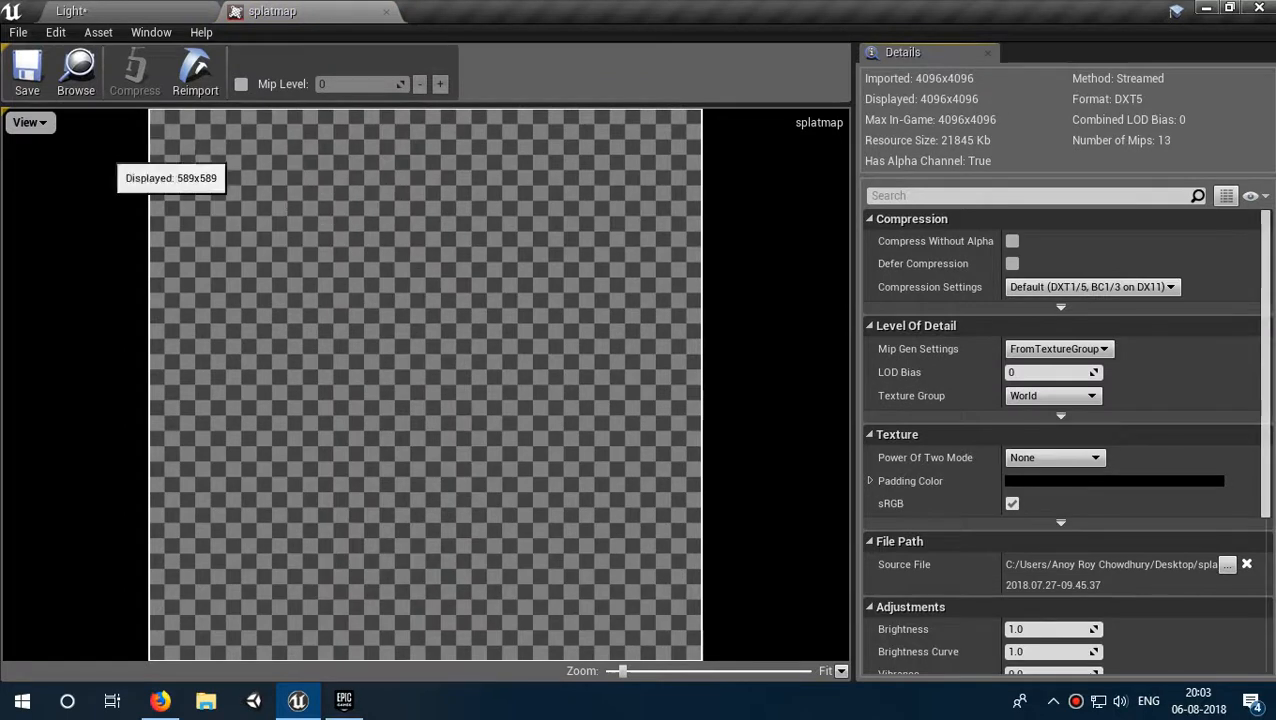
click(24, 123)
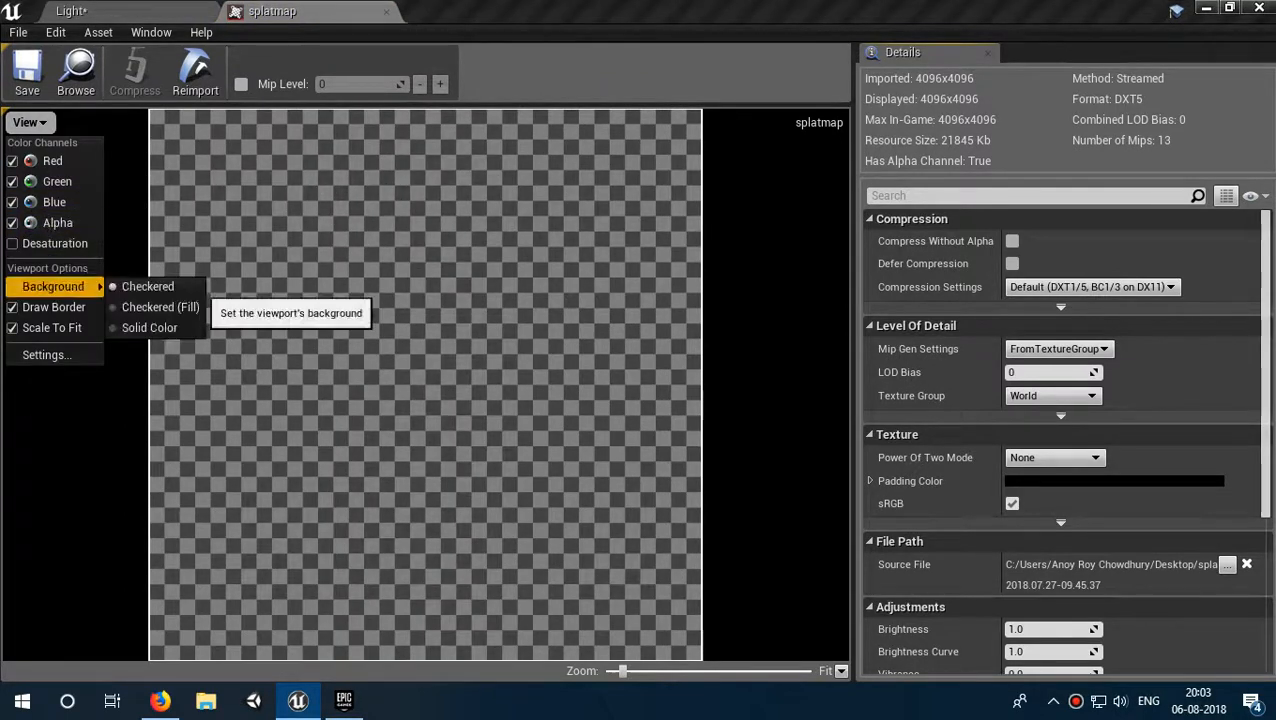
mouse_move(54, 201)
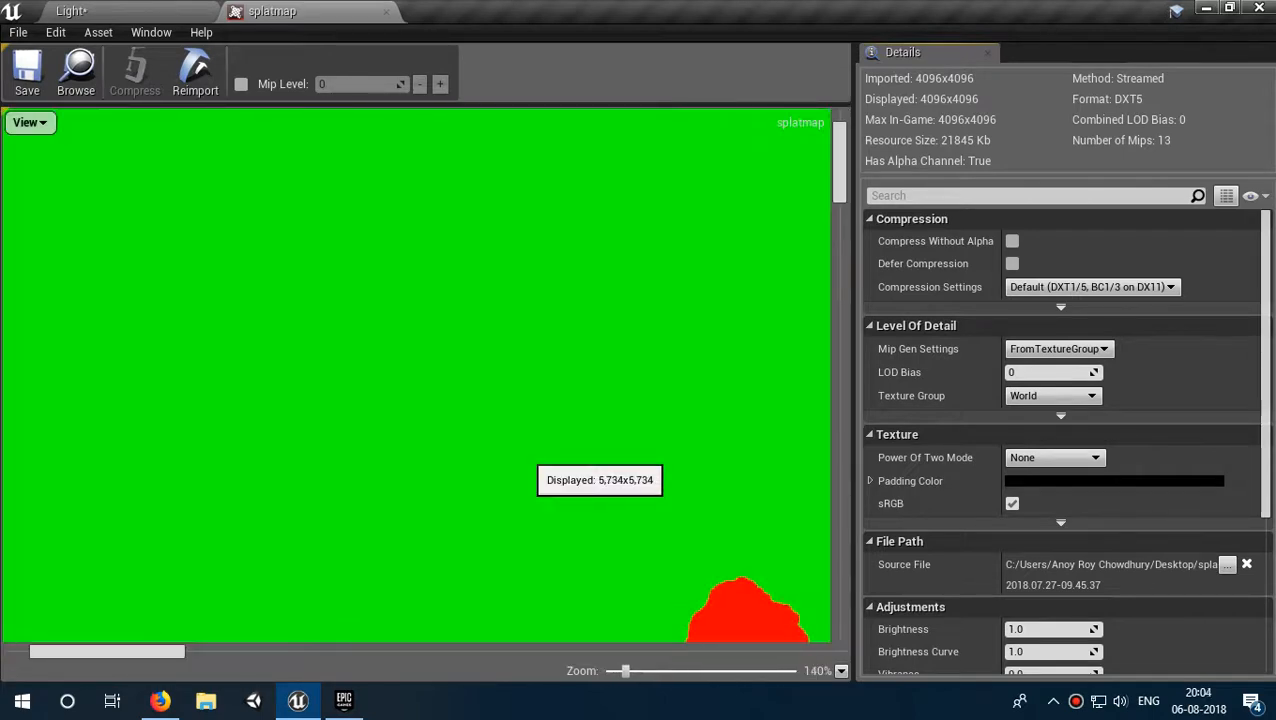
scroll(down, 3)
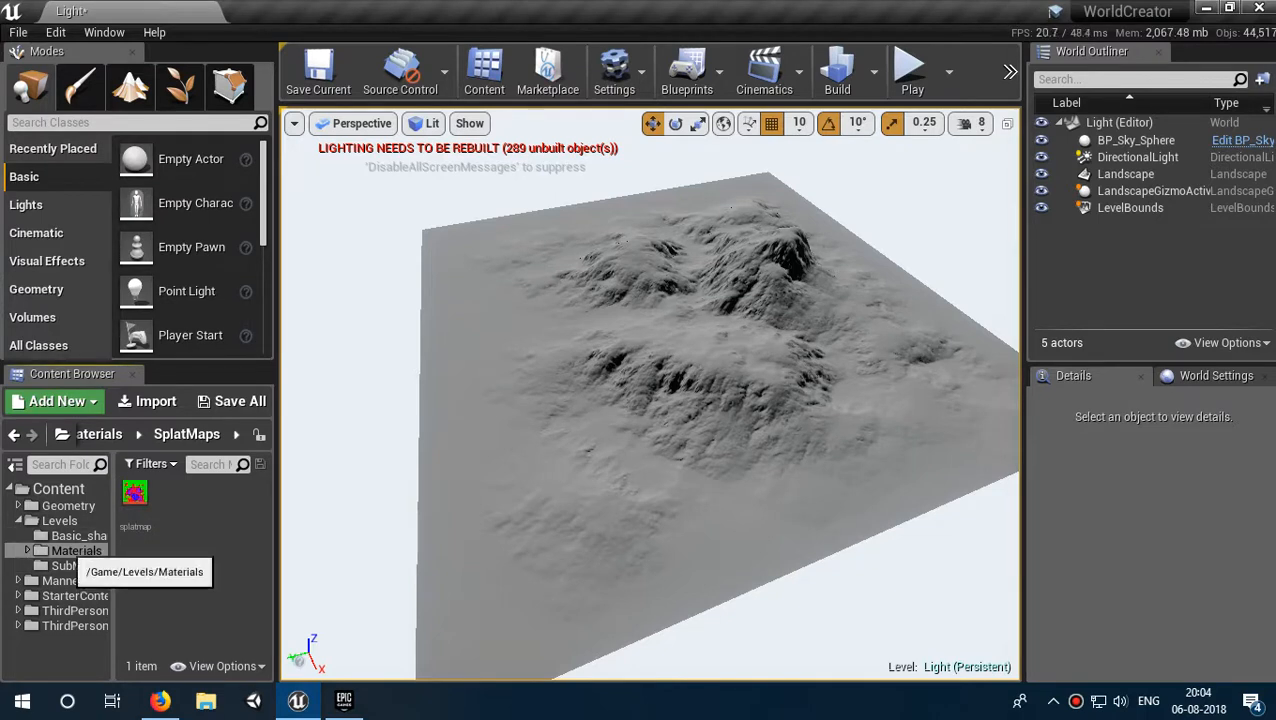
Step: Create a new material asset in the Materials folder named Teerrain_Mat
click(57, 550)
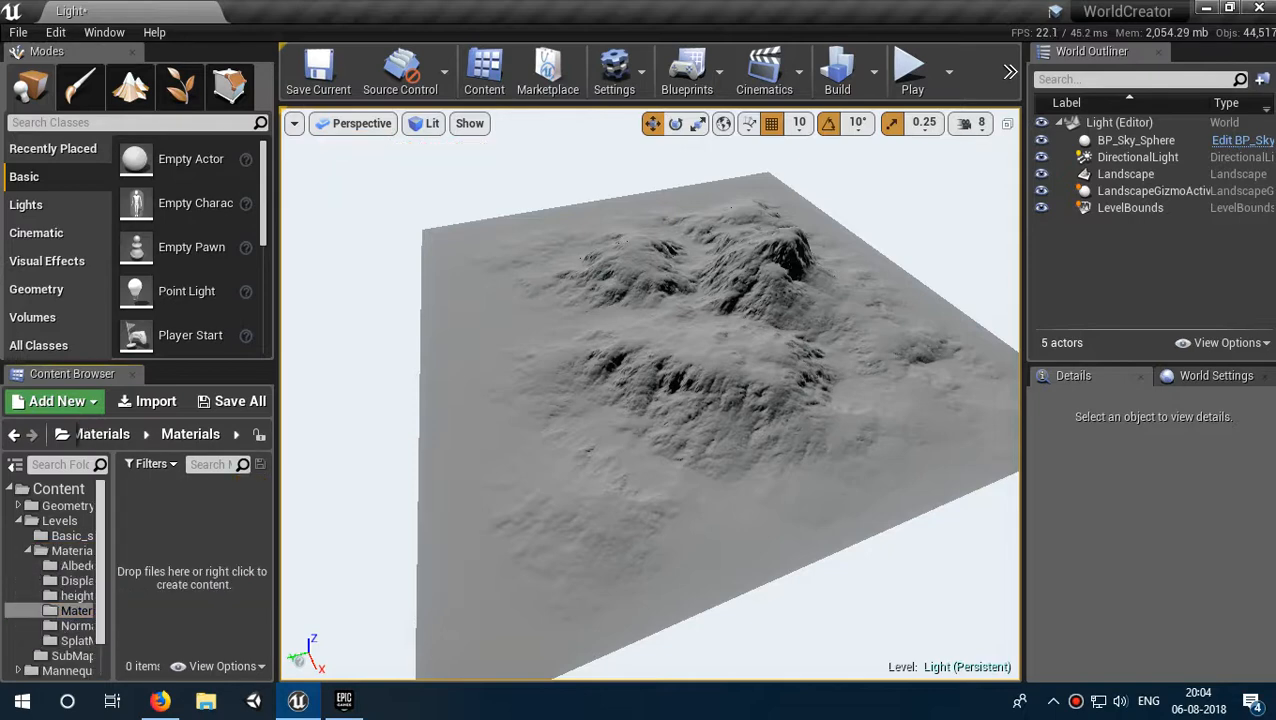
click(53, 401)
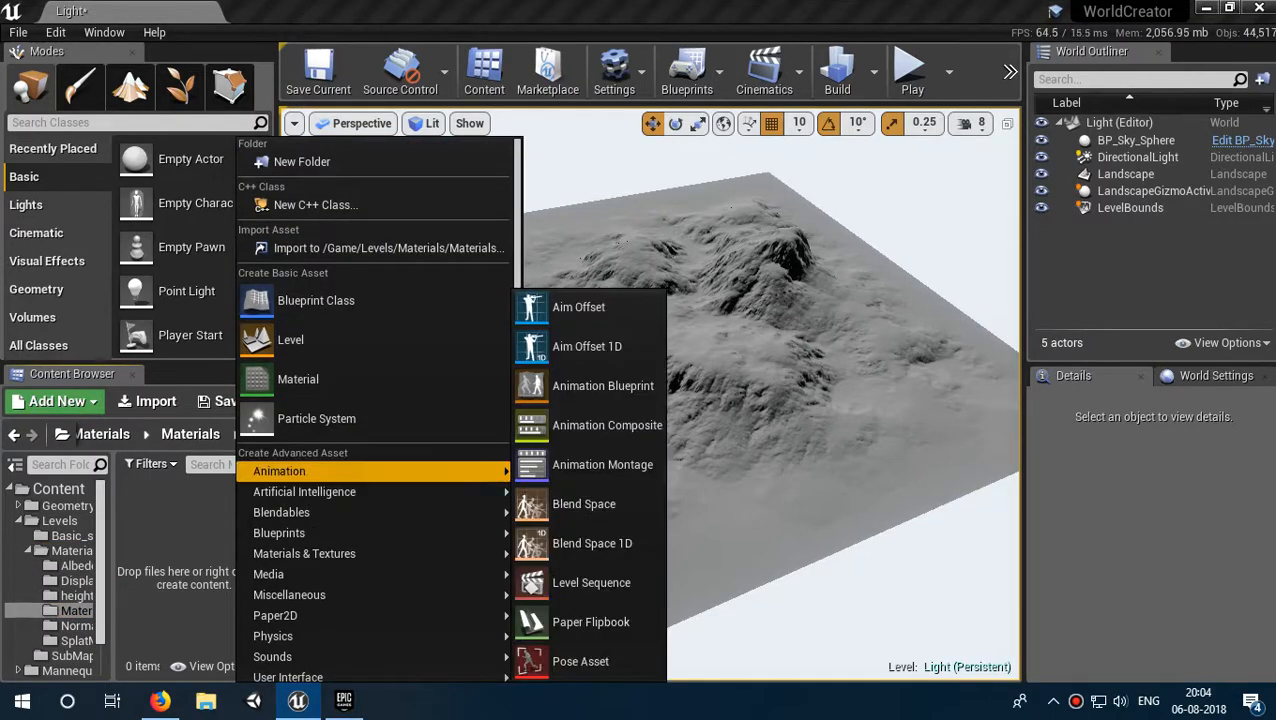
mouse_move(298, 379)
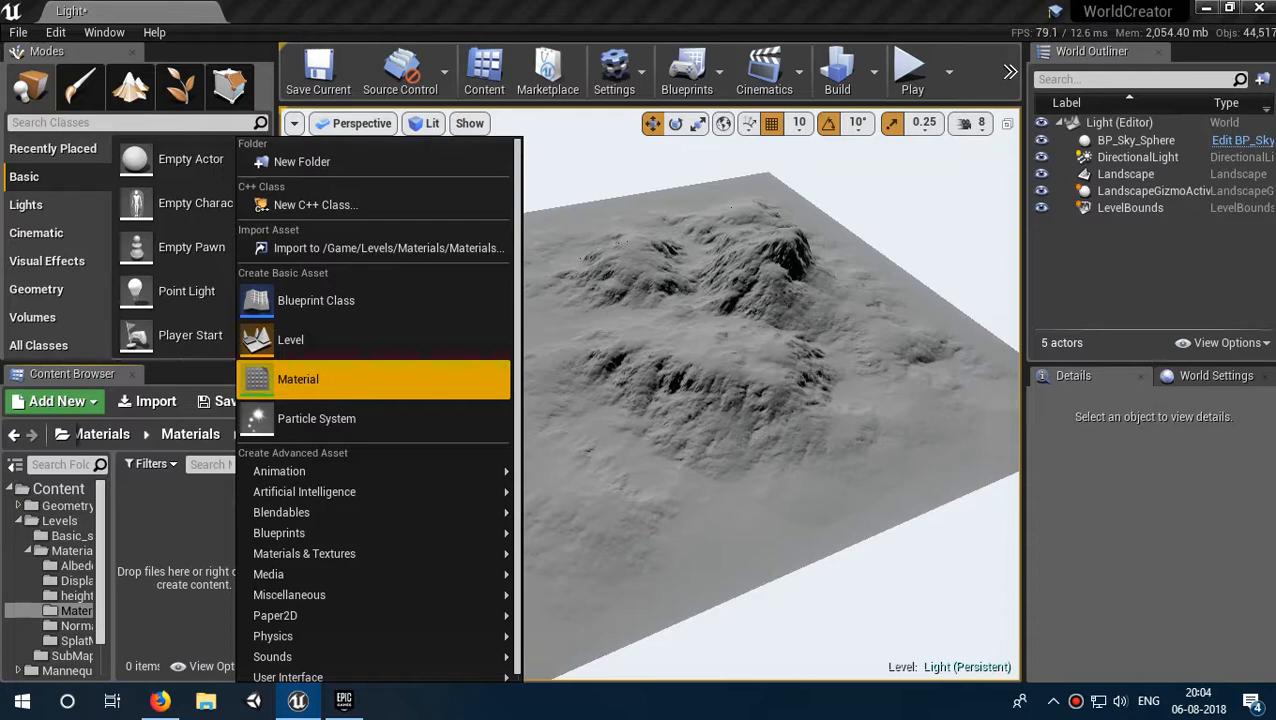
click(298, 379)
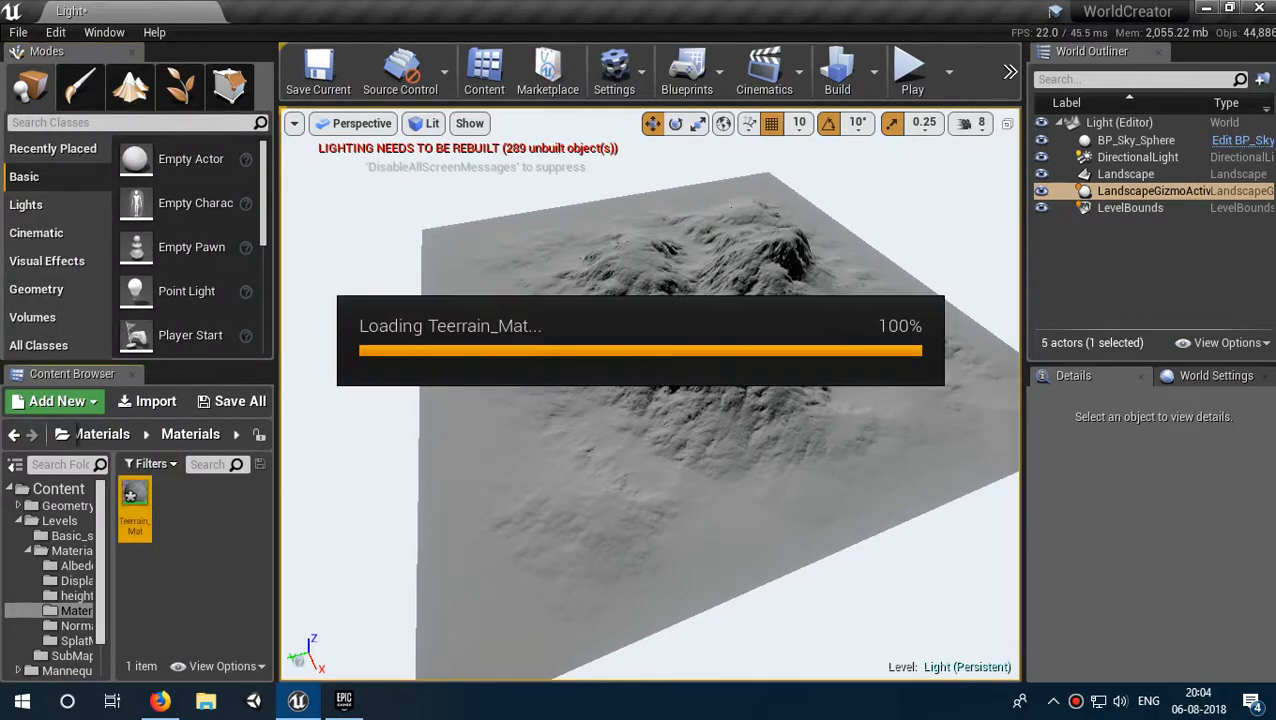
Step: Assign Teerrain_Mat as the Landscape Material in Details and open it for editing
double_click(135, 510)
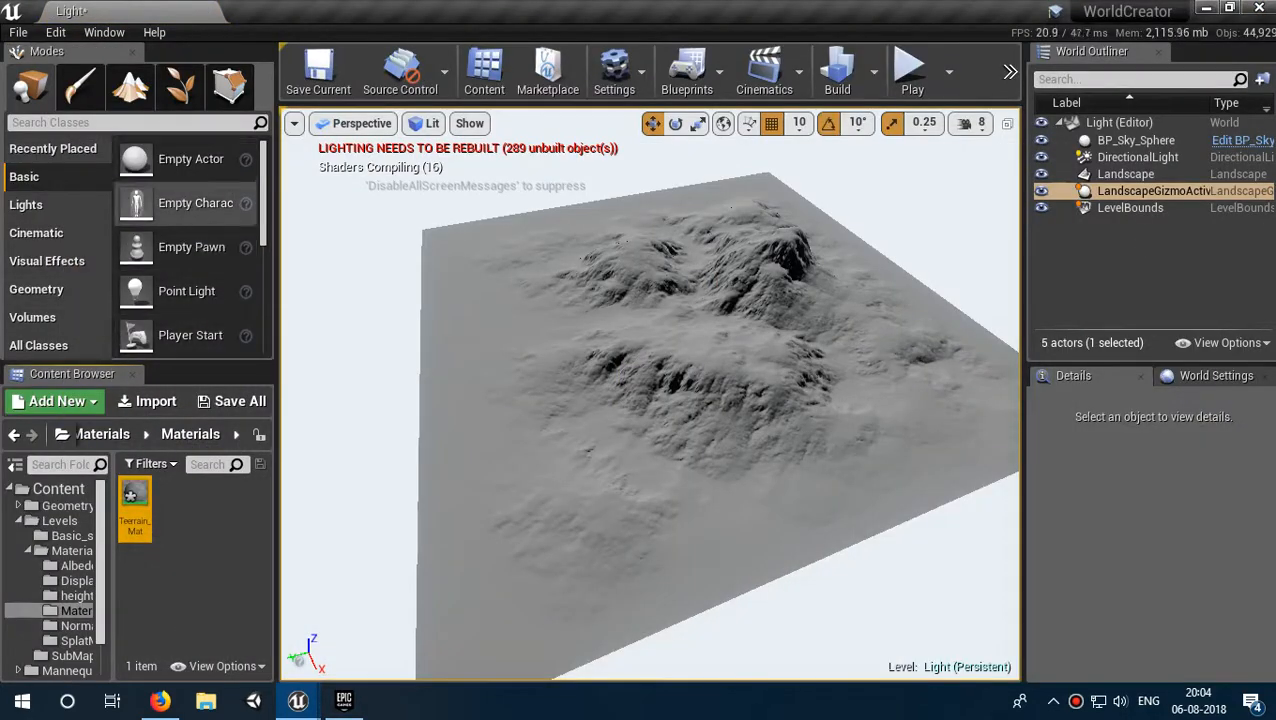
click(1125, 174)
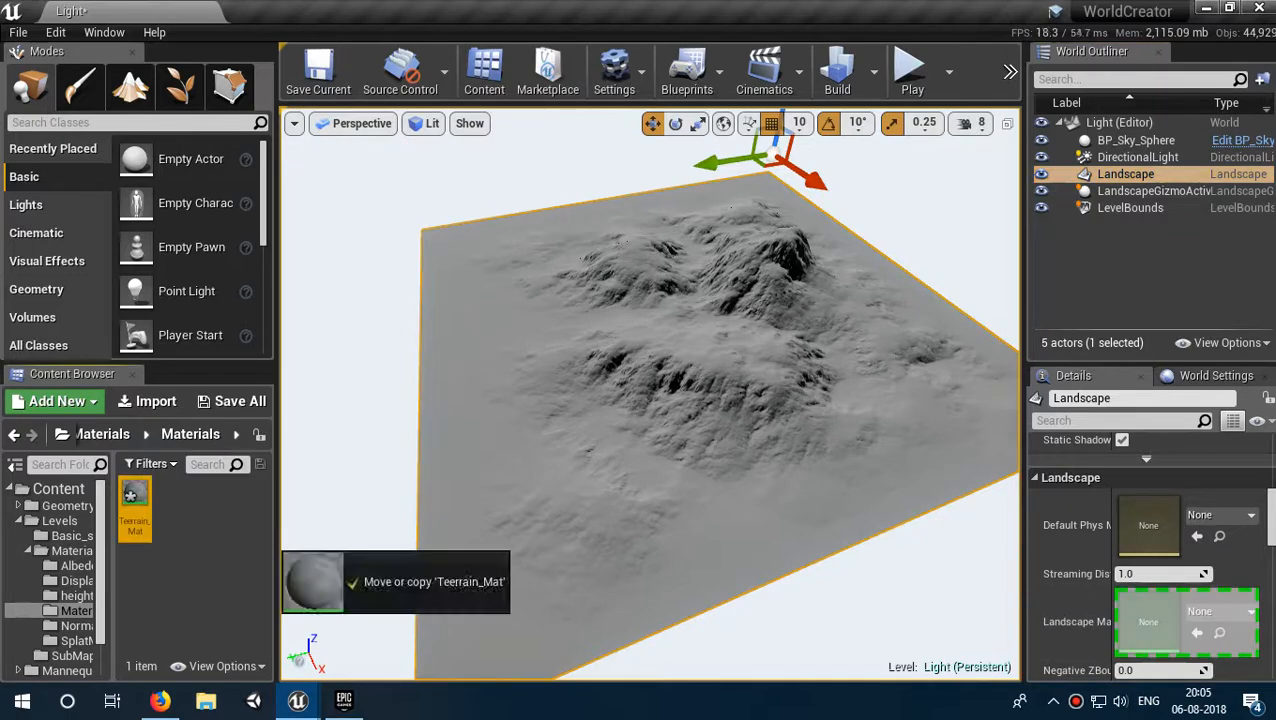
drag(135, 500, 1148, 621)
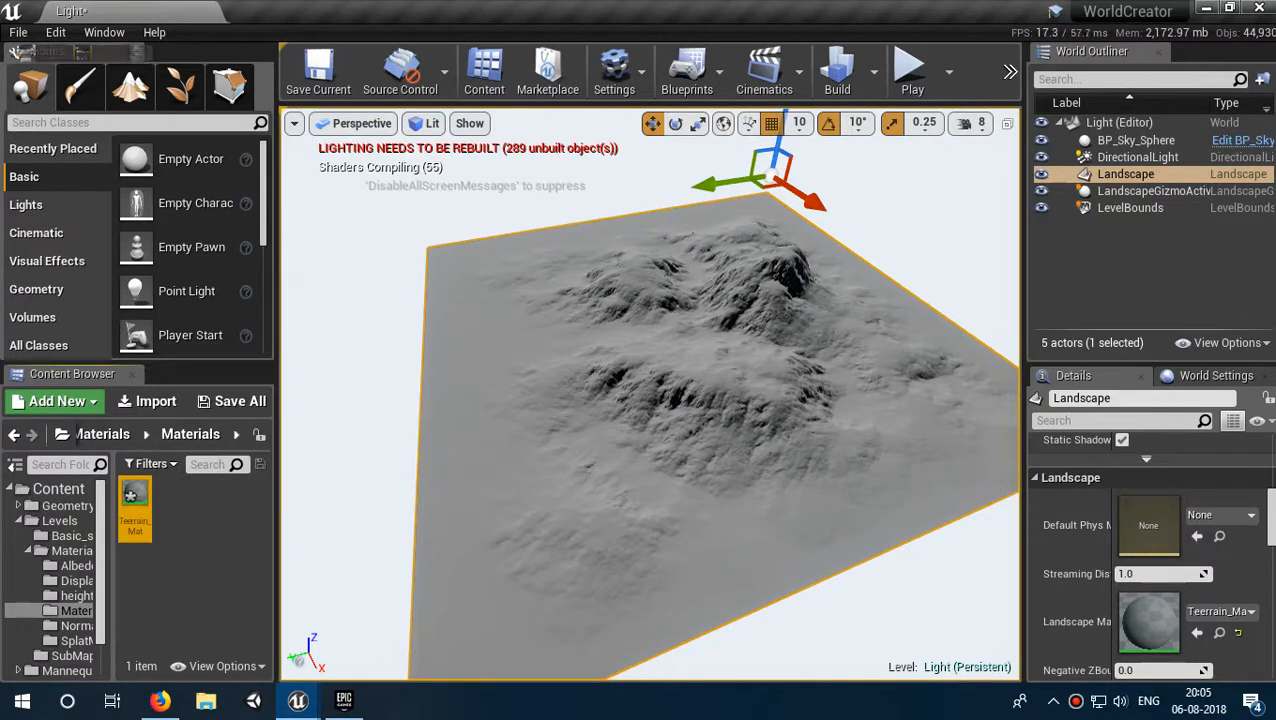
double_click(135, 508)
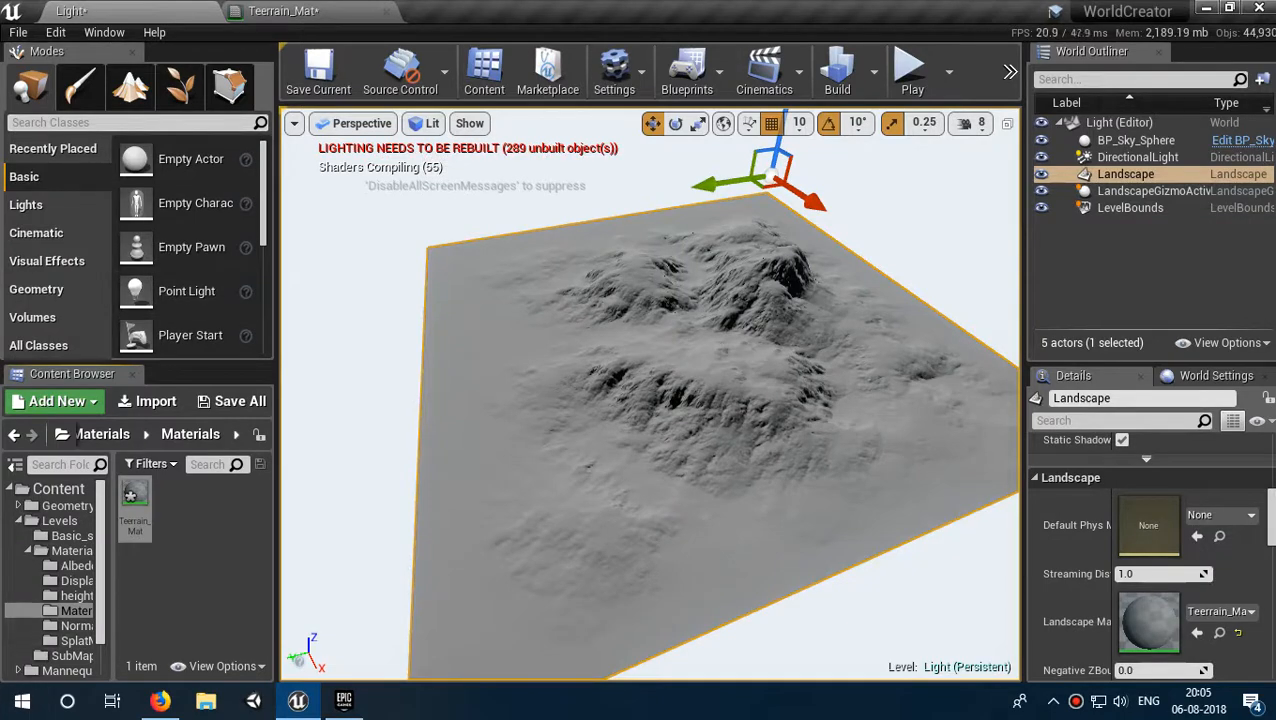
Step: Add three albedo ground textures as Texture Samples grouped in a comment named Albedo
click(78, 595)
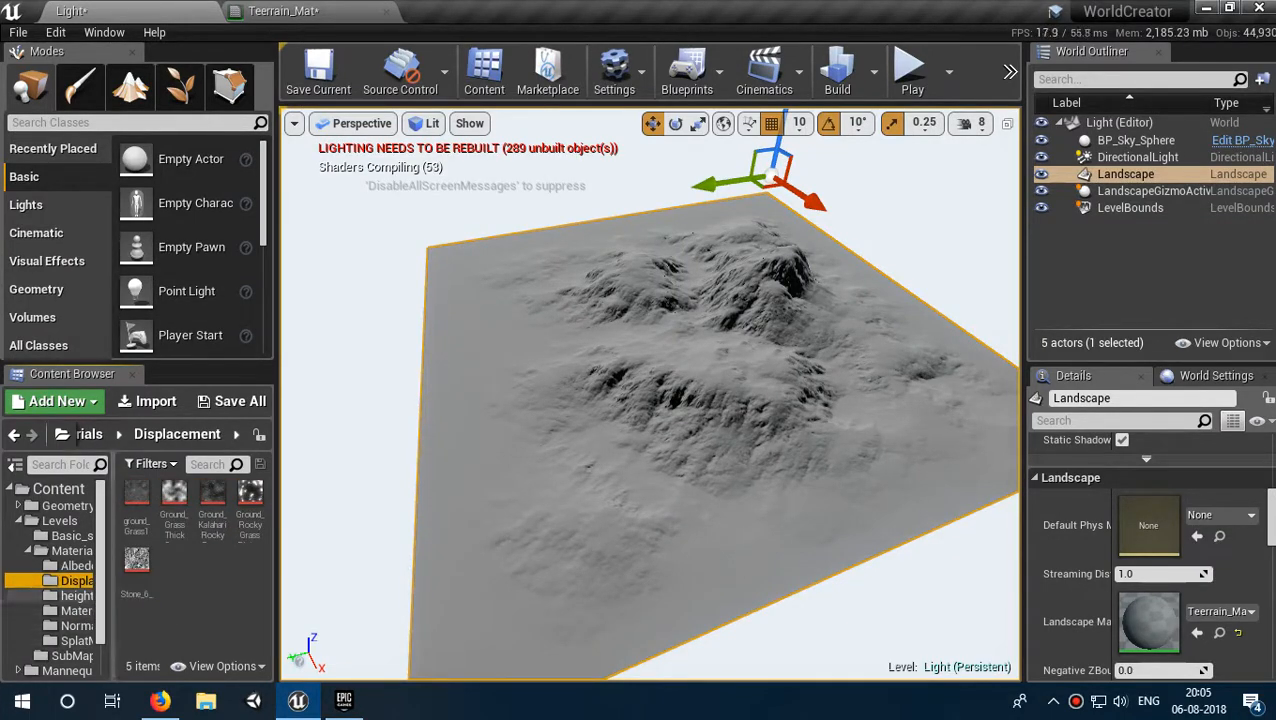
click(76, 566)
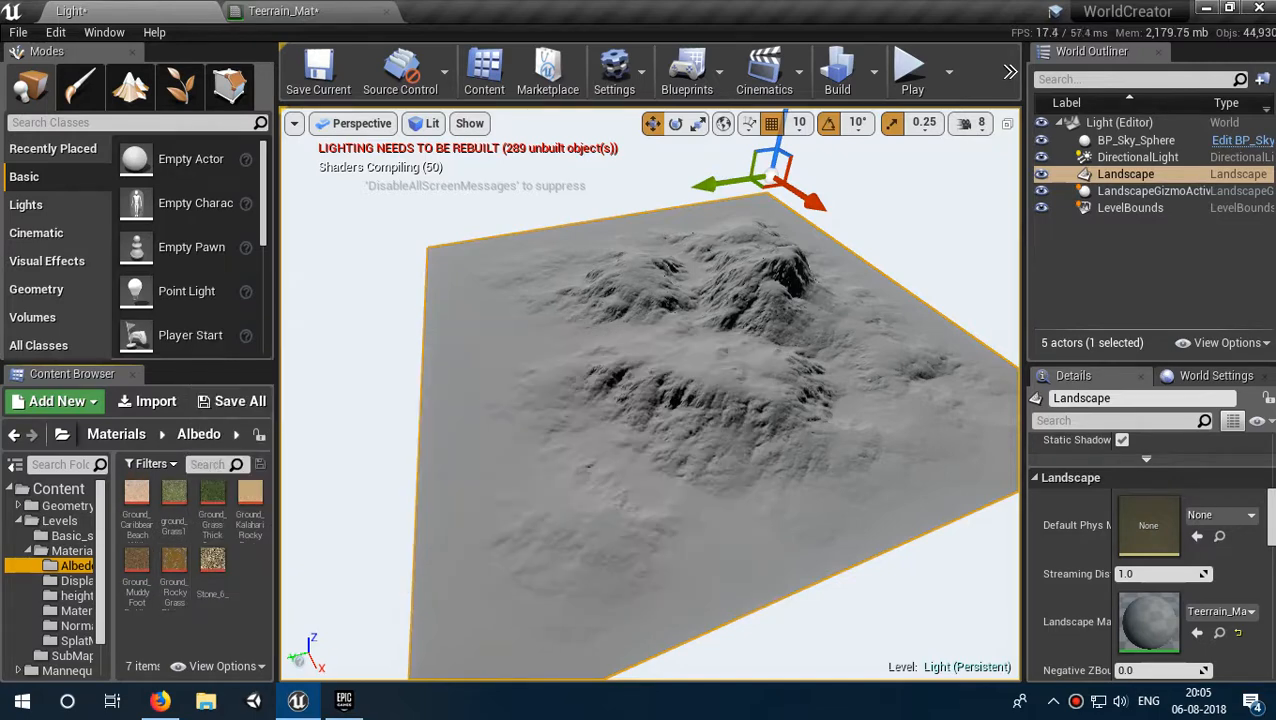
click(173, 563)
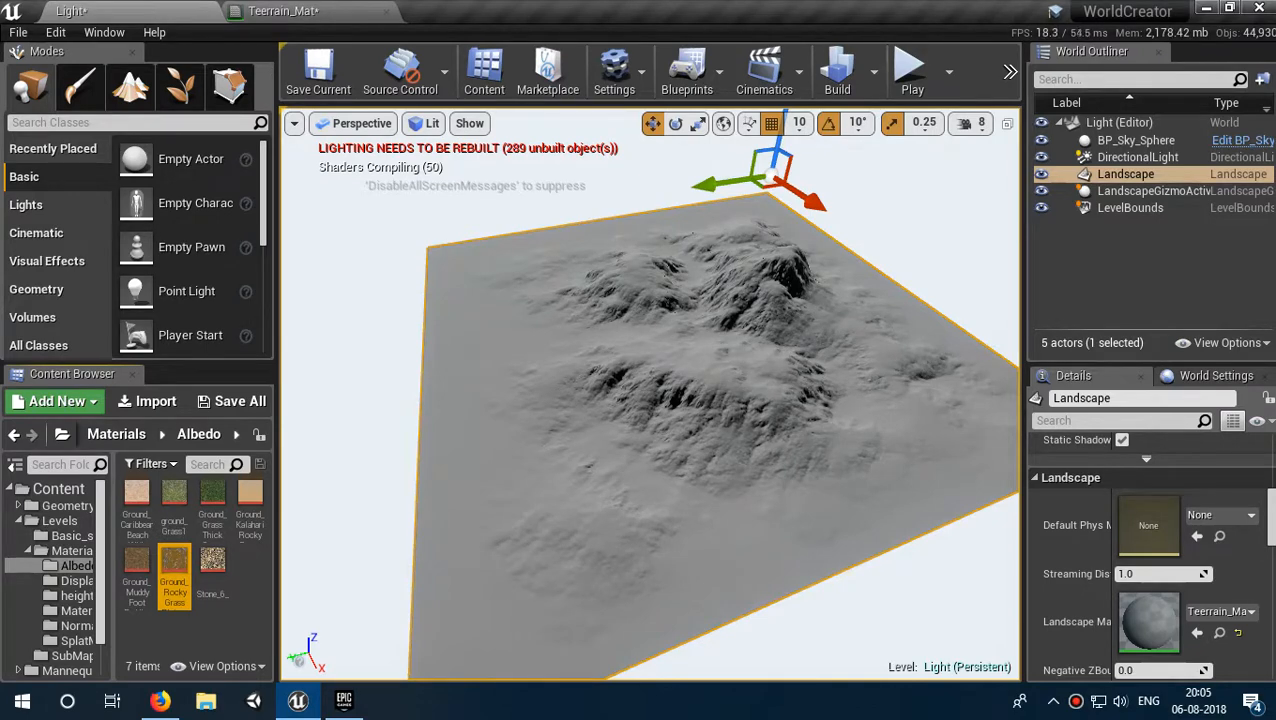
mouse_move(173, 505)
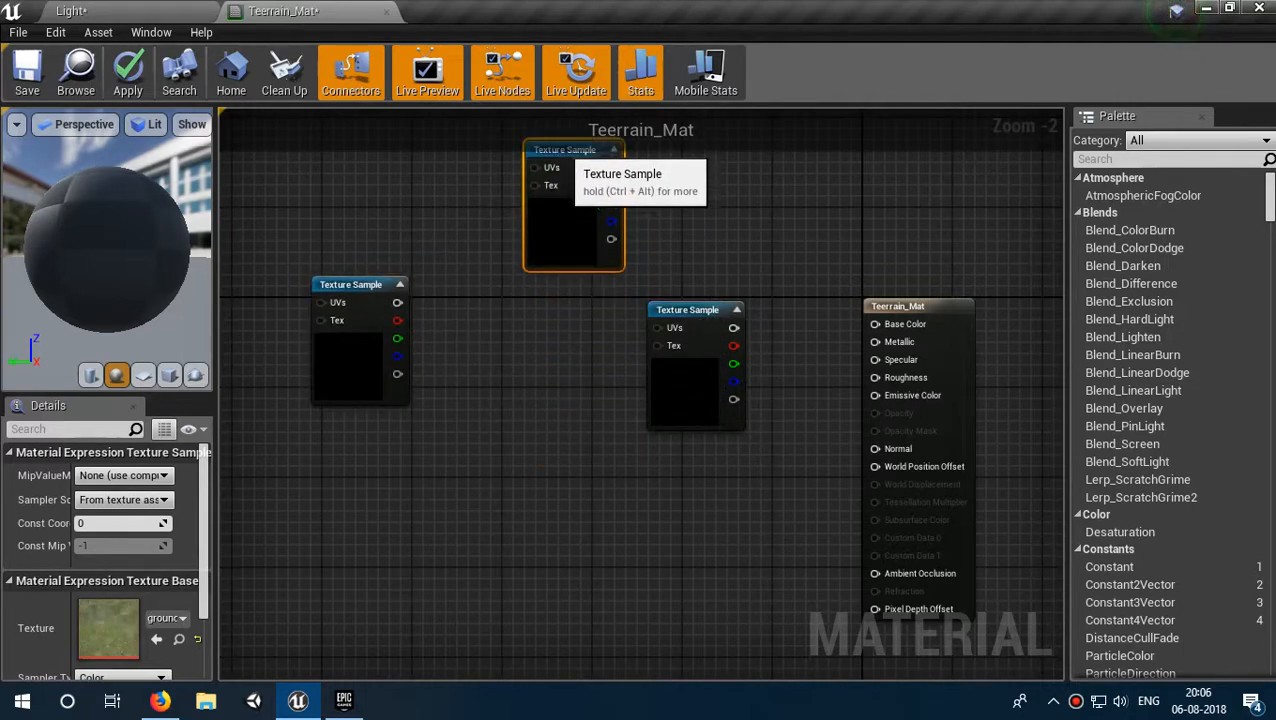
mouse_move(380, 308)
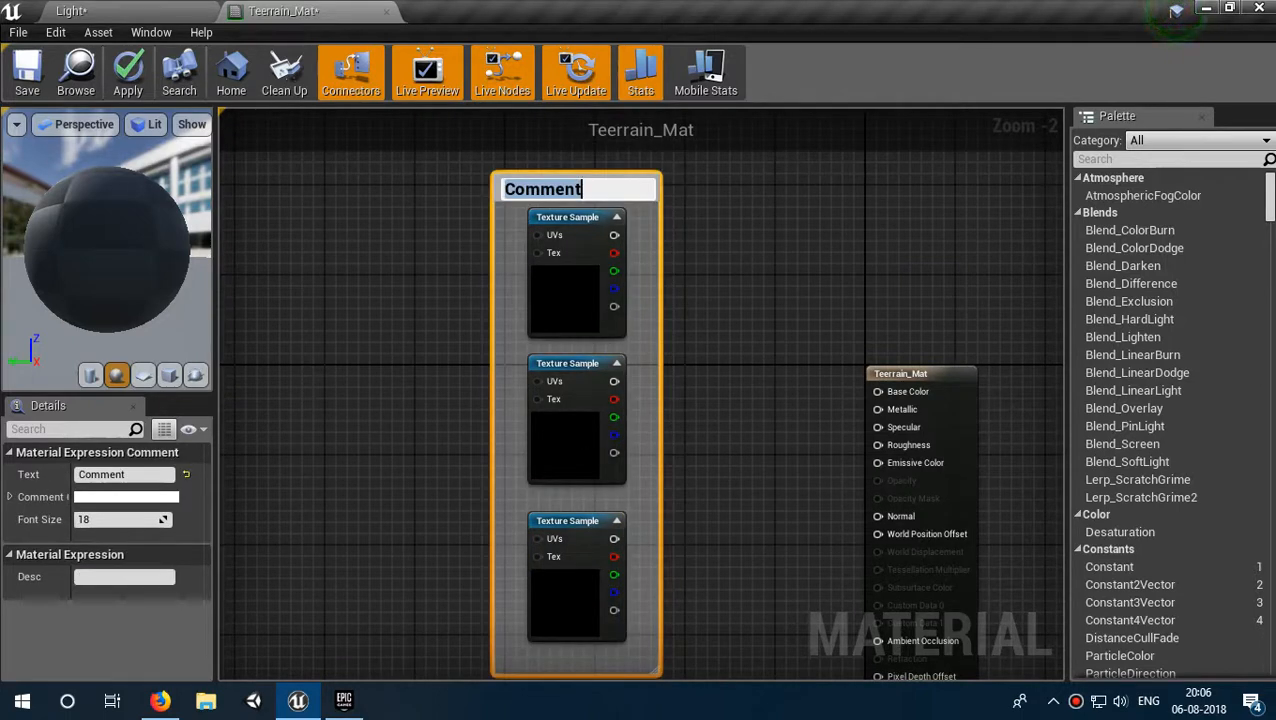
text(Albed)
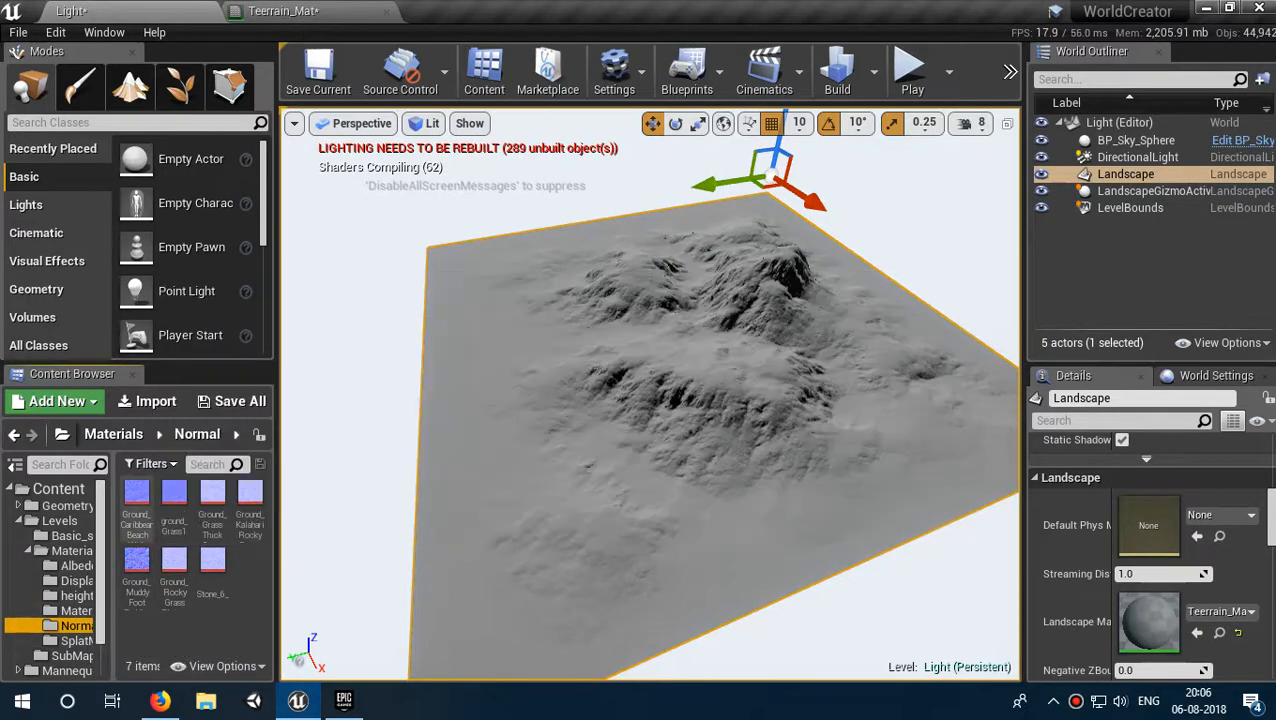
Step: Add three normal-map Texture Samples, including the beach normal, grouped in a comment named Normal
click(136, 507)
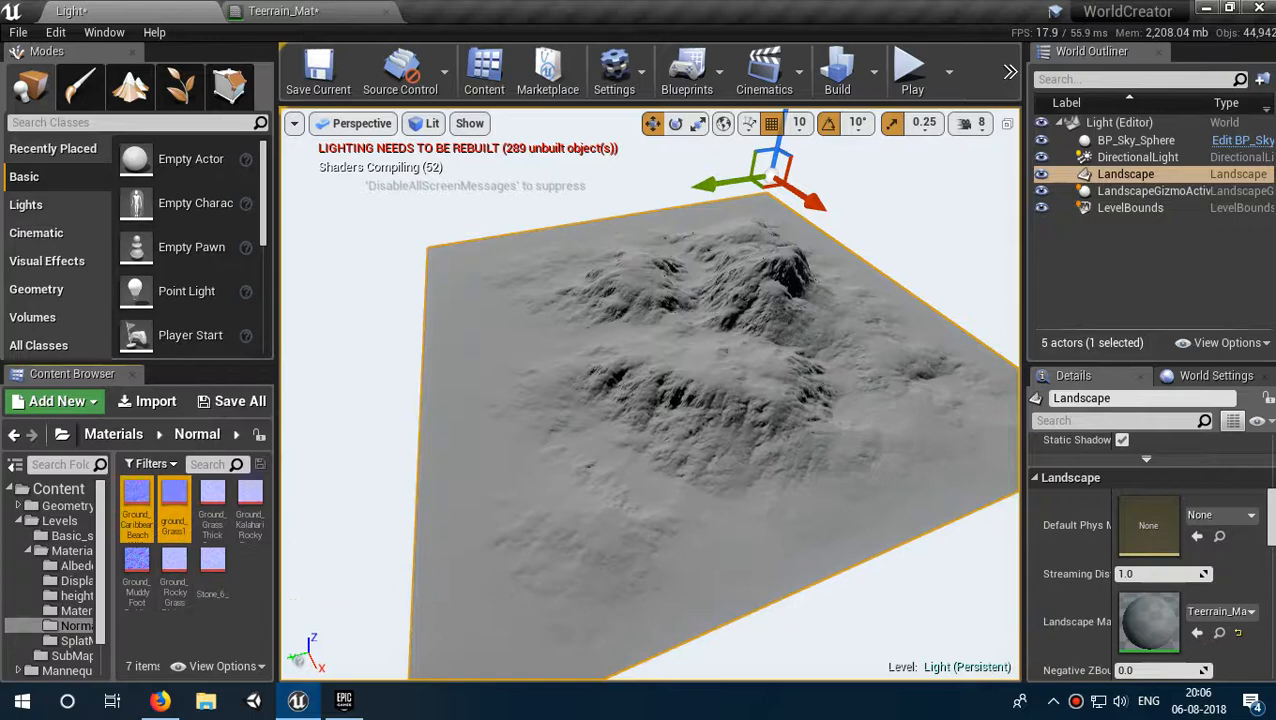
click(284, 11)
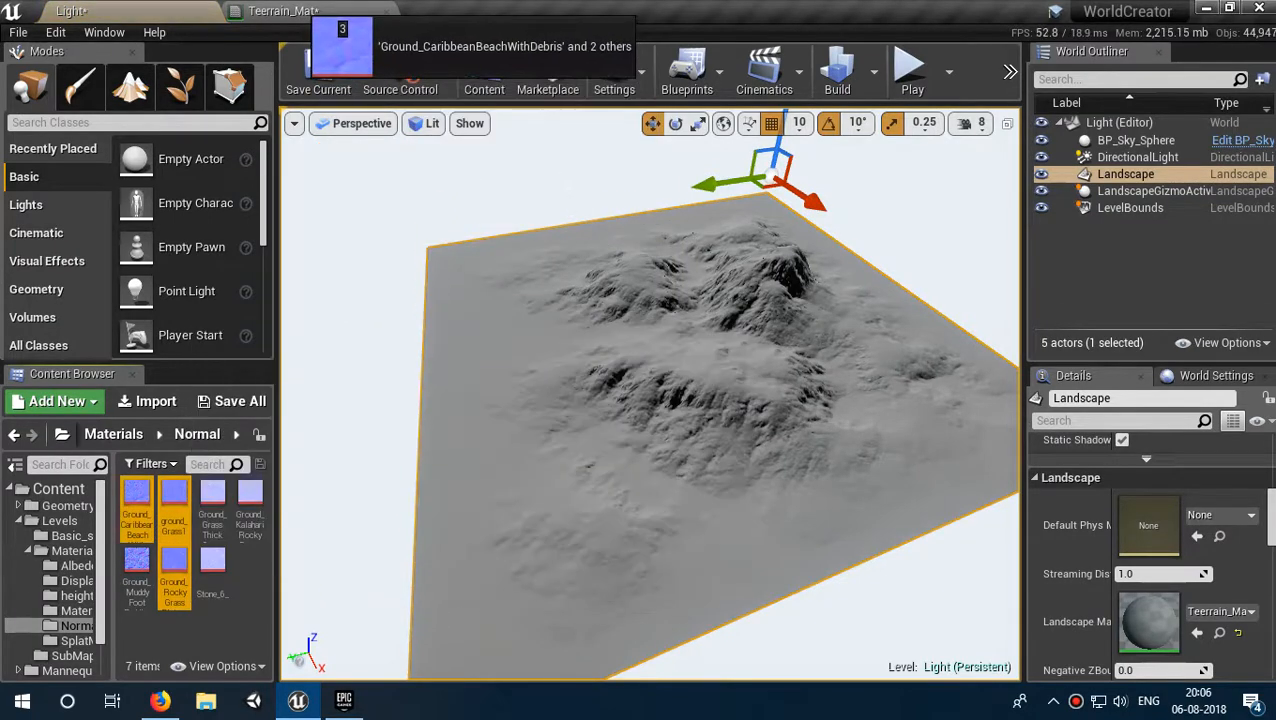
click(265, 11)
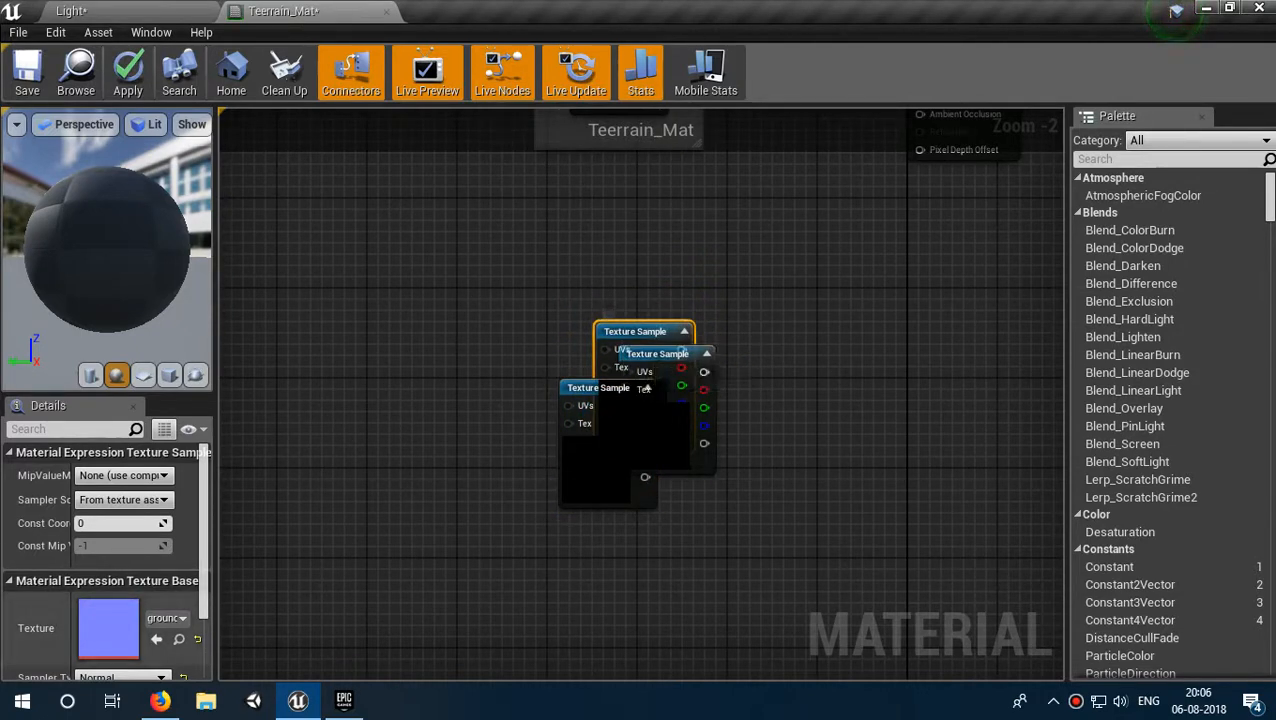
mouse_move(645, 353)
text(N)
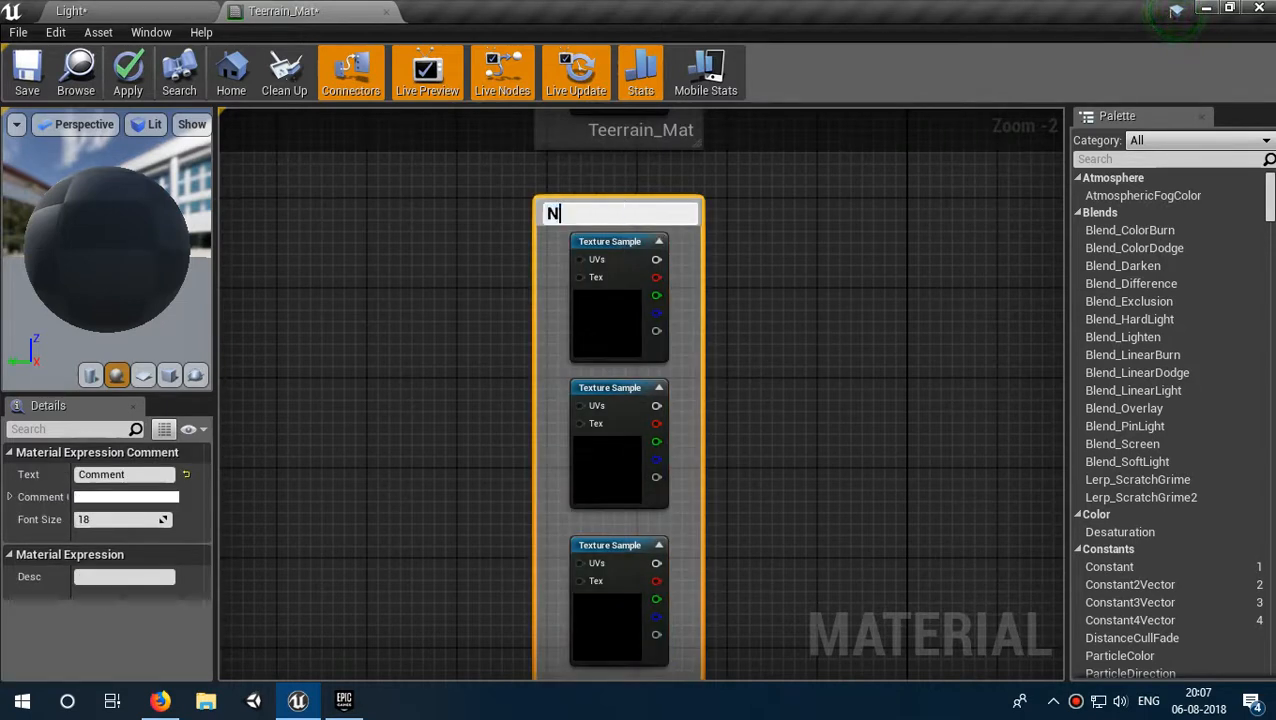
text(ormal)
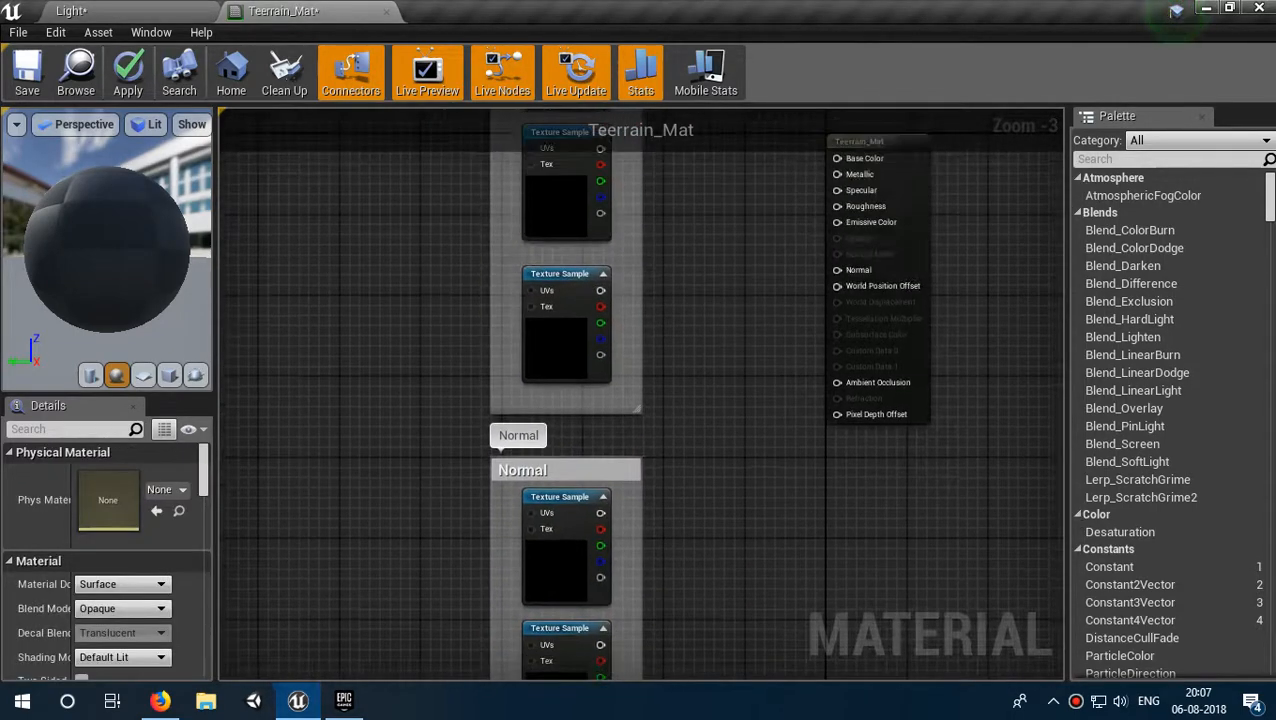
Step: Add a LandscapeLayerCoords node to the graph left of the Albedo and Normal groups
scroll(down, 3)
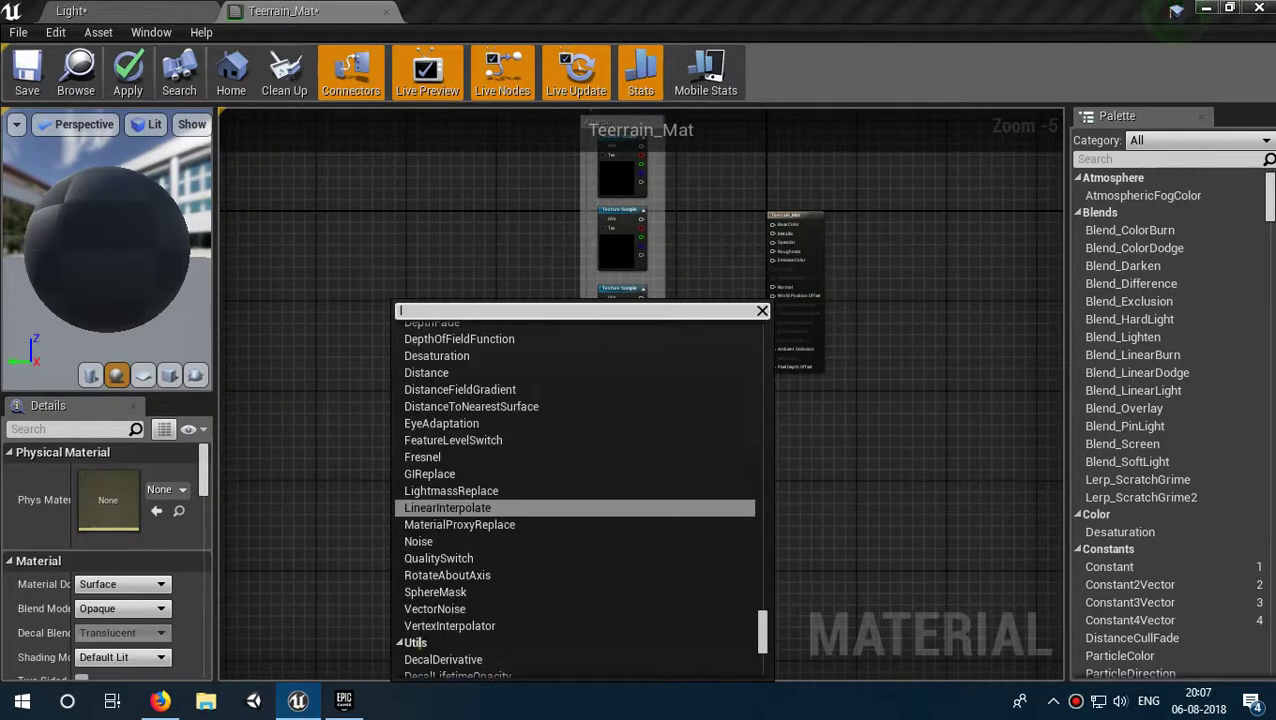
text(andsc)
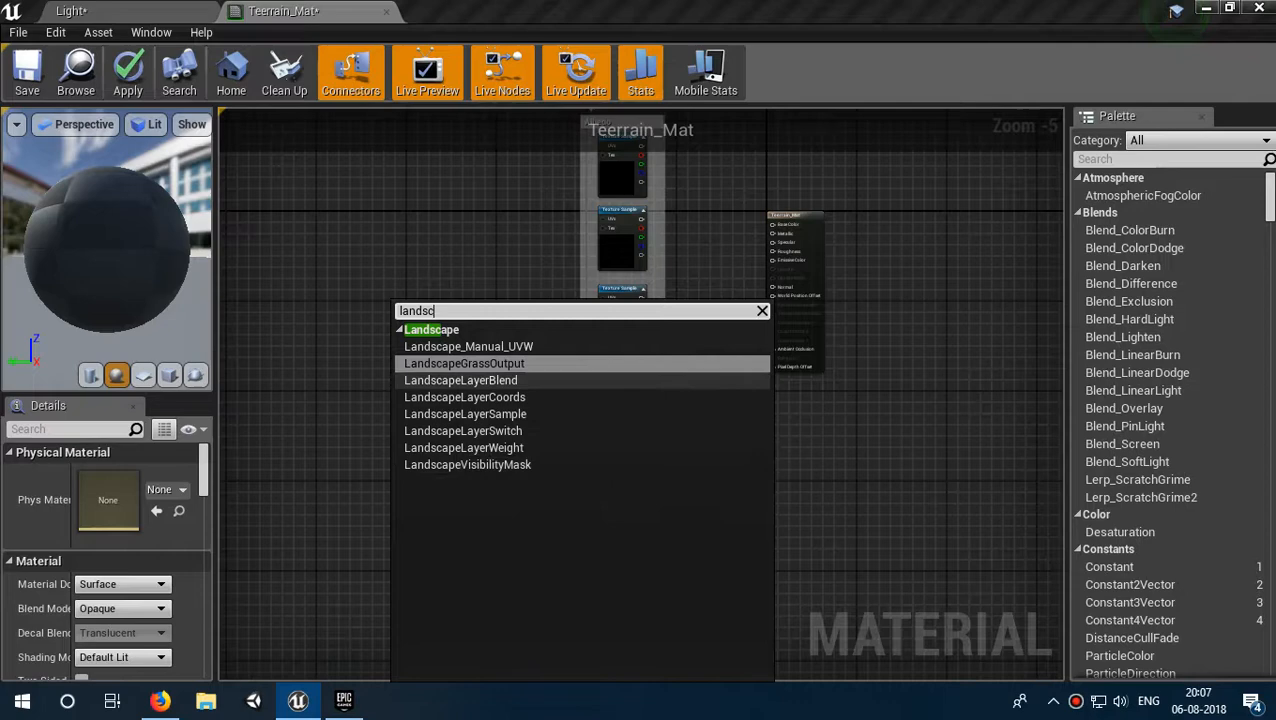
click(451, 397)
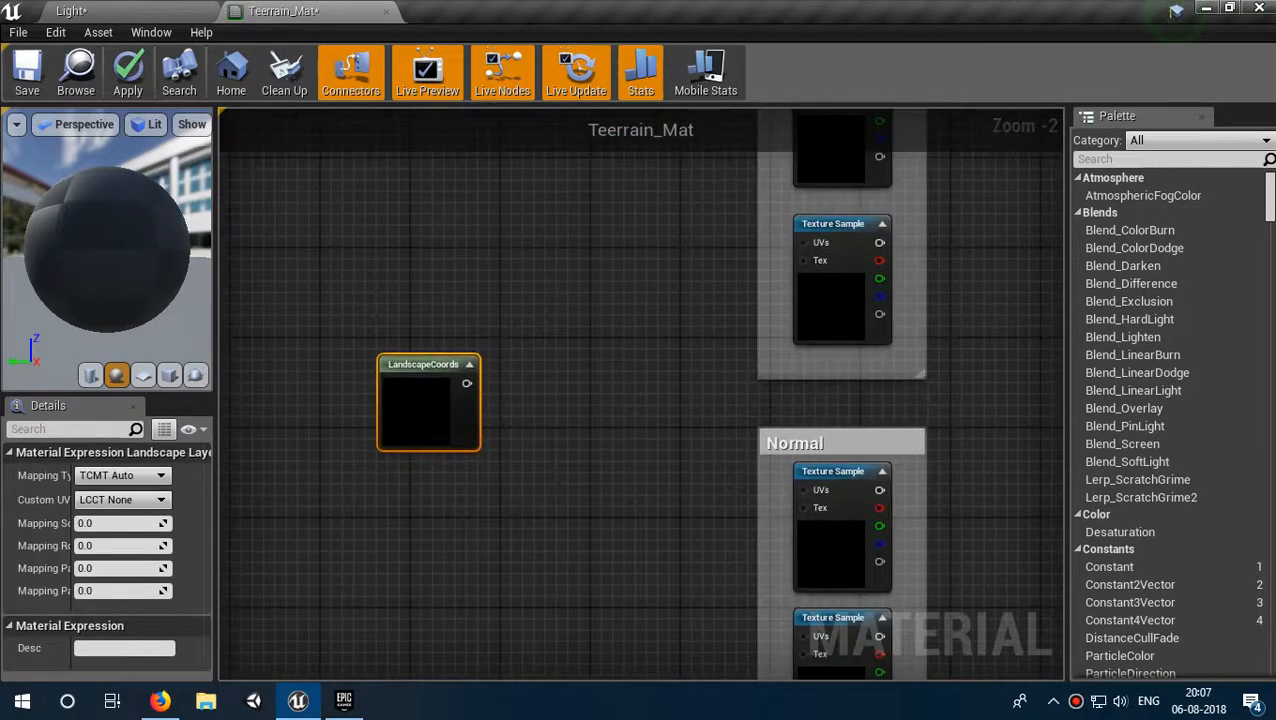
scroll(down, 3)
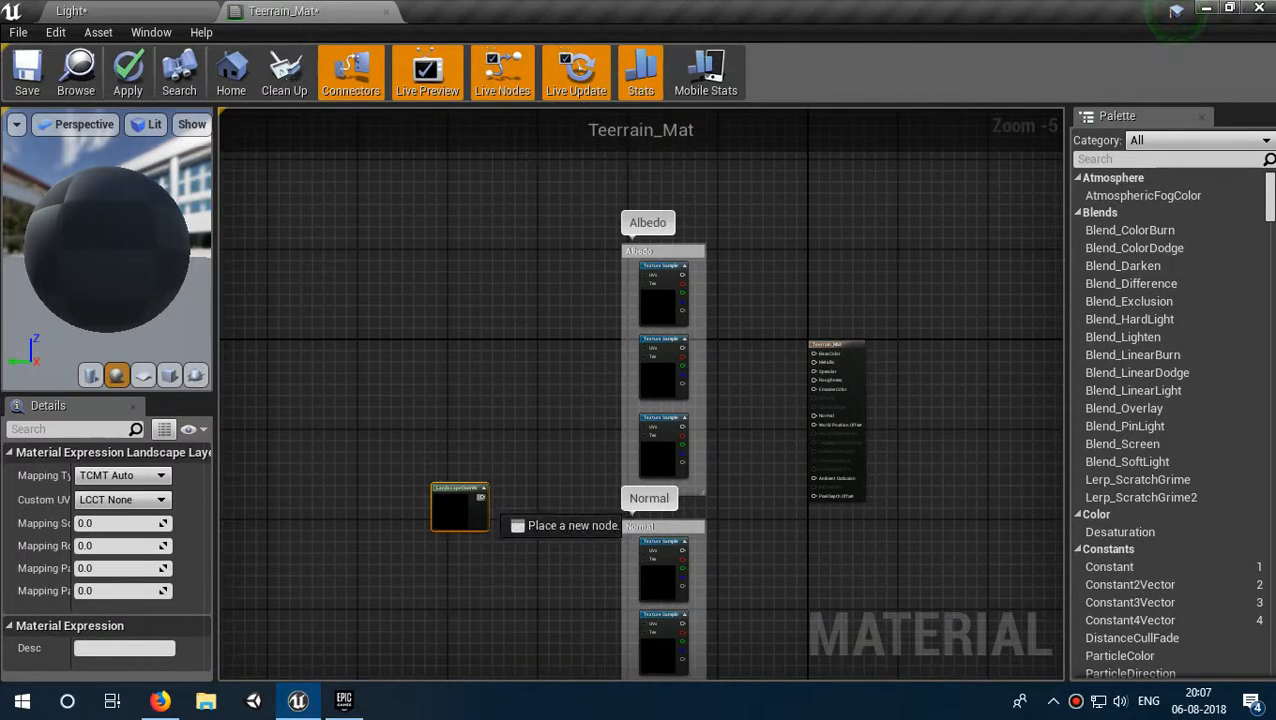
Step: Wire the LandscapeCoords output into the UVs of all six Texture Sample nodes
drag(485, 505, 625, 290)
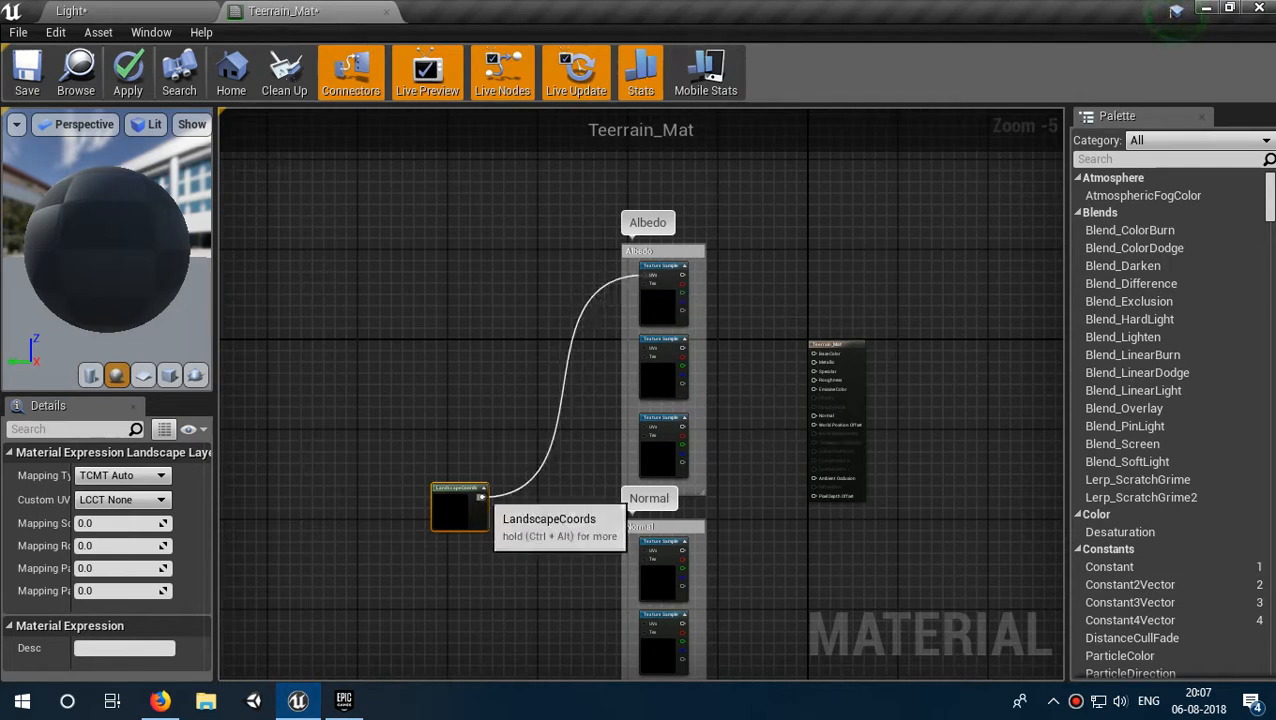
drag(488, 495, 635, 365)
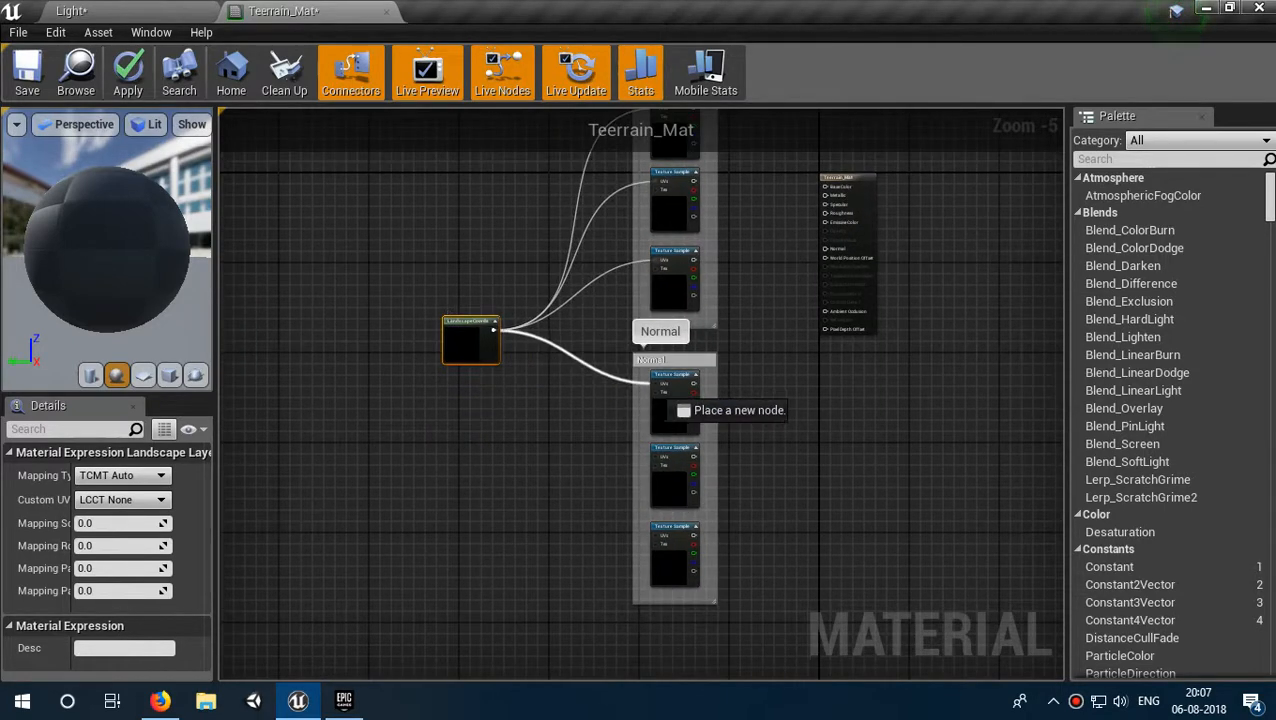
mouse_move(470, 340)
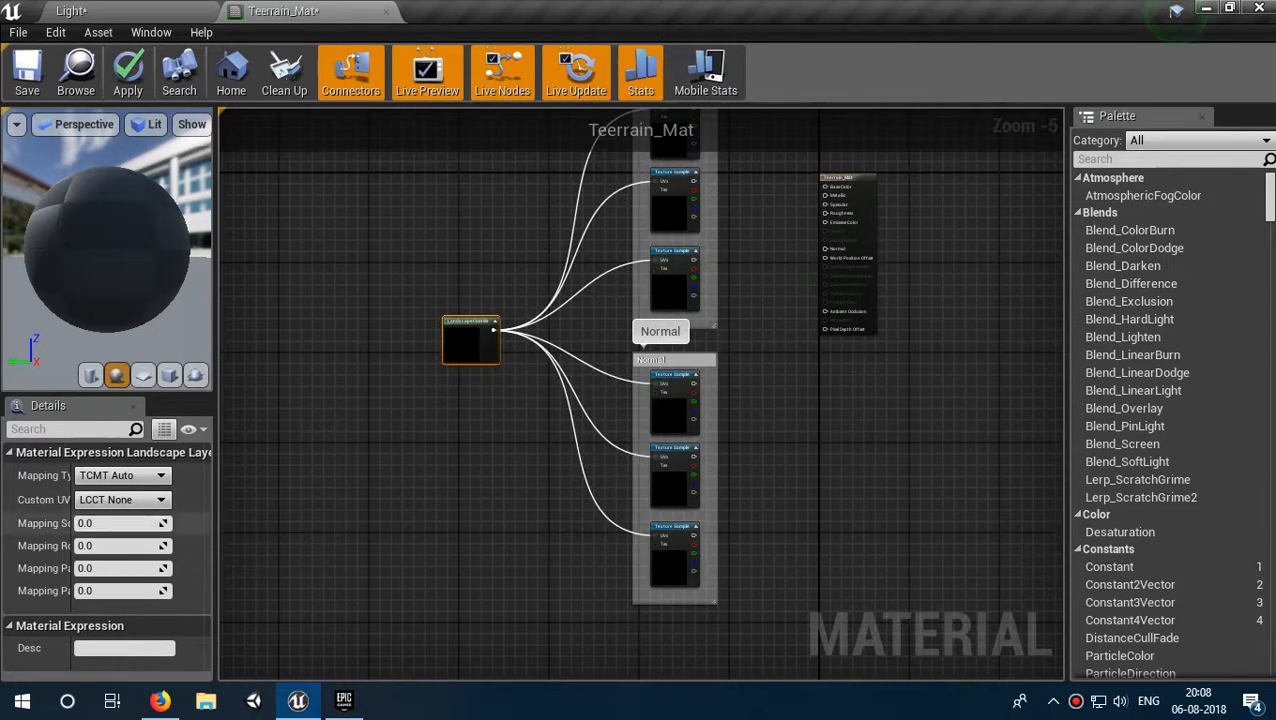
click(115, 523)
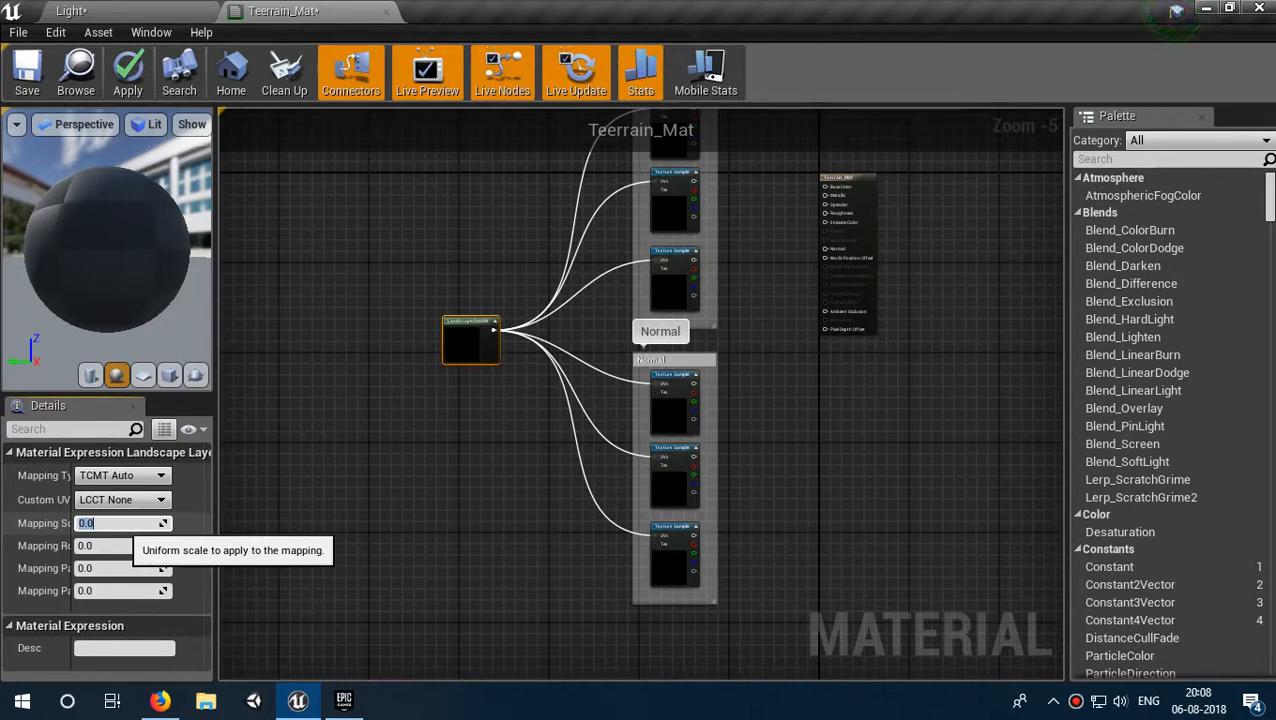
Step: Set the LandscapeCoords node's Mapping Scale to 2.0
text(2.0)
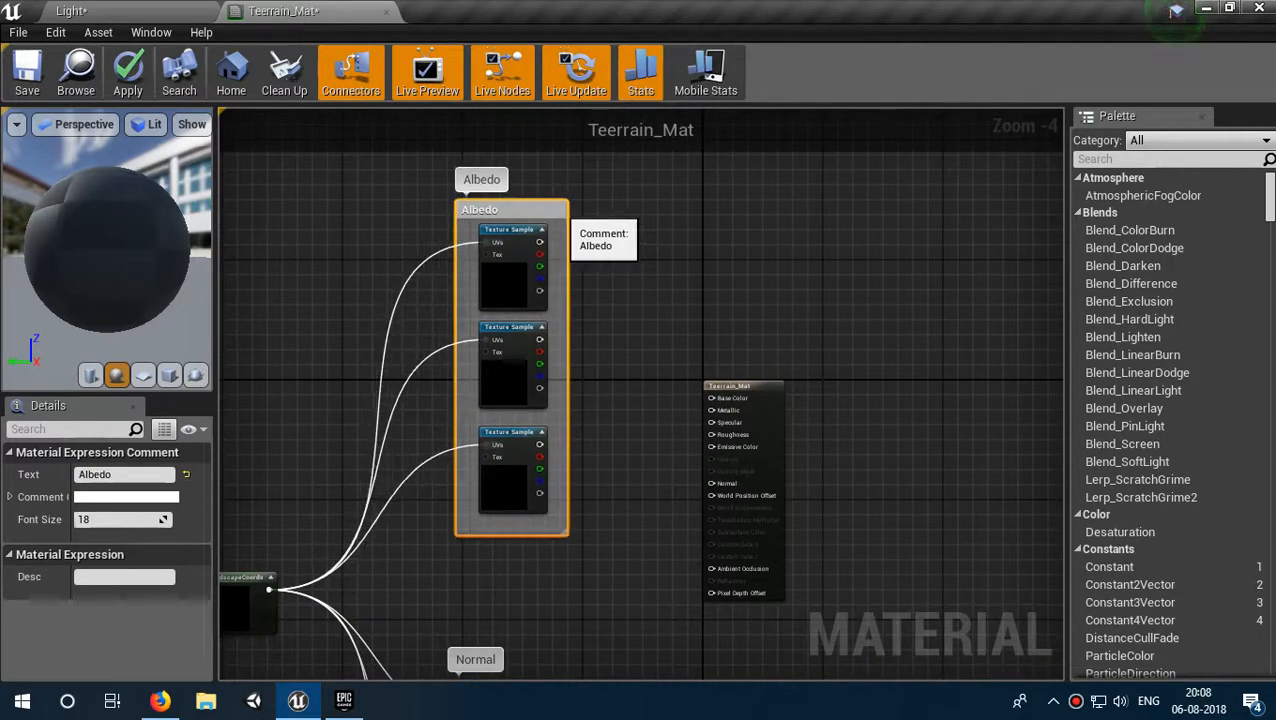
scroll(down, 3)
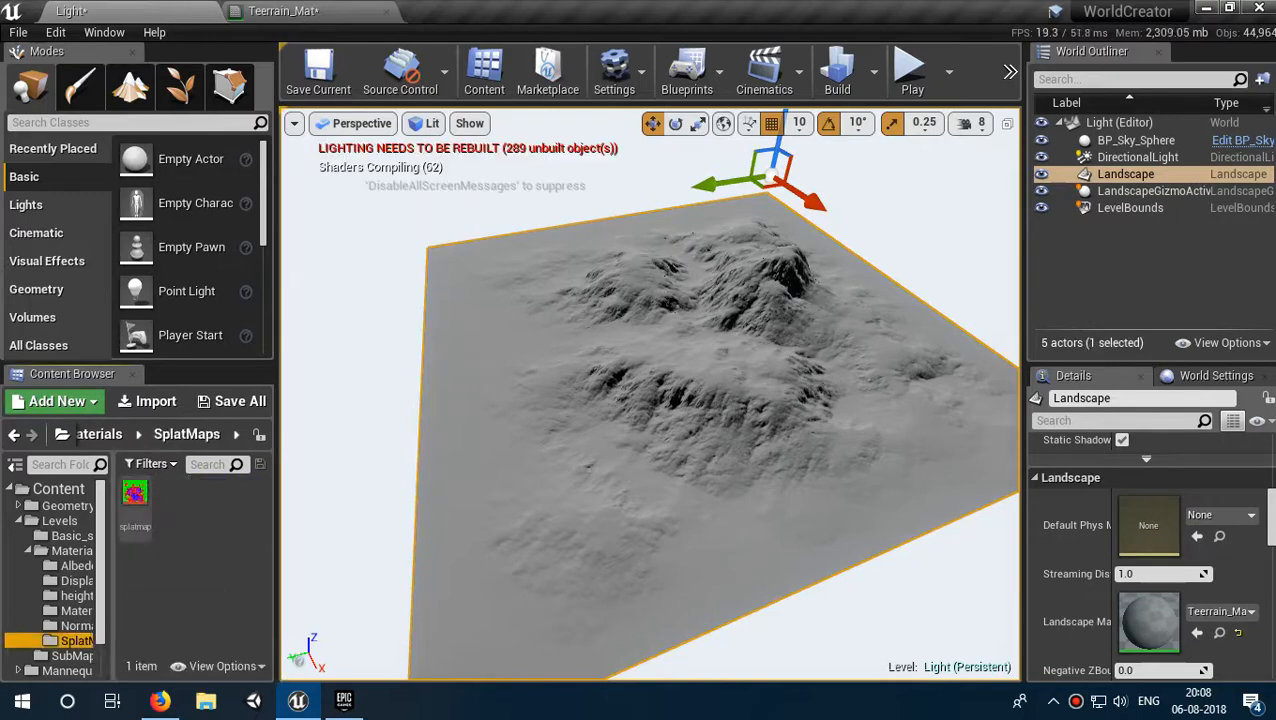
Step: Add a Texture Sample using the splatmap texture plus a second LandscapeCoords node
click(283, 10)
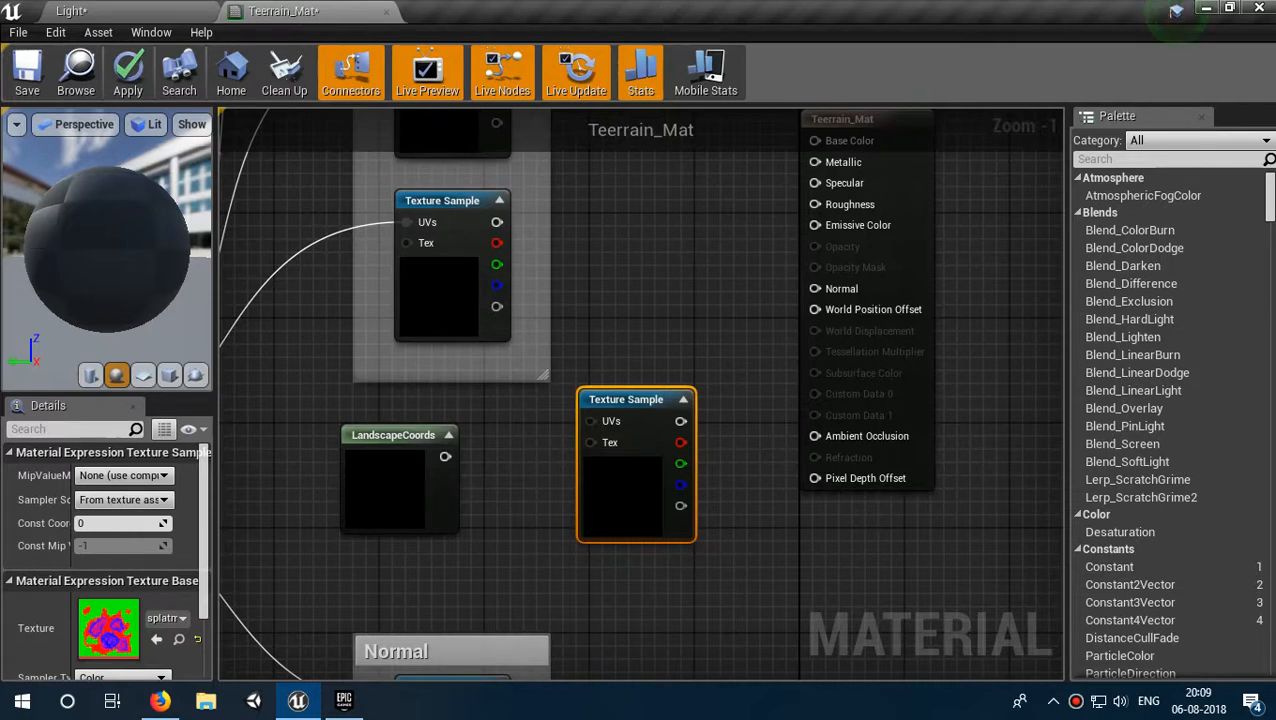
mouse_move(680, 421)
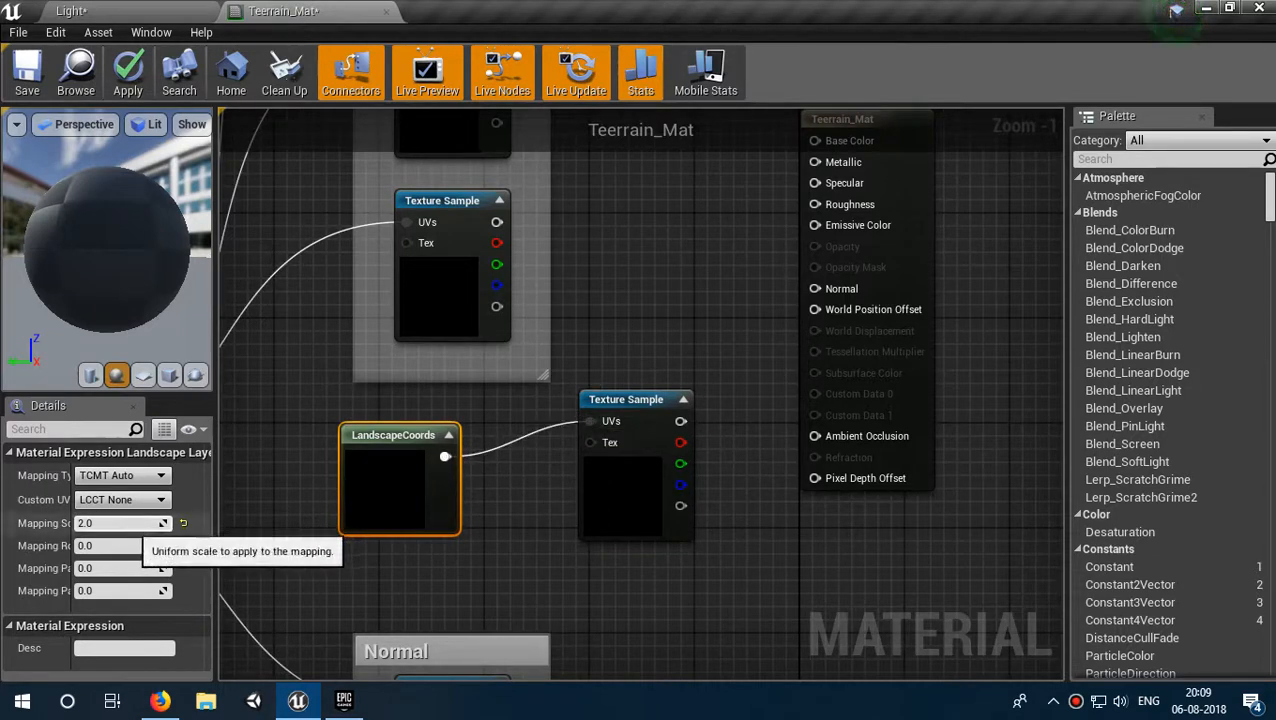
Step: Feed the splatmap sample's UVs from LandscapeCoords with mapping scale 4096 and rotation -180
click(115, 523)
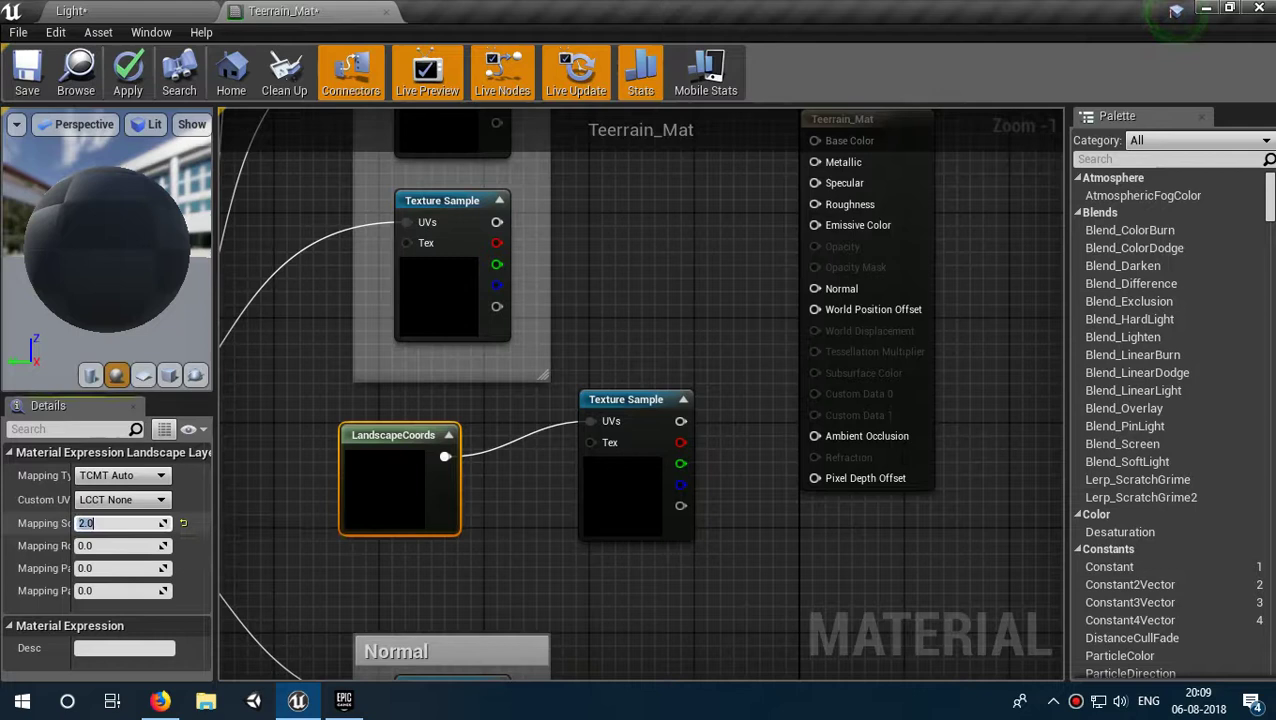
text(4036)
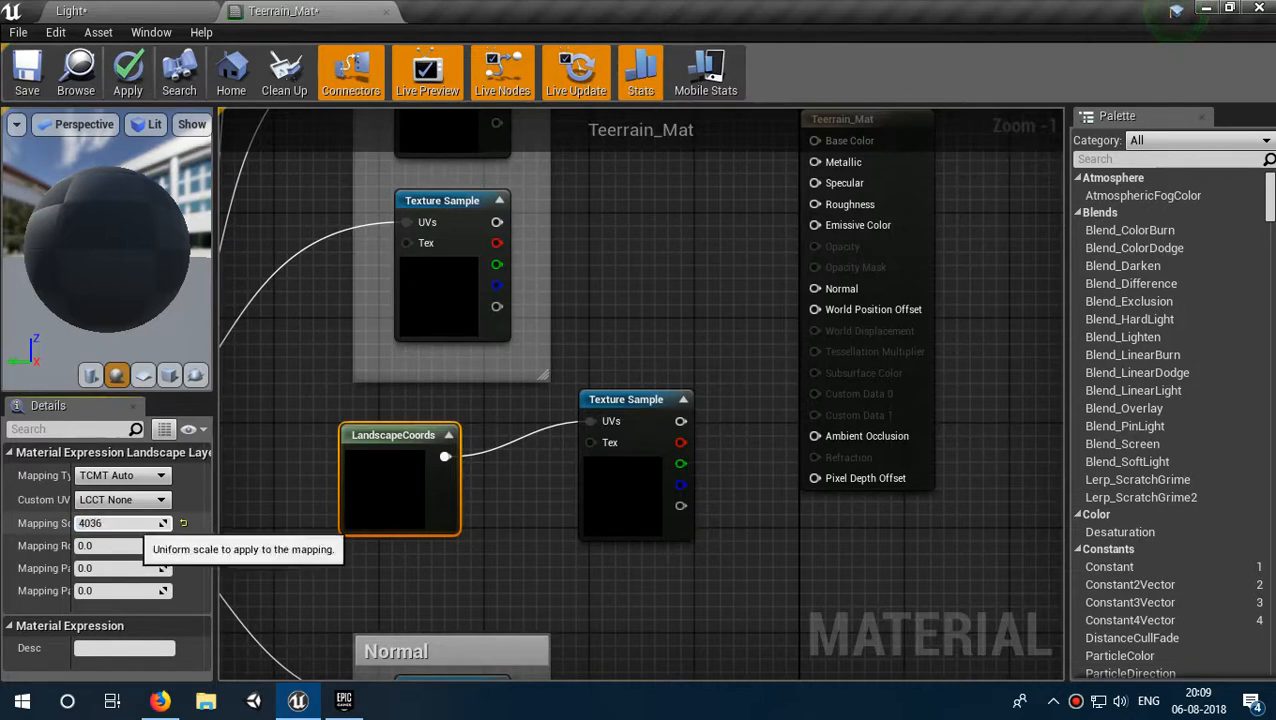
text(4)
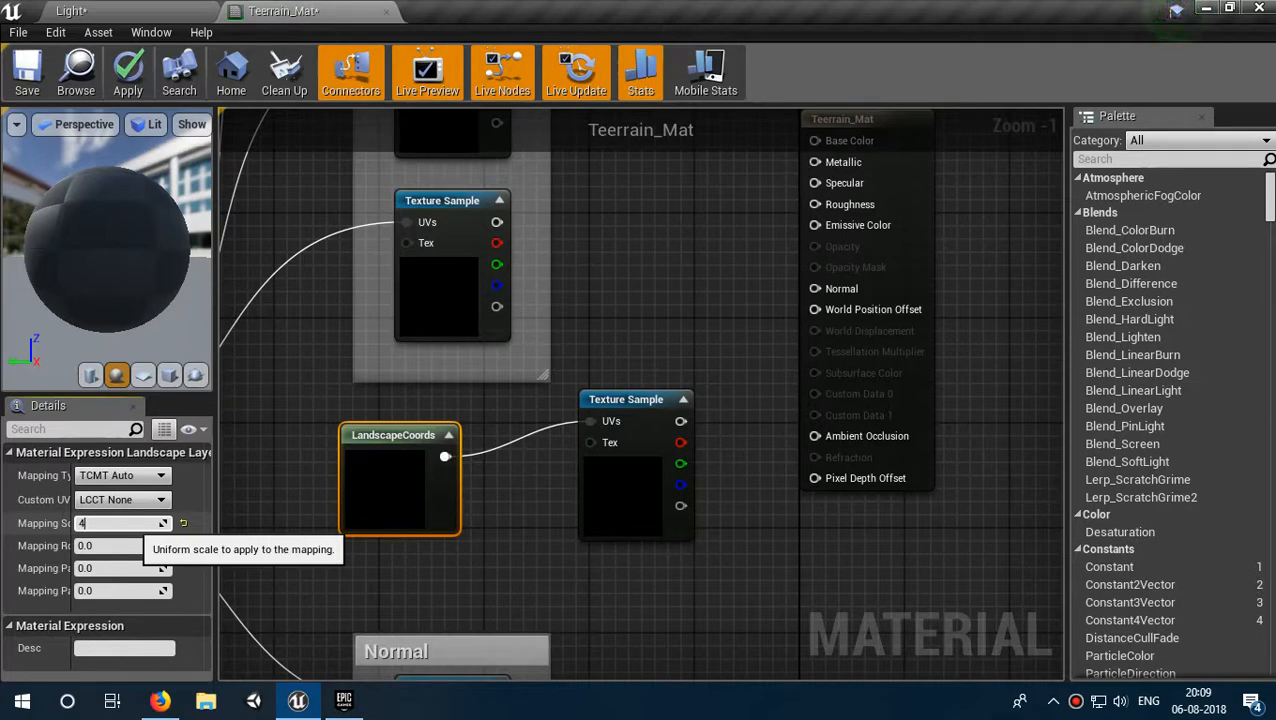
text(096.0)
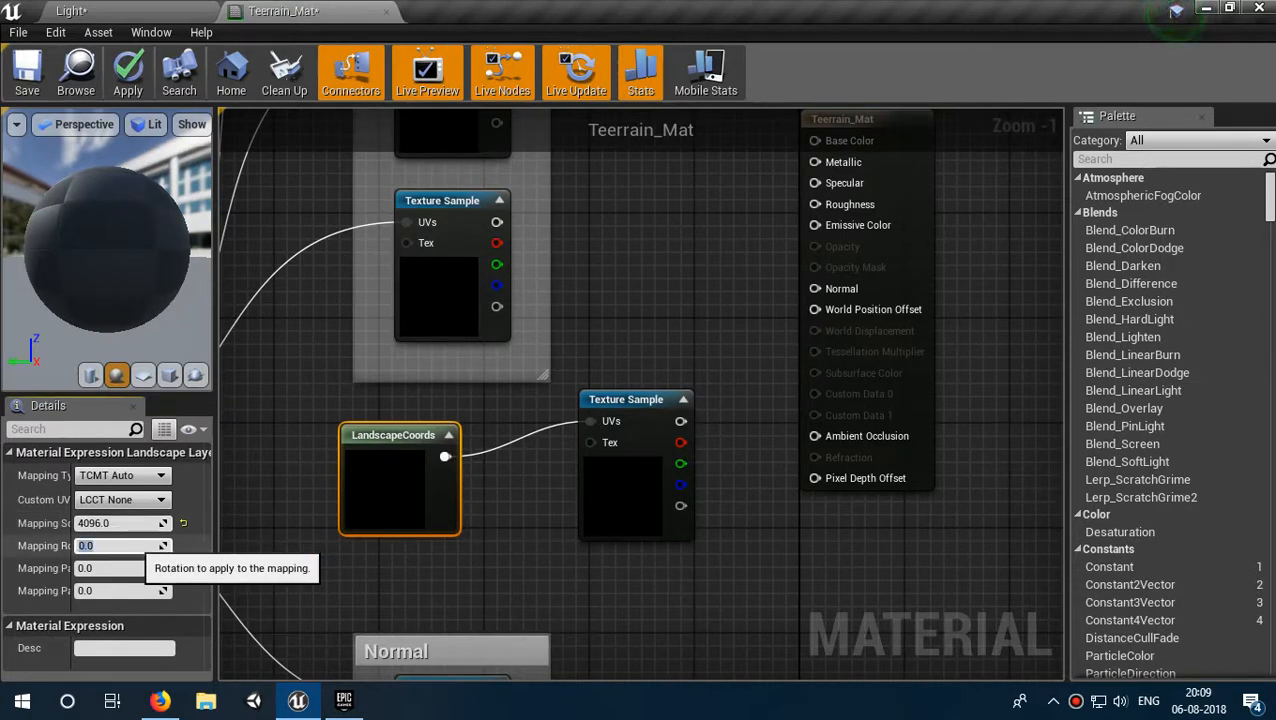
text(-180)
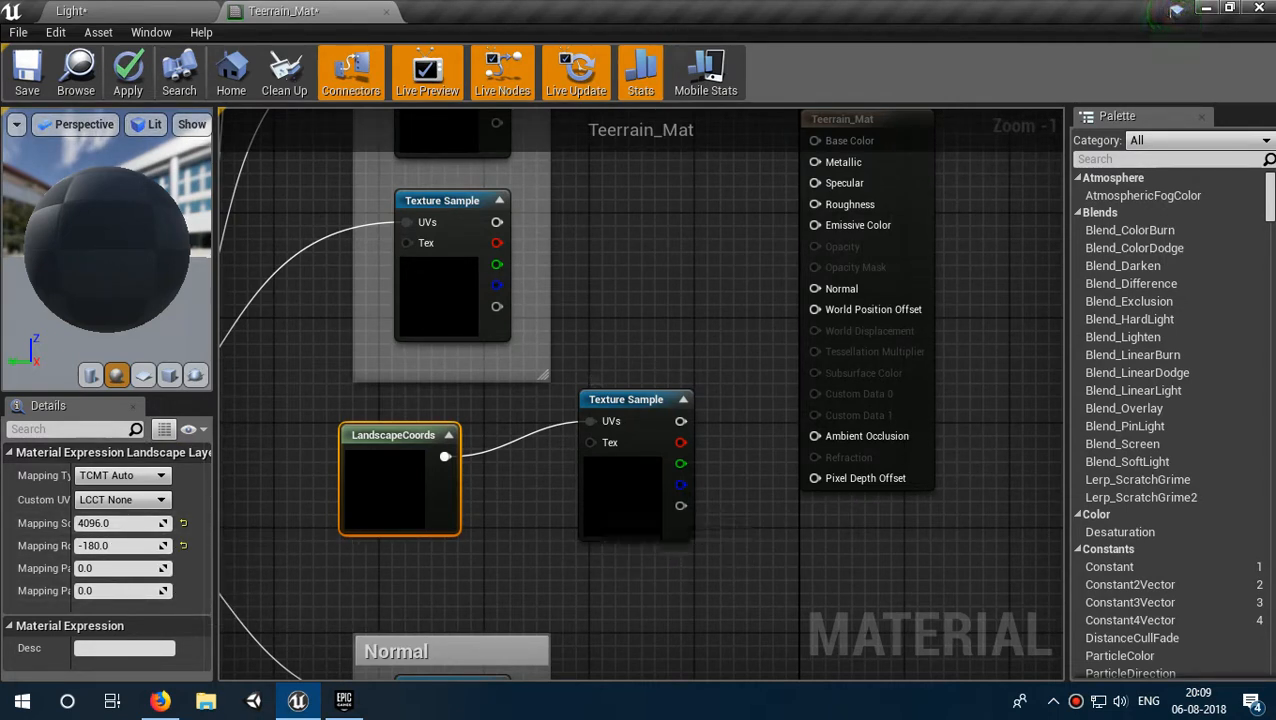
mouse_move(120, 523)
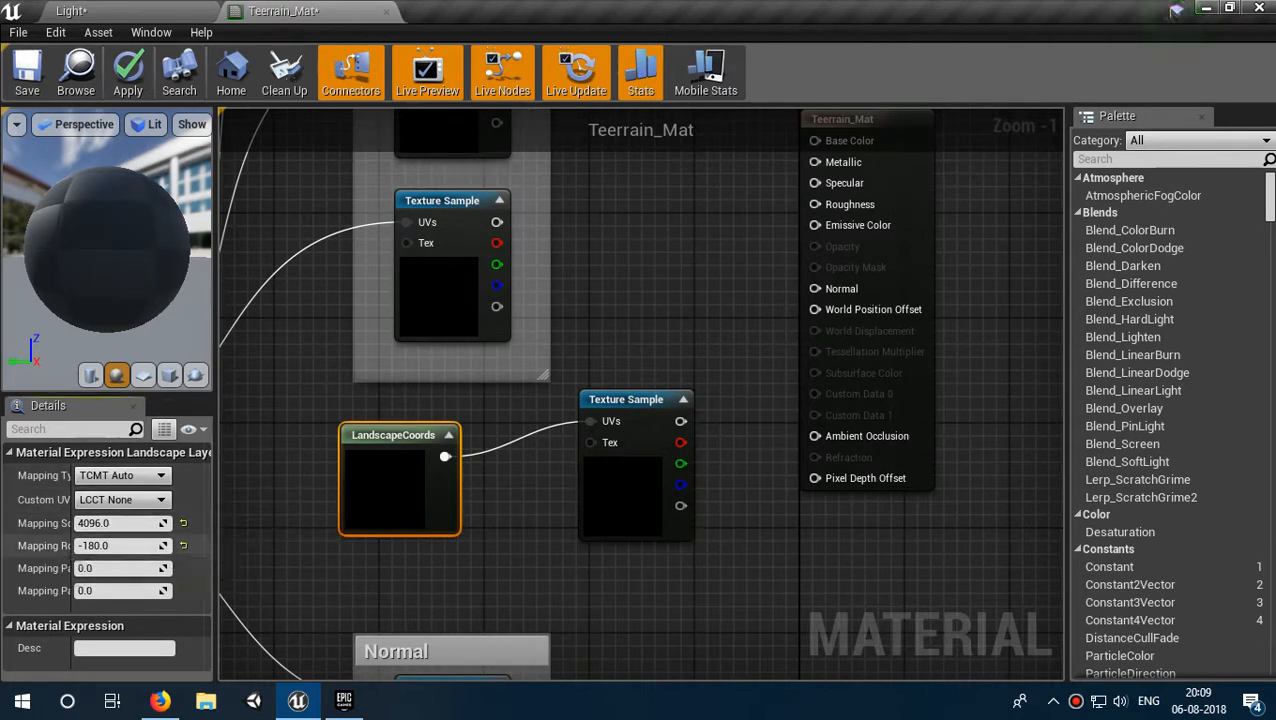
mouse_move(110, 545)
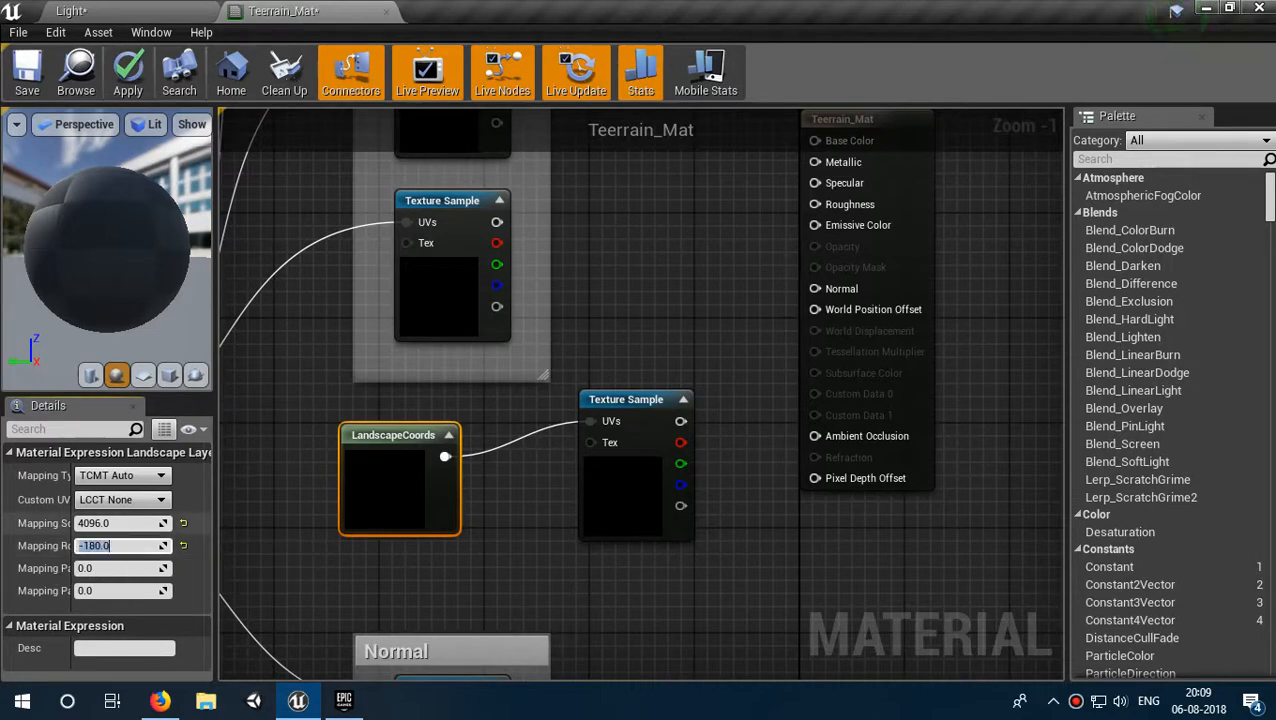
Step: Zoom out of the graph and bring up the node search menu beside the Albedo group
scroll(down, 3)
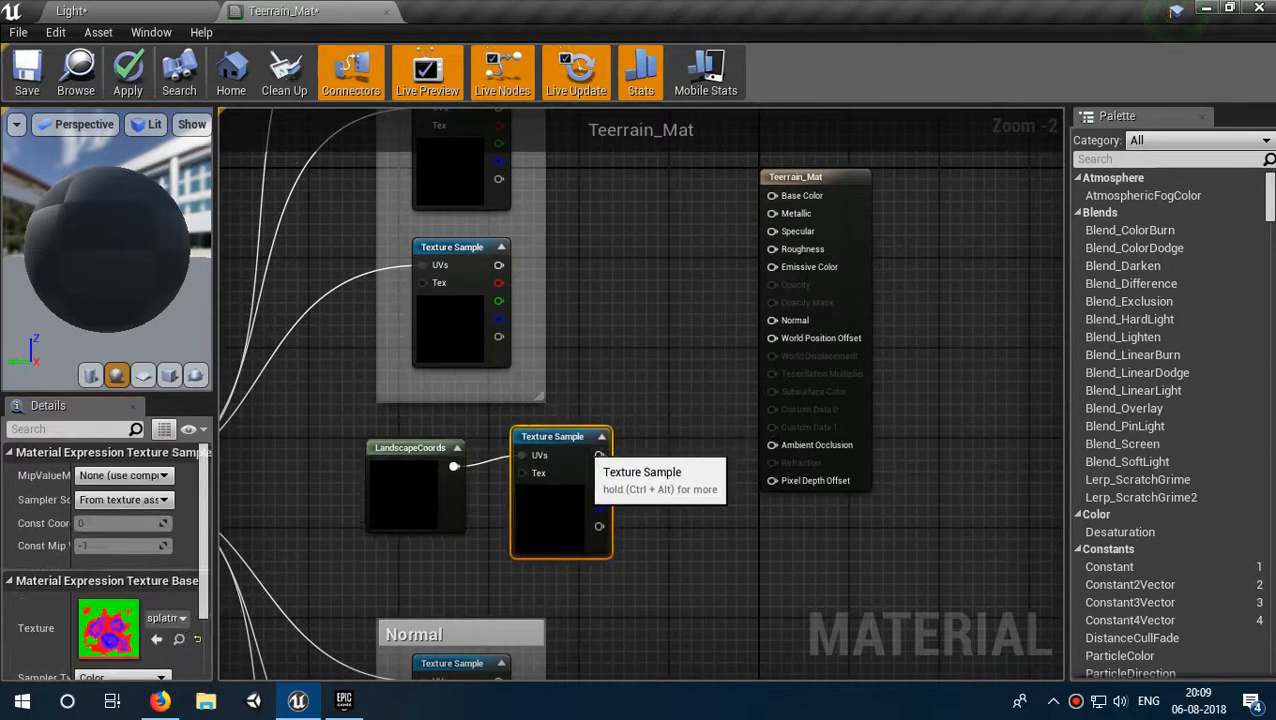
scroll(down, 3)
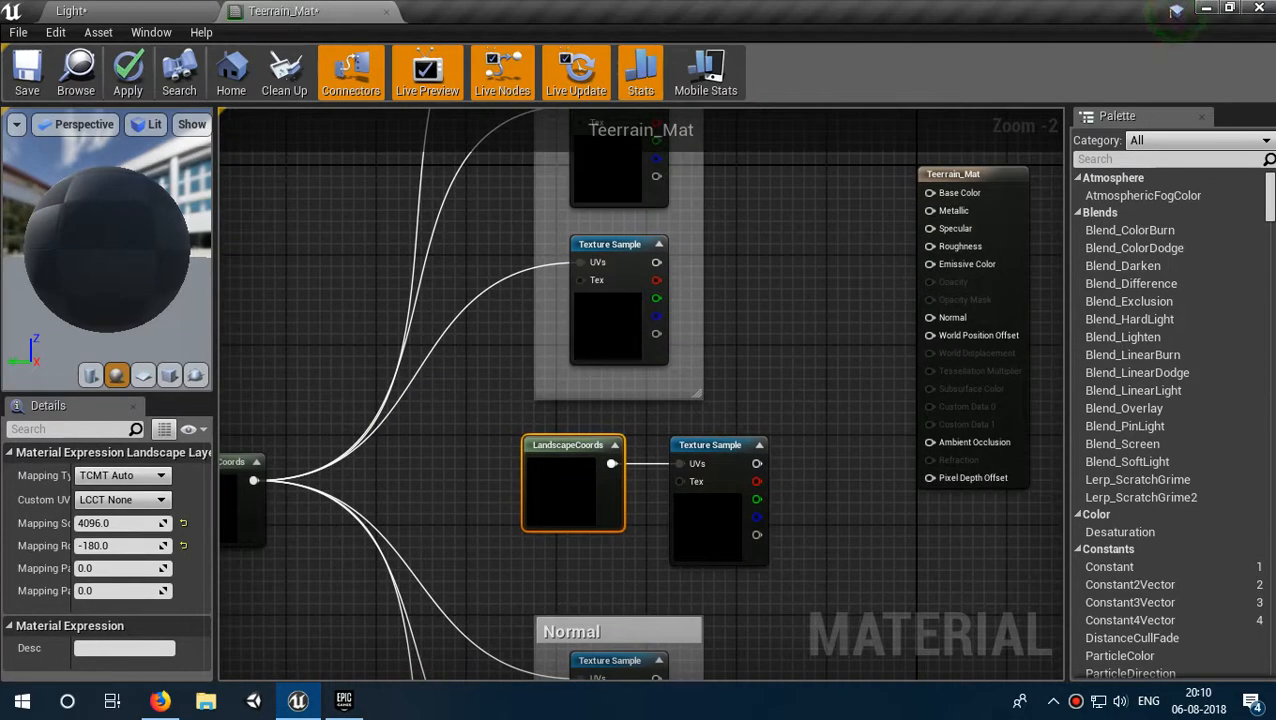
scroll(down, 3)
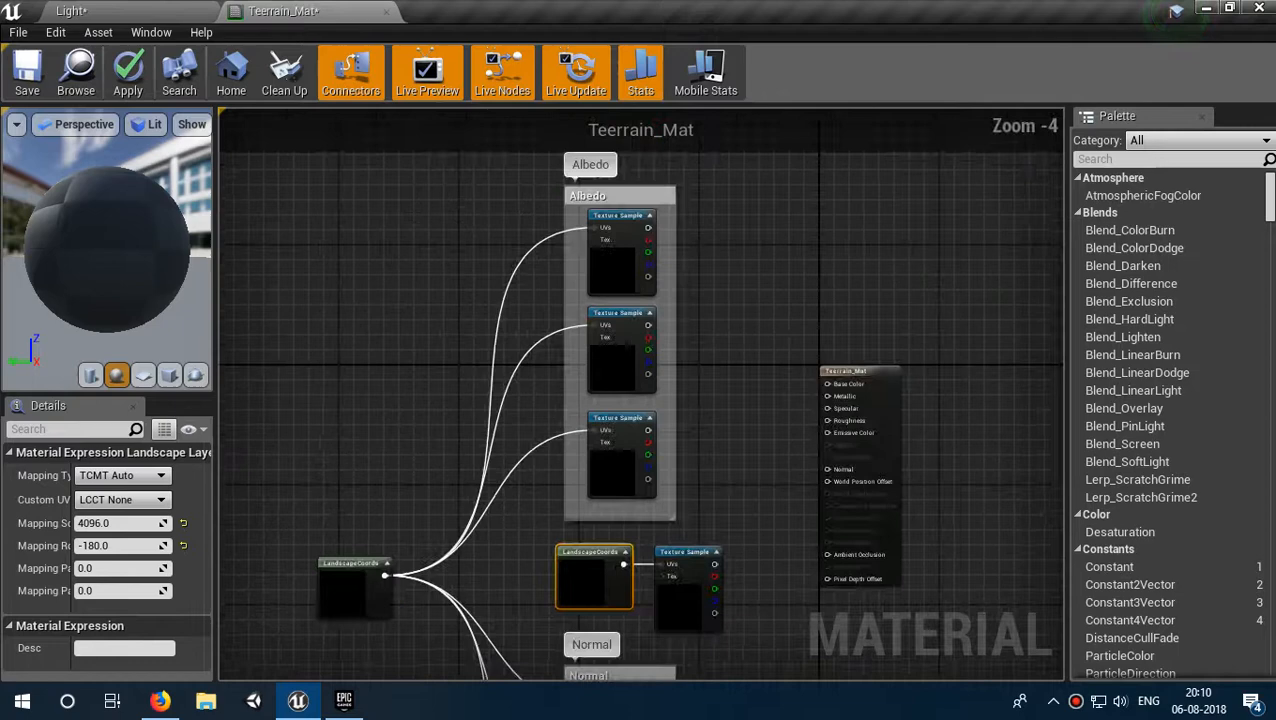
scroll(down, 3)
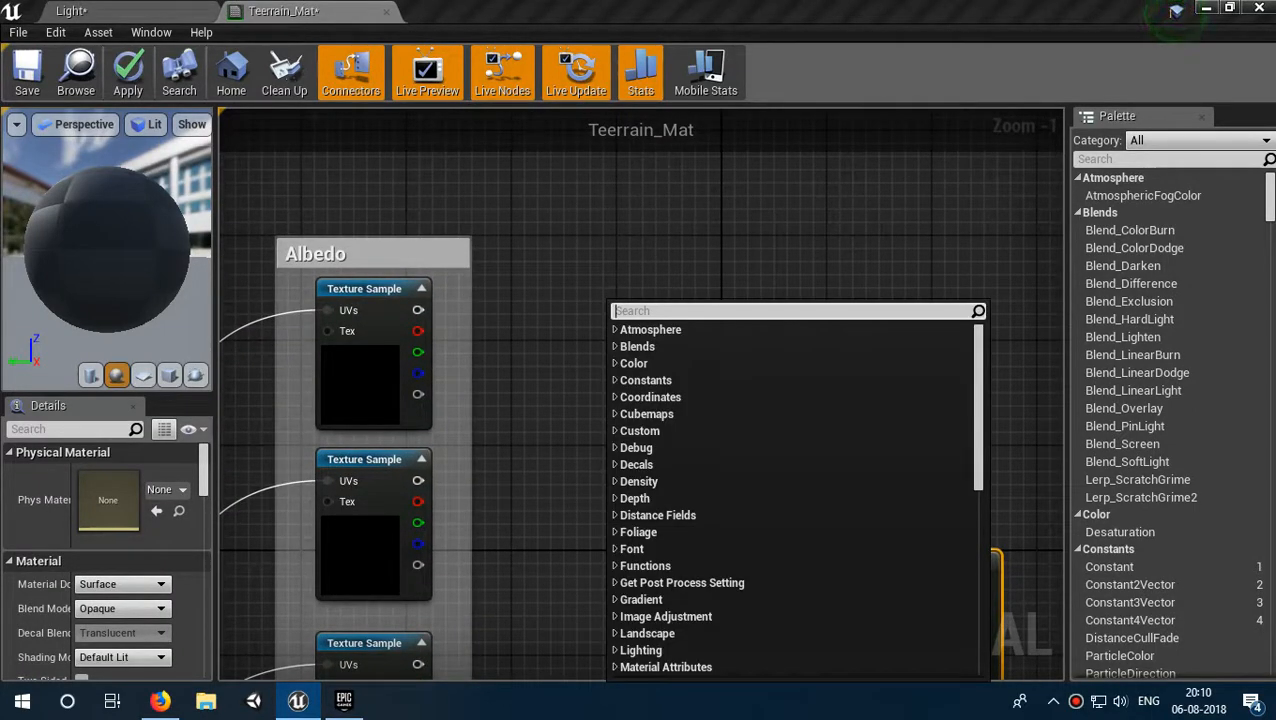
Step: Add a LinearInterpolate node from the 'ler' search beside the Albedo textures
text(ler)
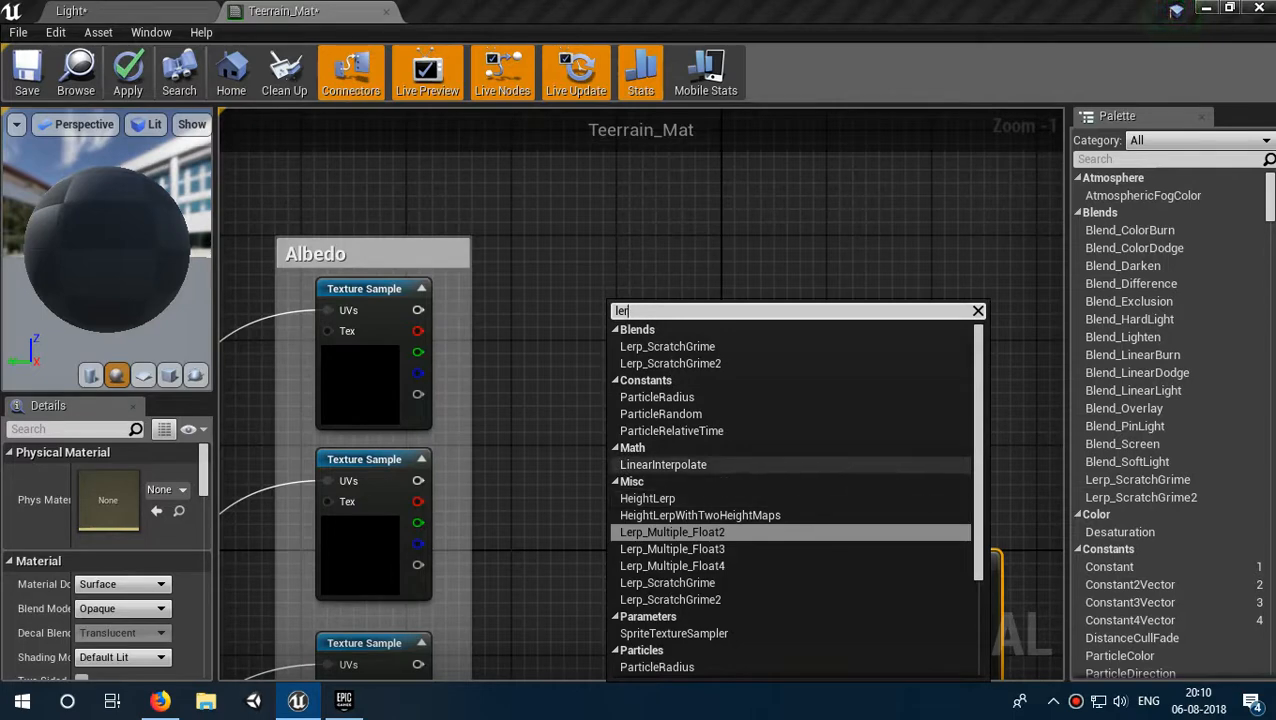
click(663, 464)
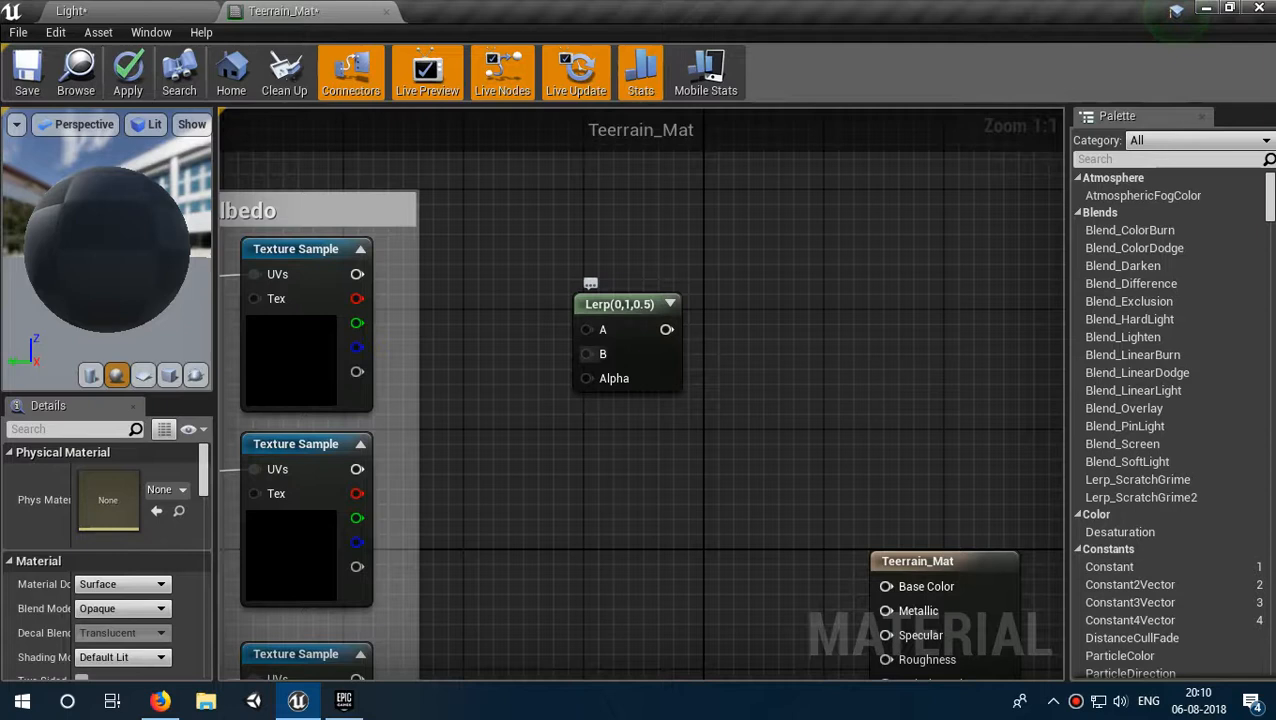
mouse_move(585, 353)
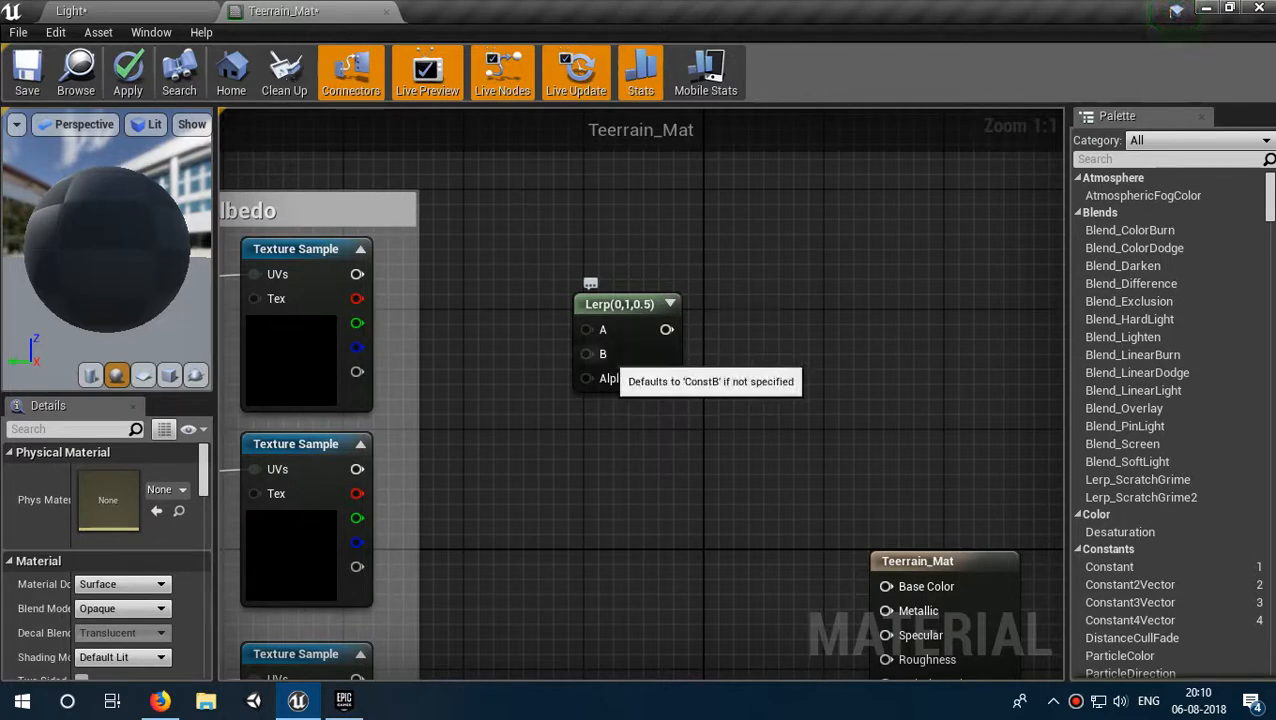
mouse_move(627, 303)
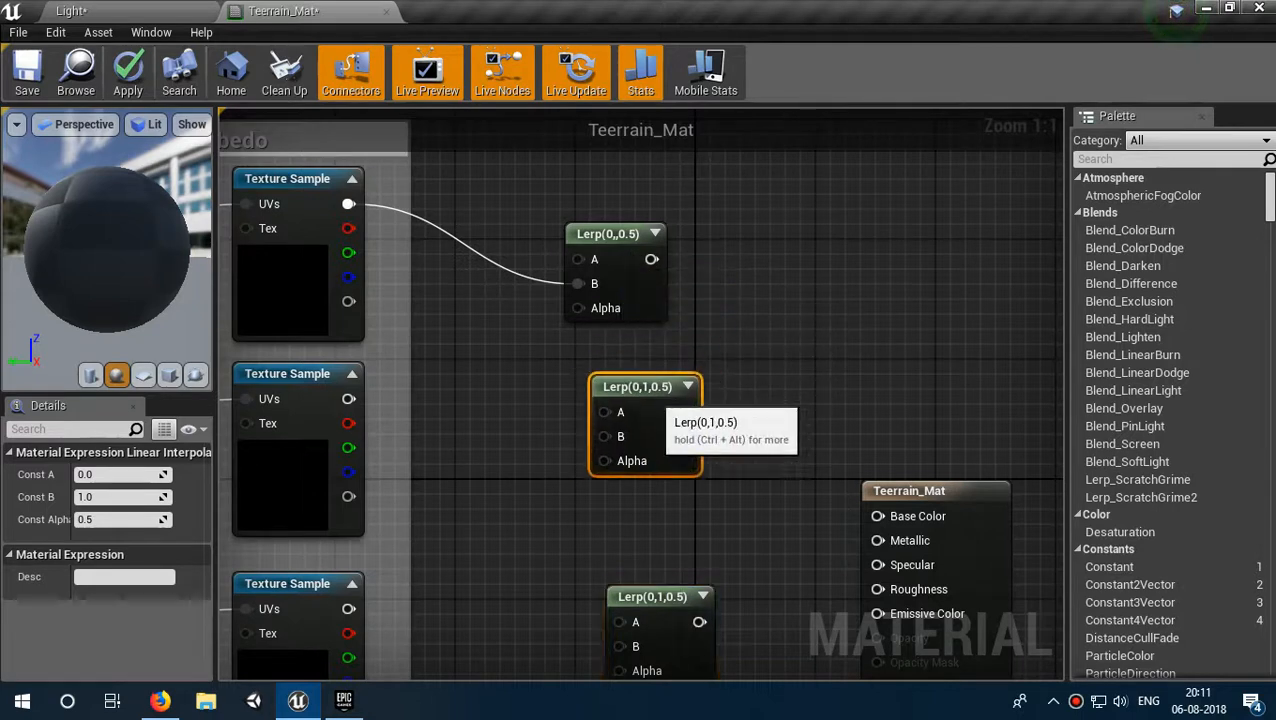
Step: Wire the Albedo and Normal Texture Samples into their Lerp chains, the third Normal feeding the last Lerp
drag(645, 387, 630, 401)
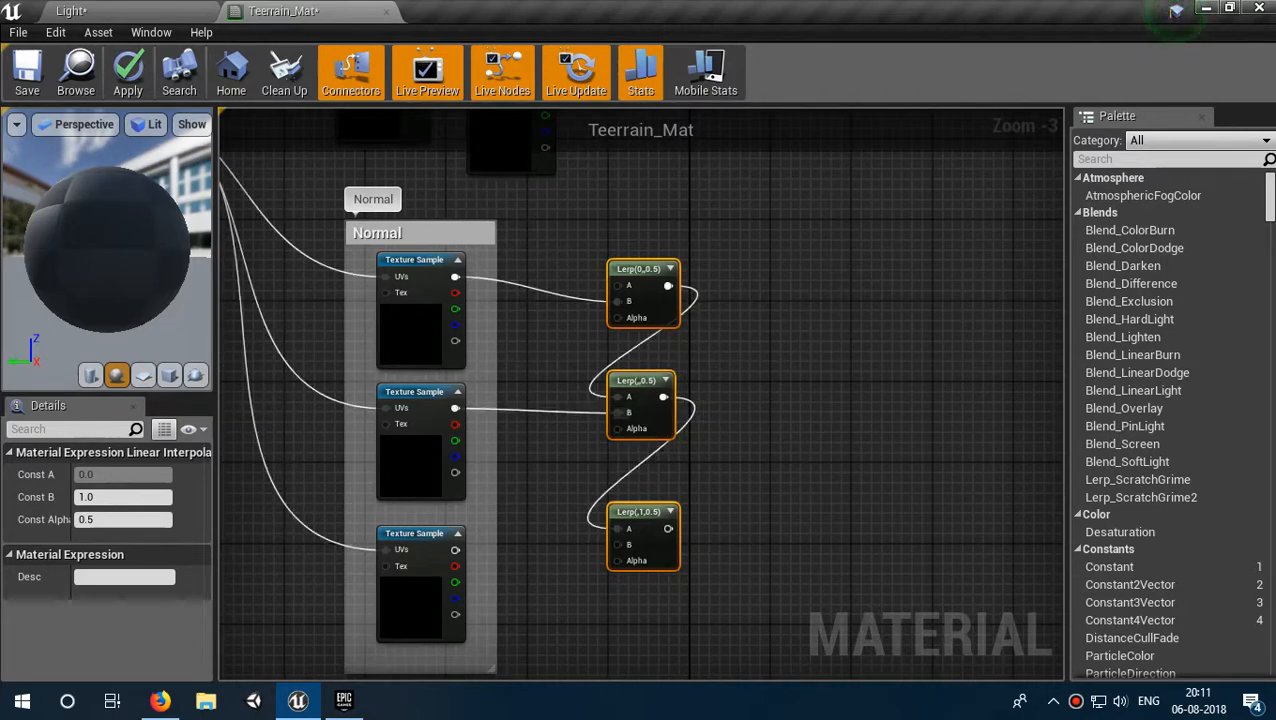
drag(456, 550, 620, 528)
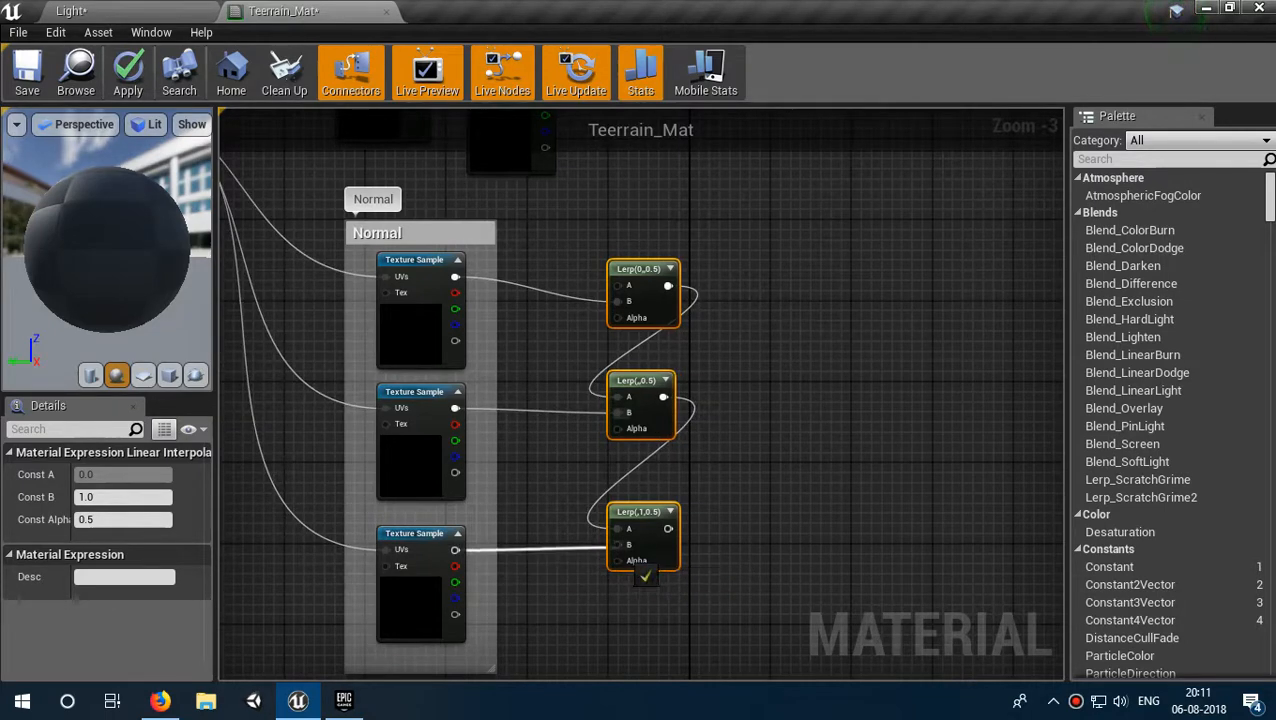
scroll(down, 3)
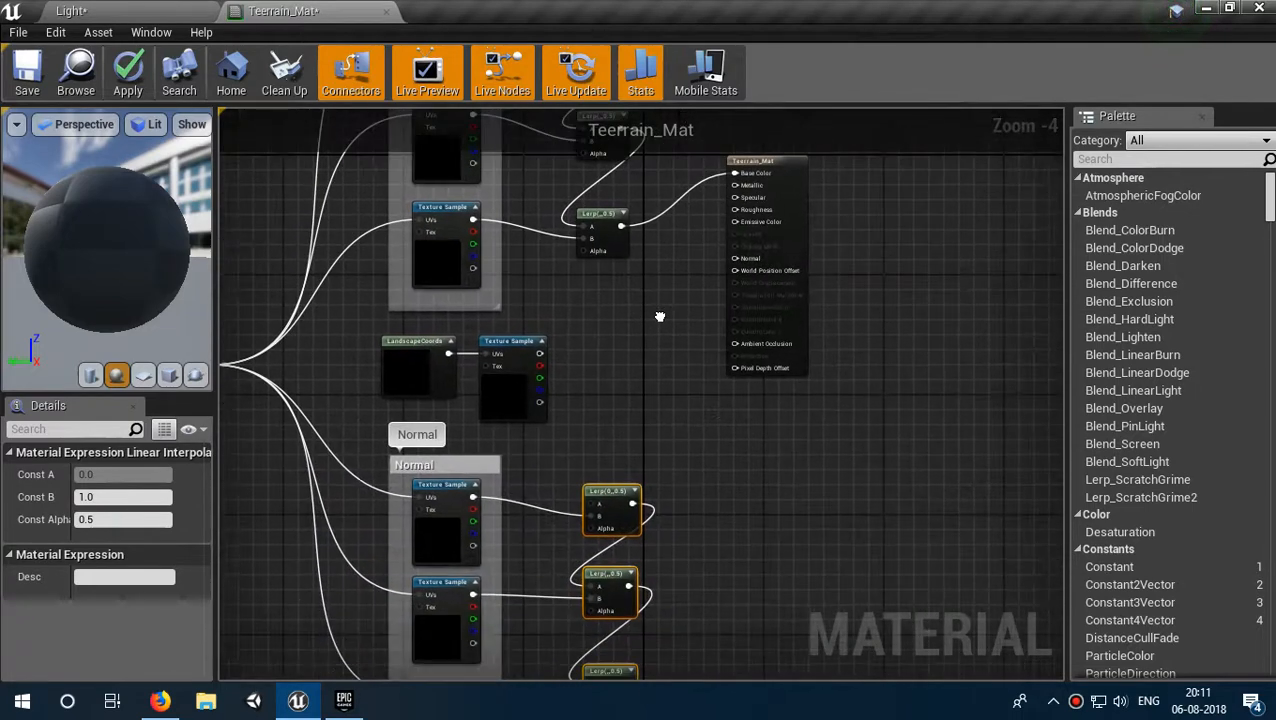
scroll(down, 3)
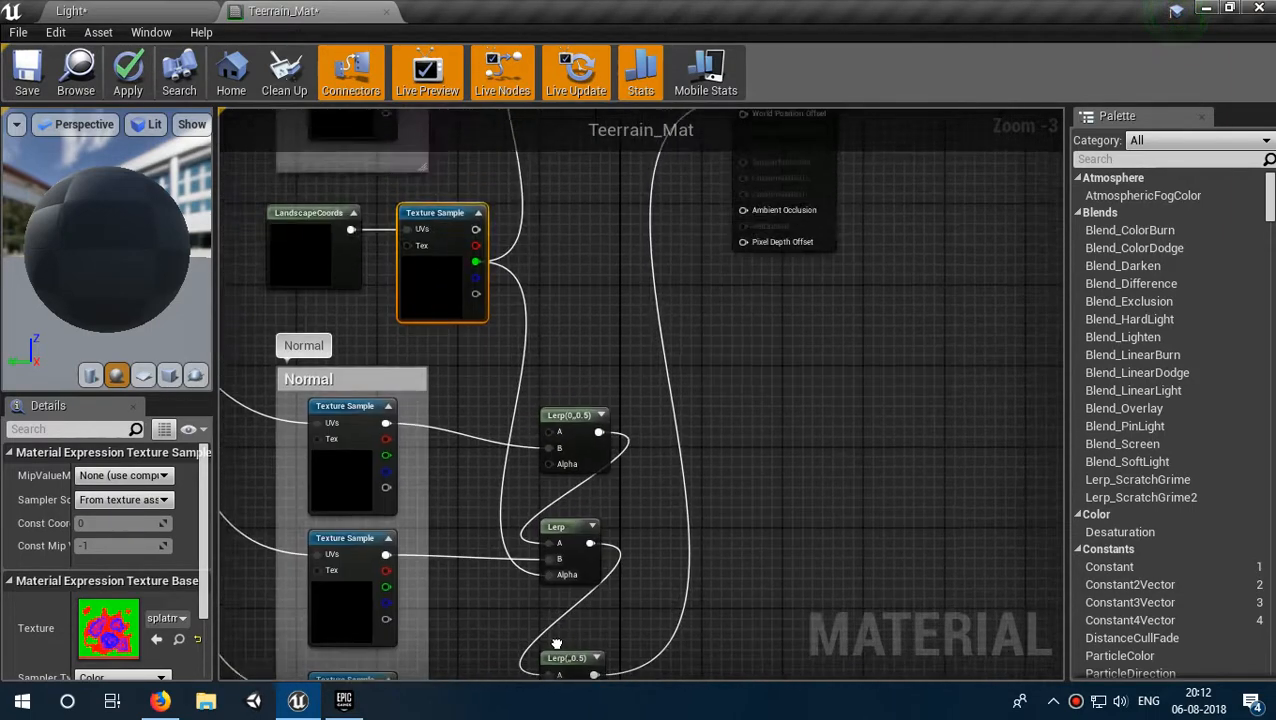
right_click(560, 643)
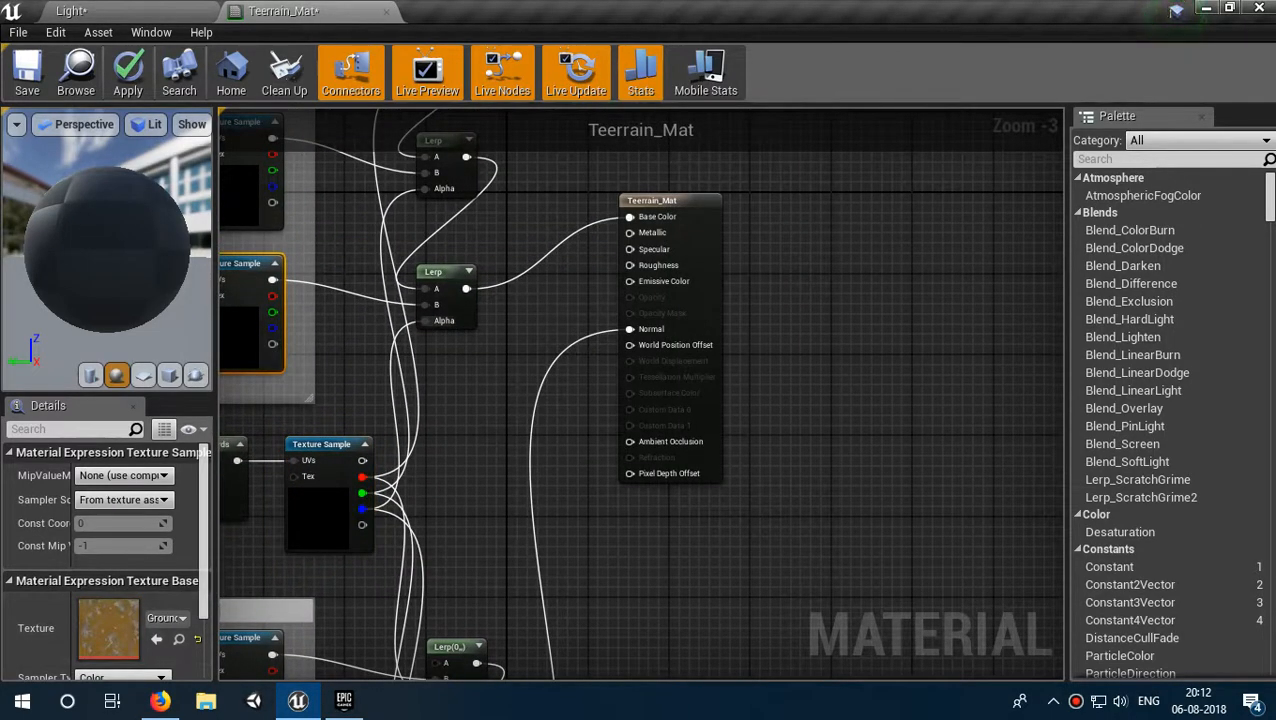
scroll(down, 3)
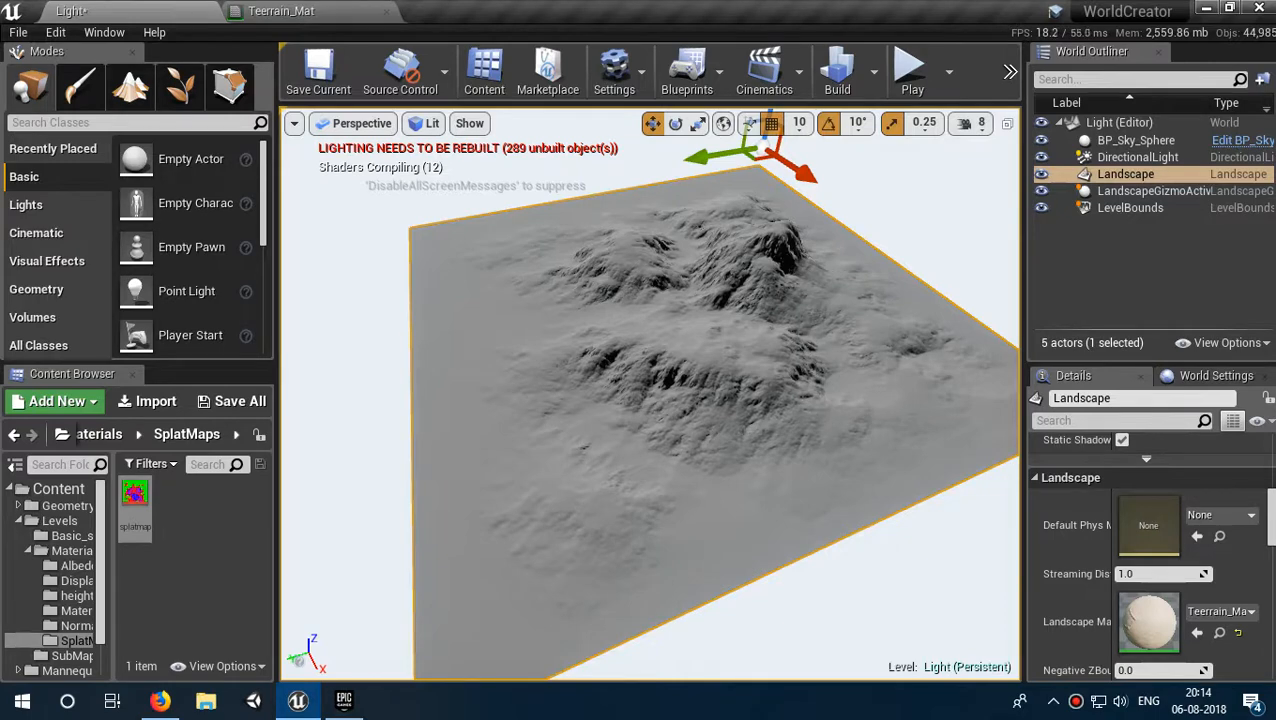
click(1215, 376)
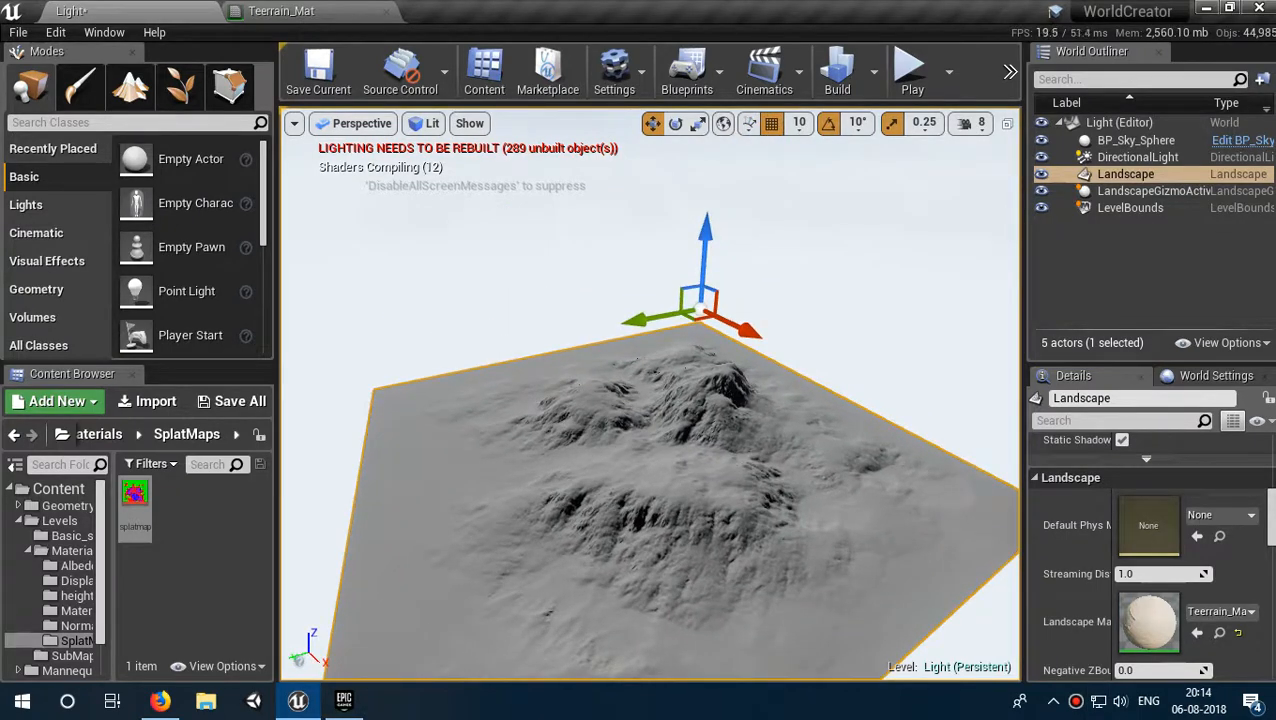
click(834, 70)
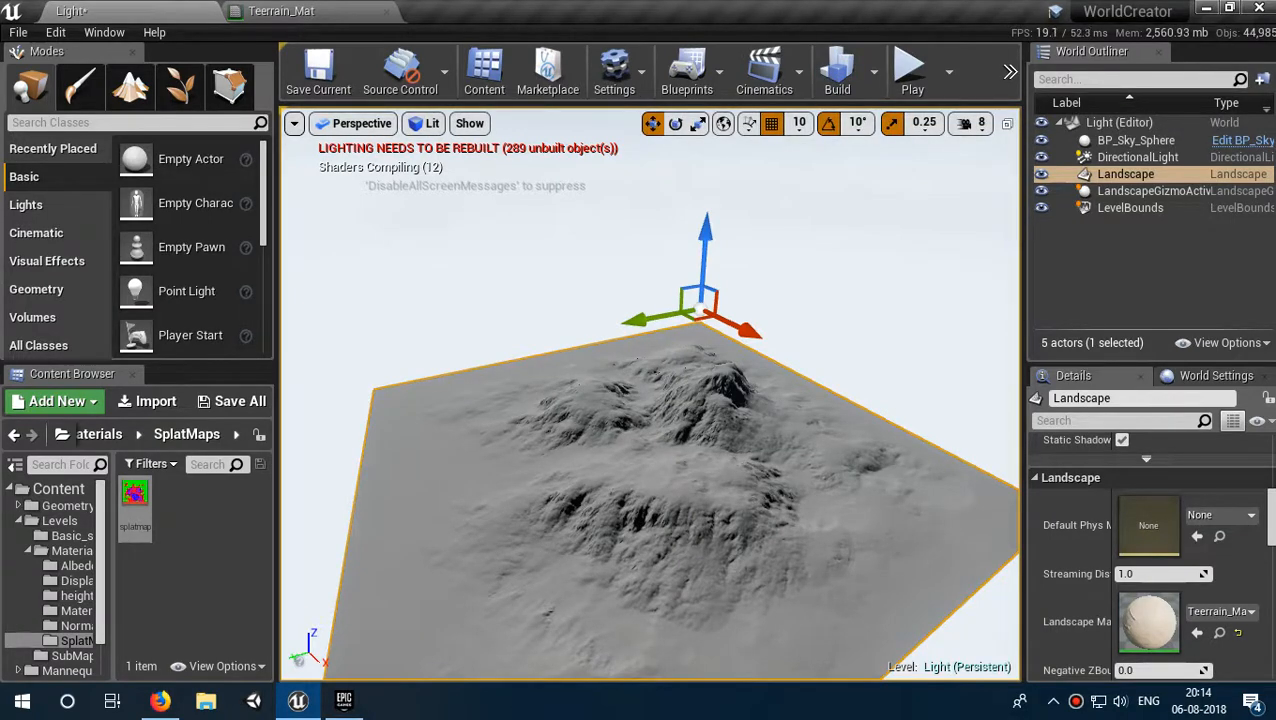
click(294, 123)
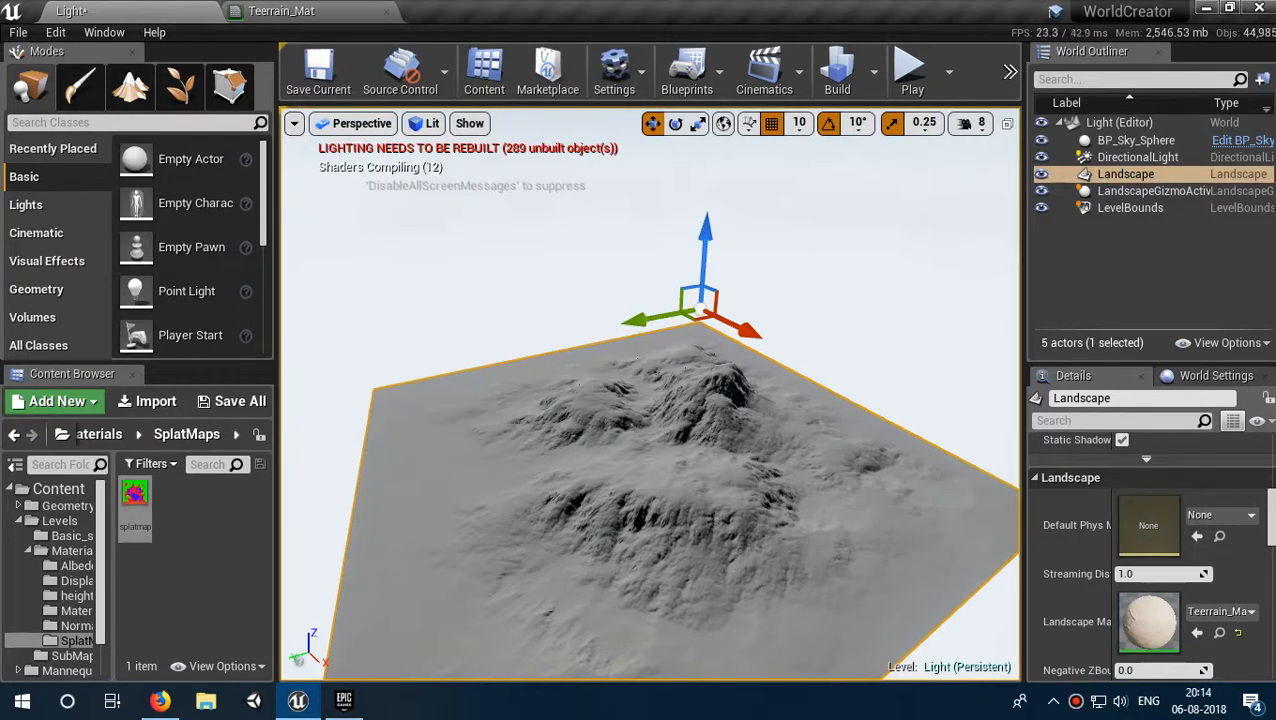
mouse_move(682, 70)
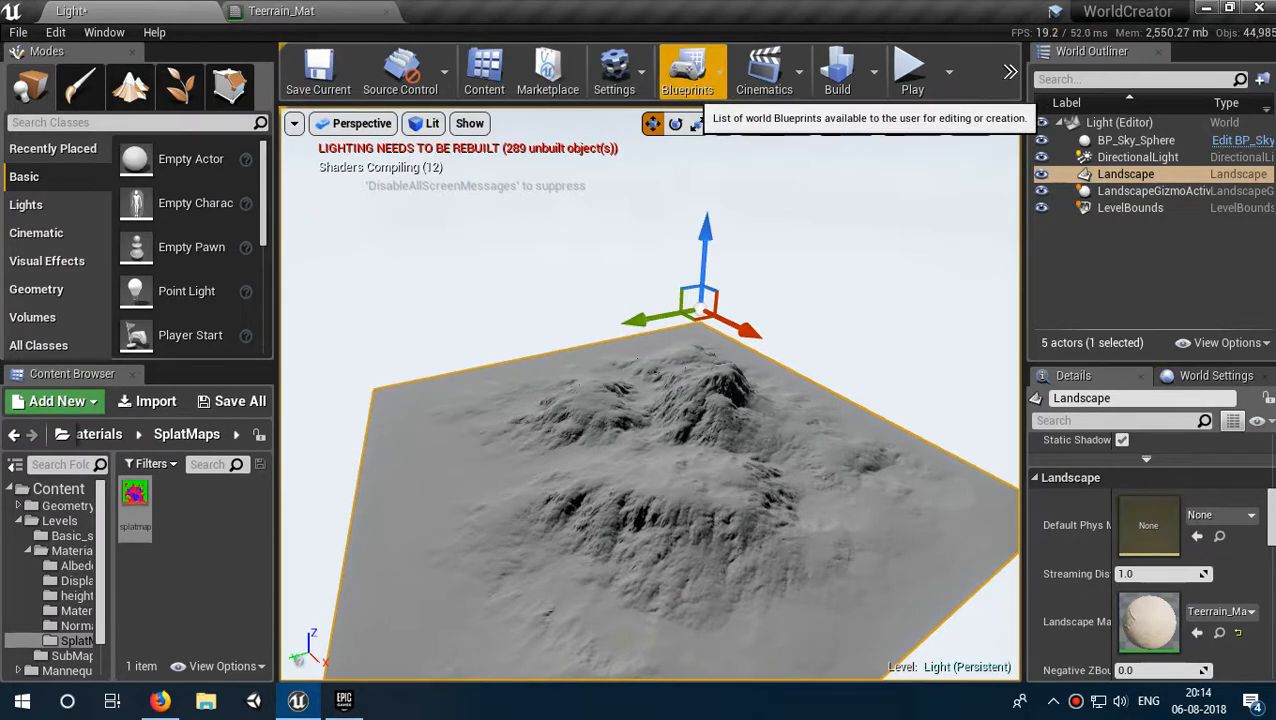
click(613, 70)
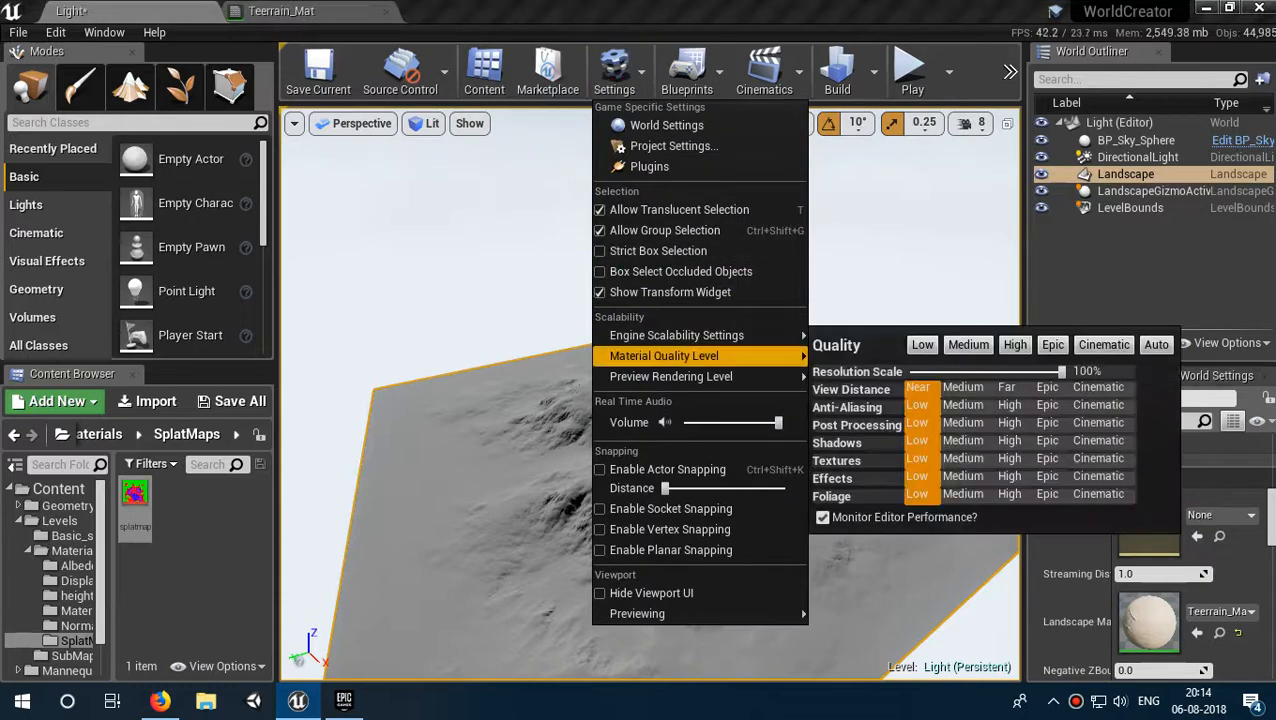
mouse_move(671, 377)
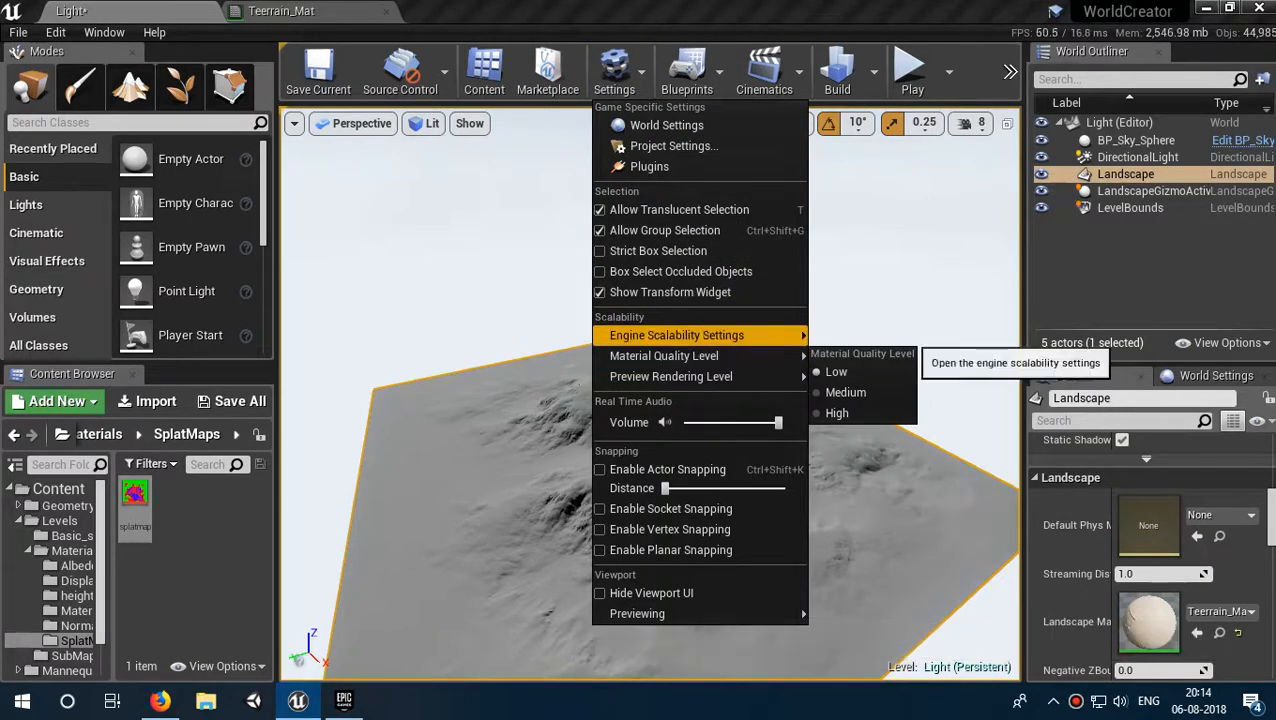
mouse_move(671, 376)
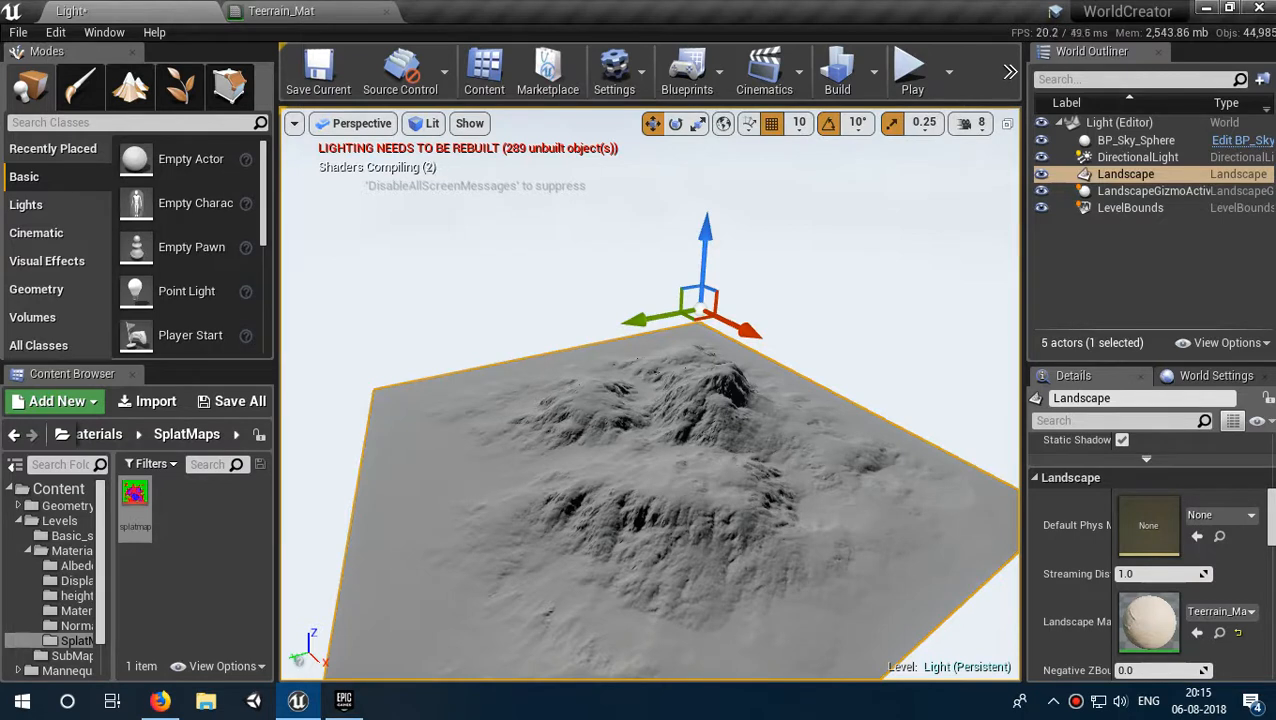
click(294, 123)
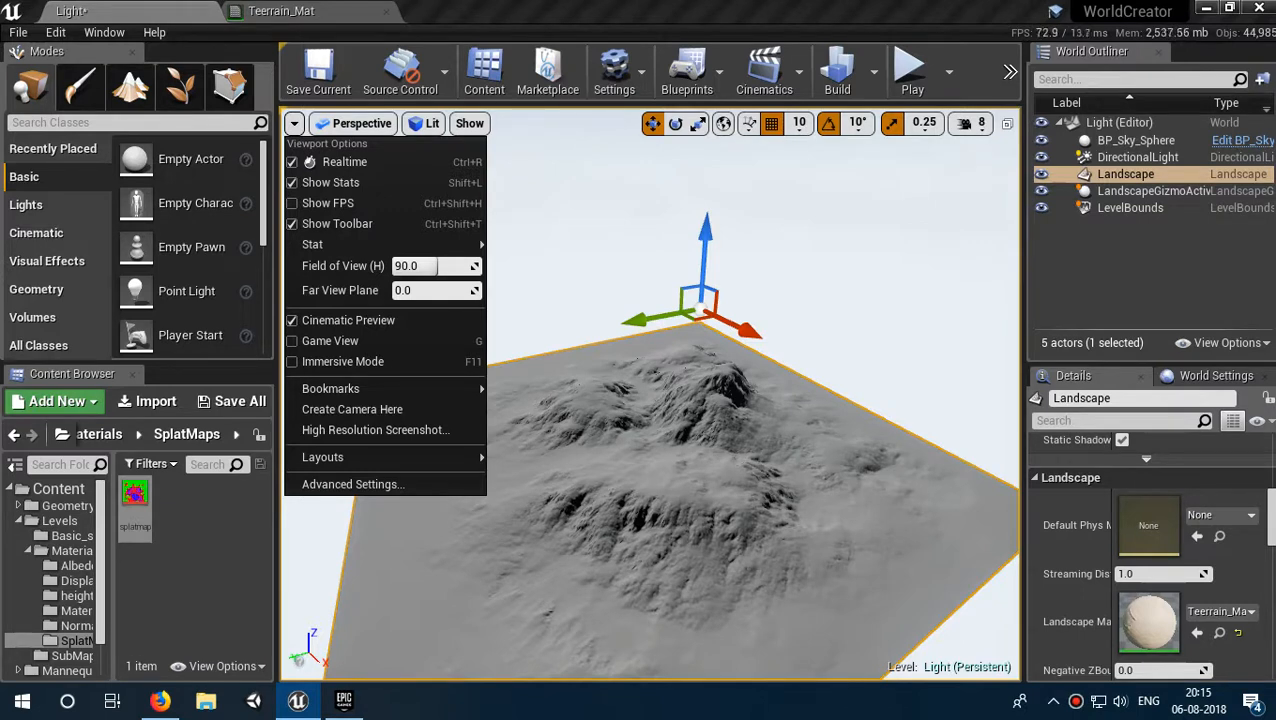
mouse_move(337, 223)
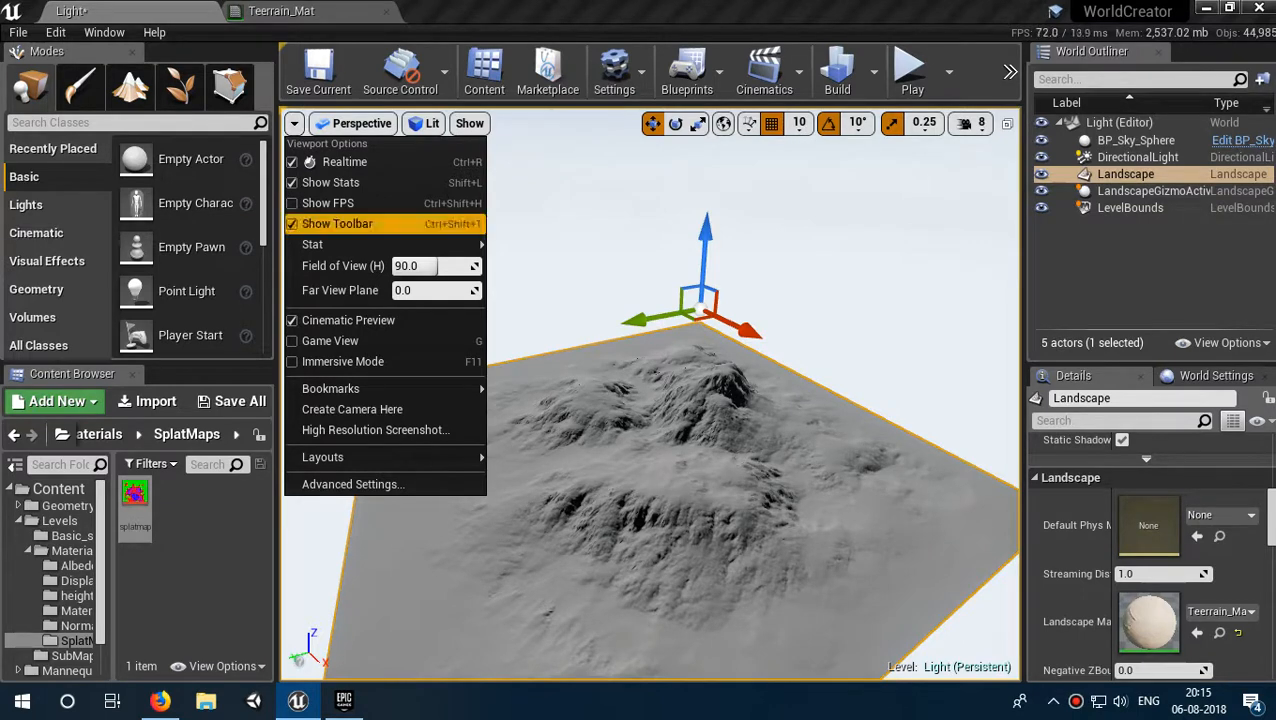
mouse_move(375, 430)
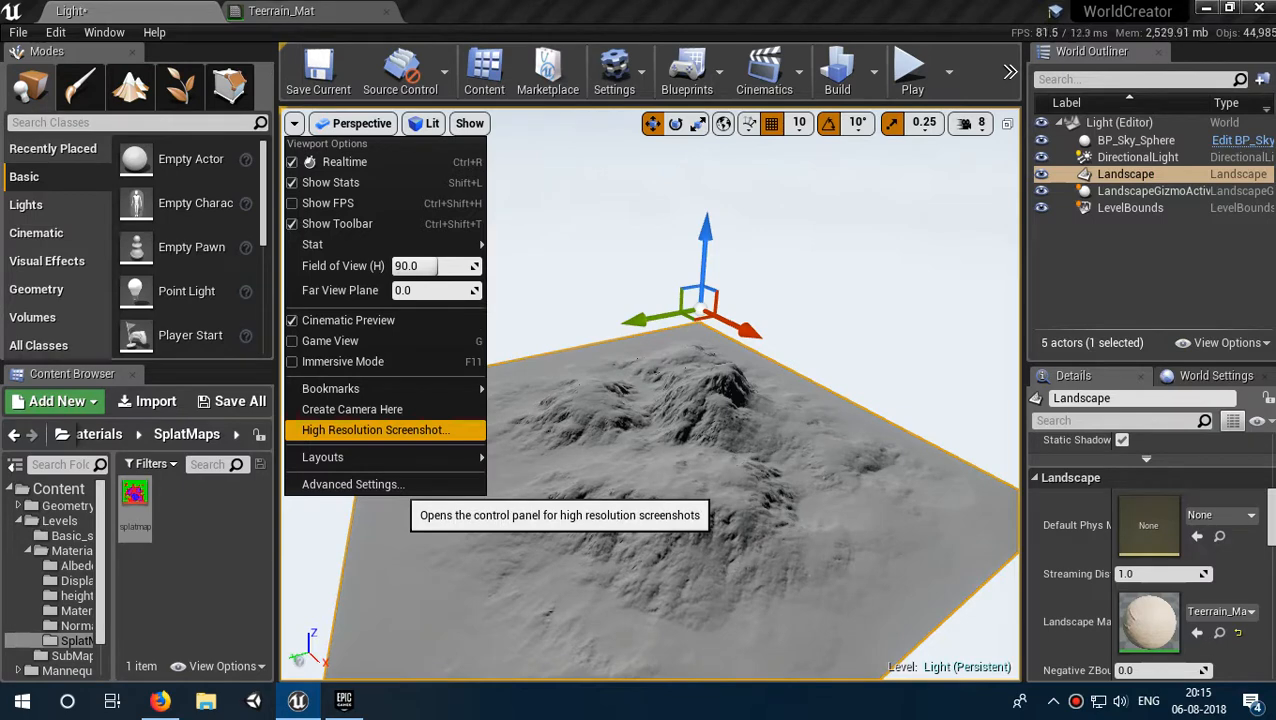
mouse_move(352, 409)
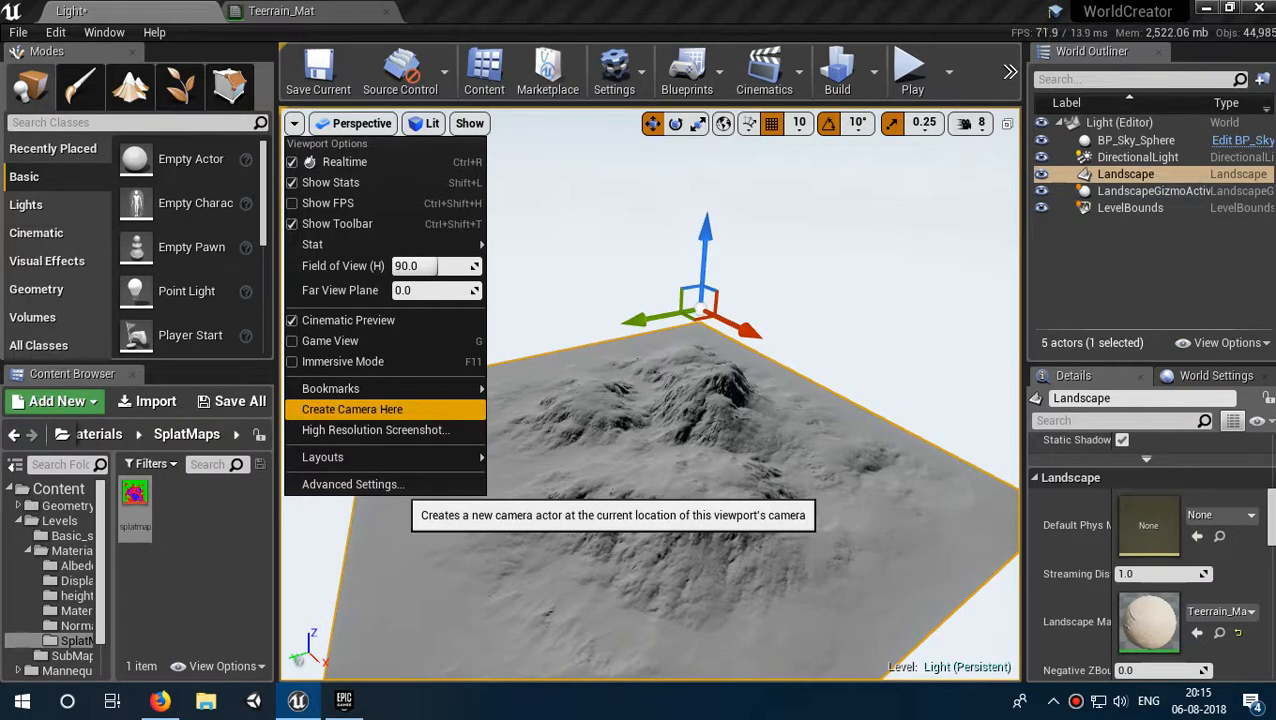
mouse_move(360, 388)
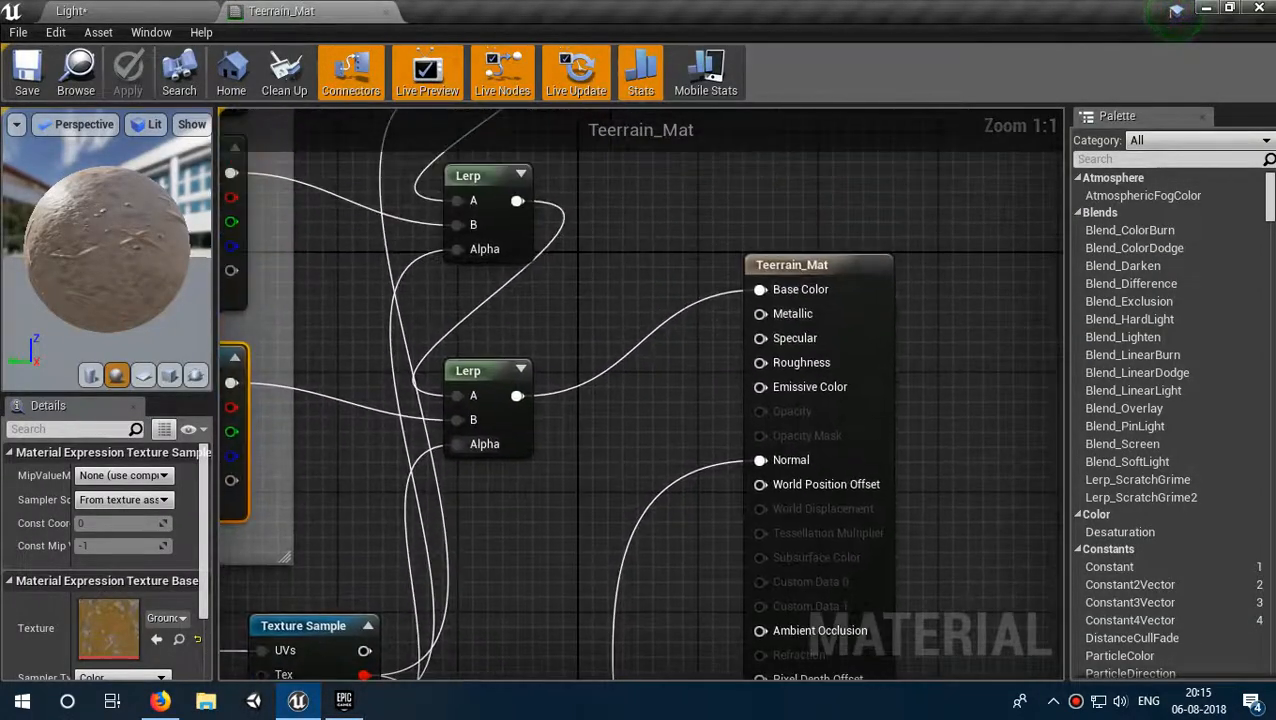
Step: Add a Constant 0 node via 'co' and wire it into the material result
text(co)
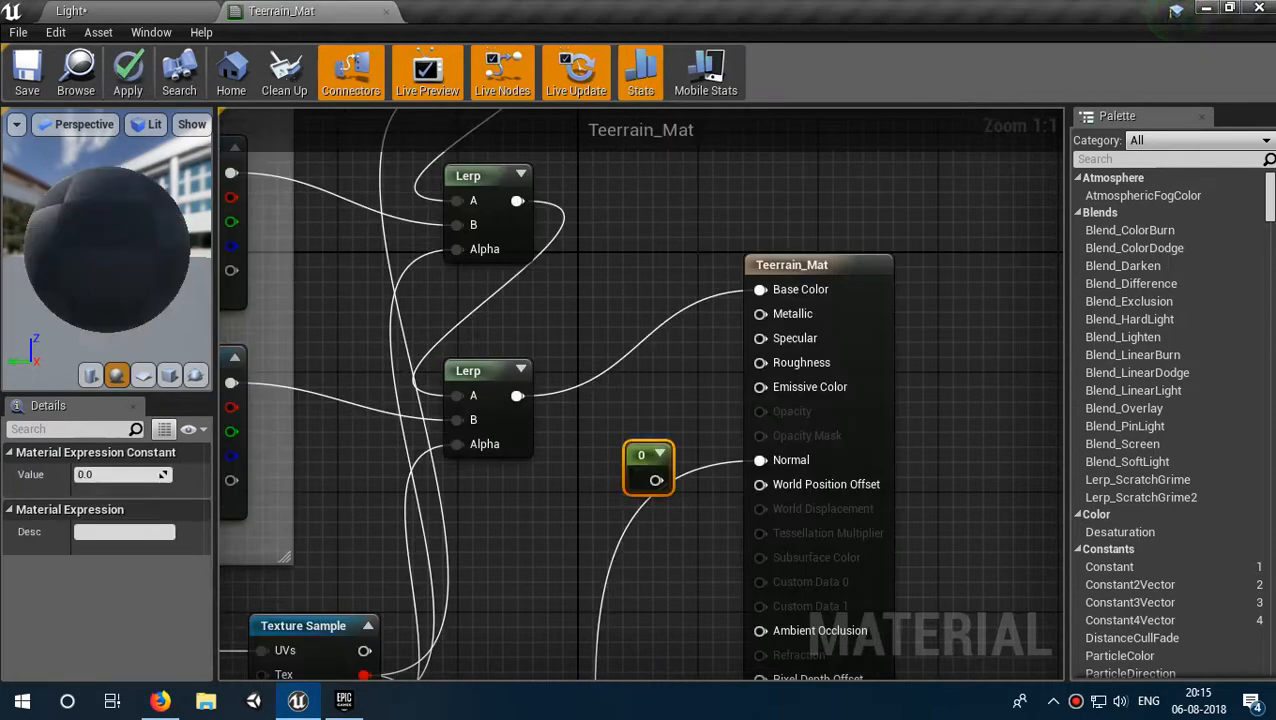
drag(648, 455, 676, 370)
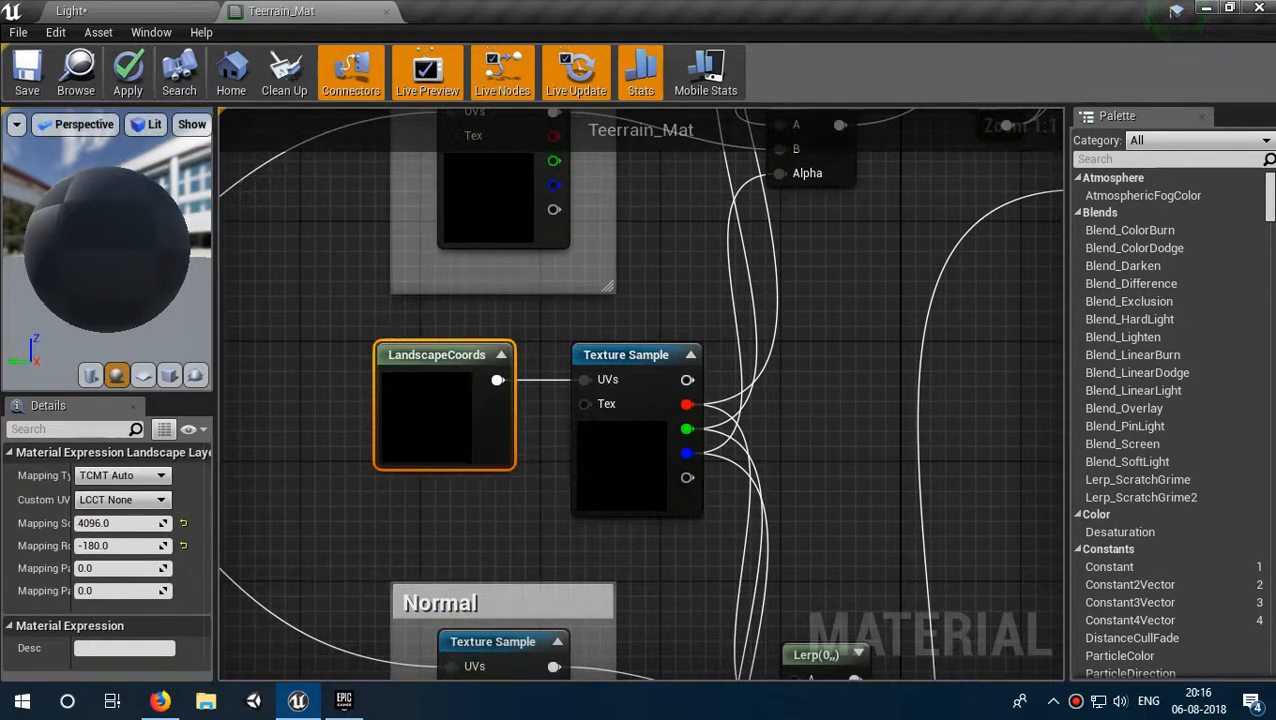
mouse_move(110, 523)
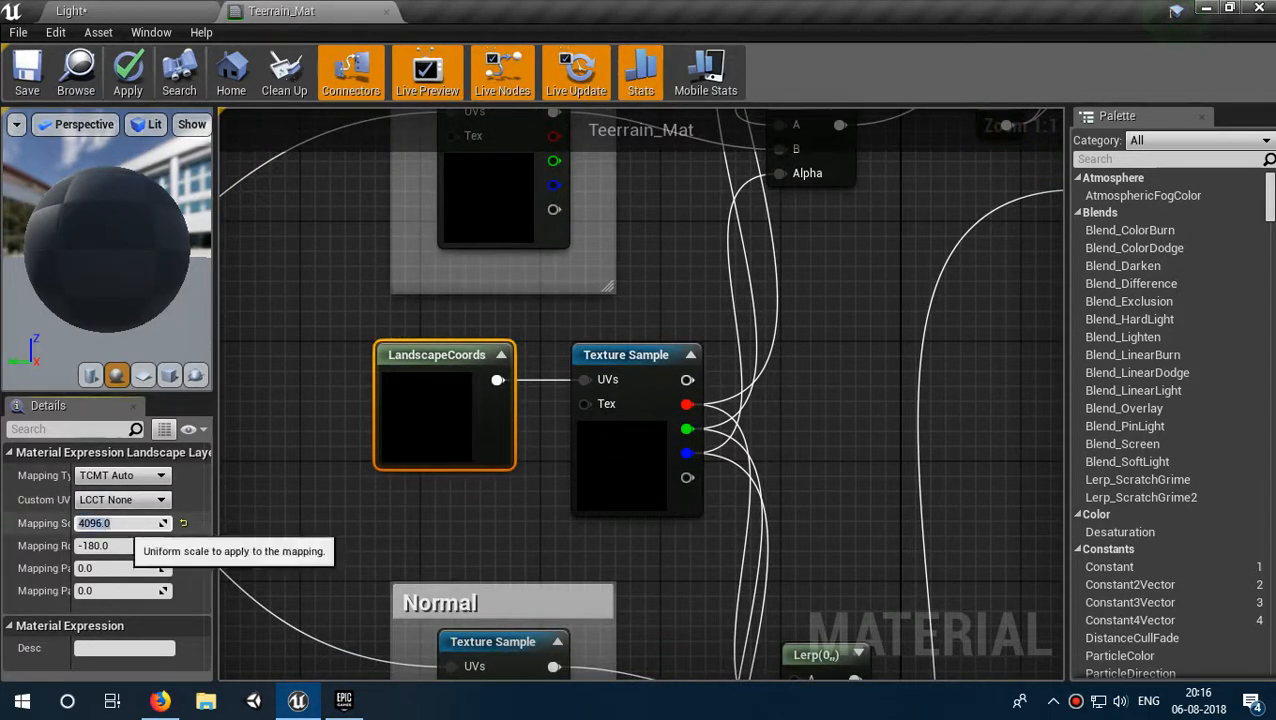
Step: Set the LandscapeCoords Mapping Scale to 4336
text(4336)
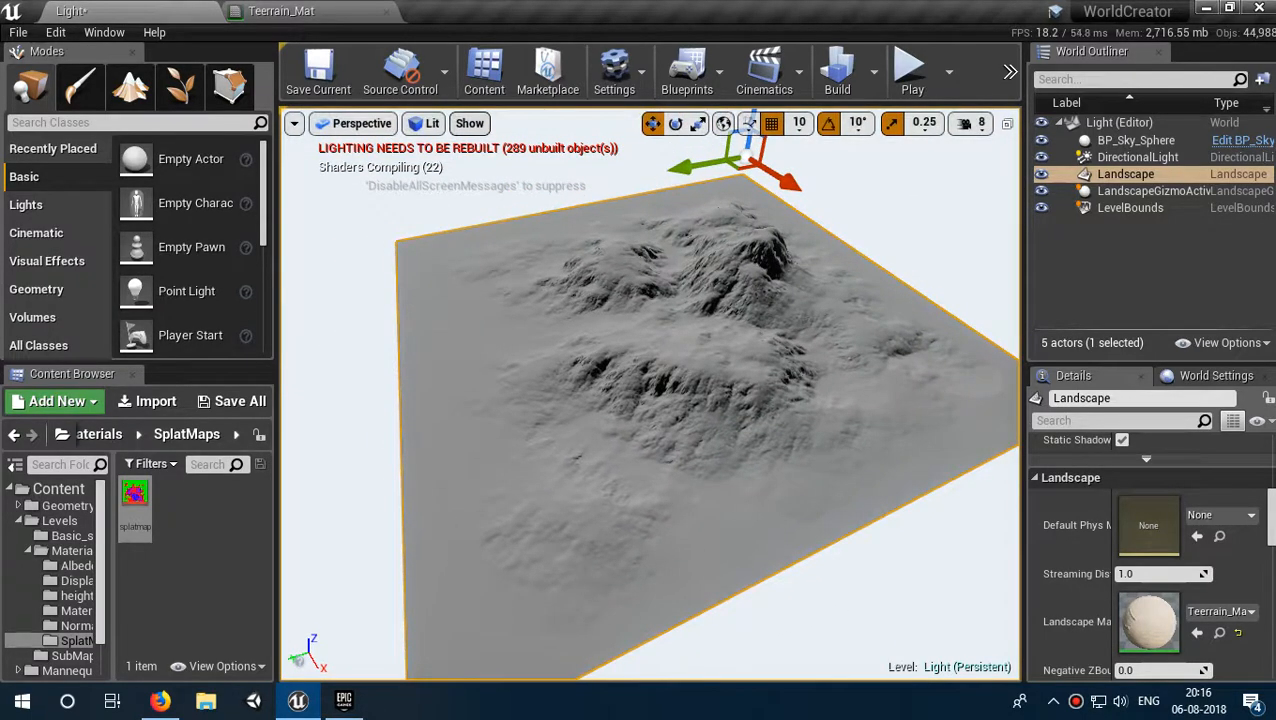
Step: Return to the Teerrain_Mat material editor from the level tab
click(469, 123)
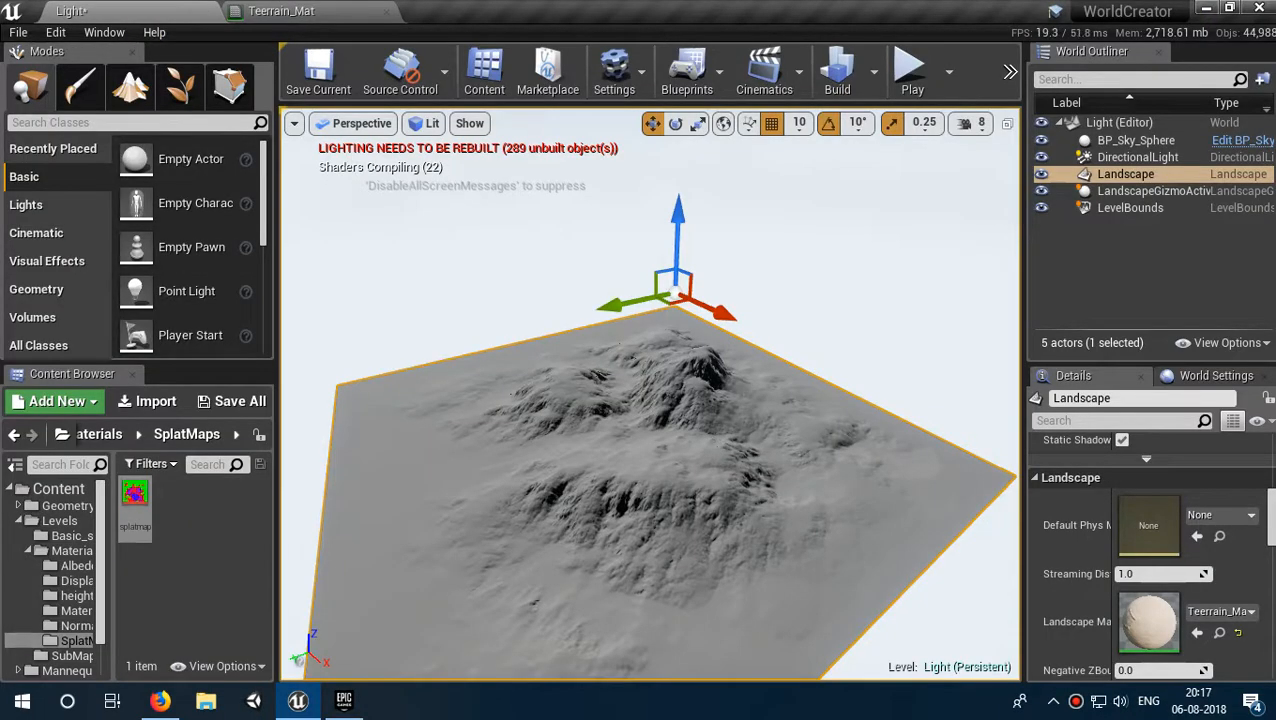
click(285, 11)
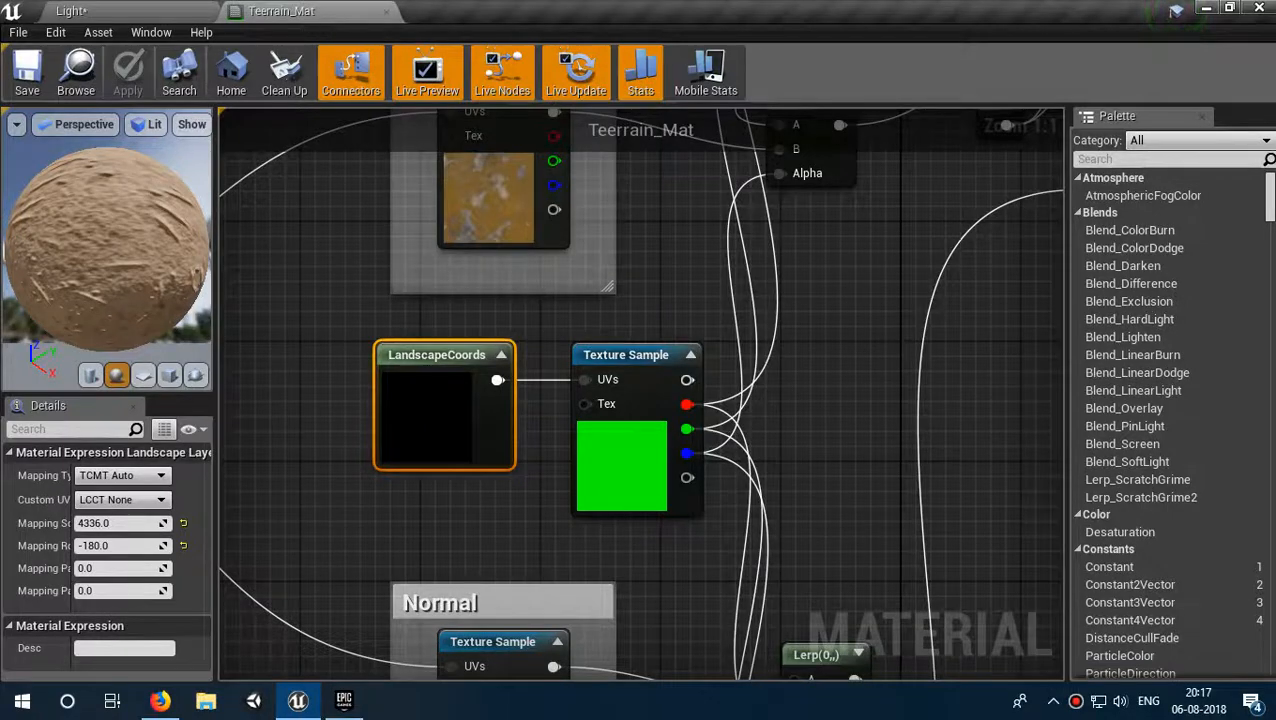
Step: Zoom out of the graph and return to the level viewport with the textured landscape
scroll(down, 3)
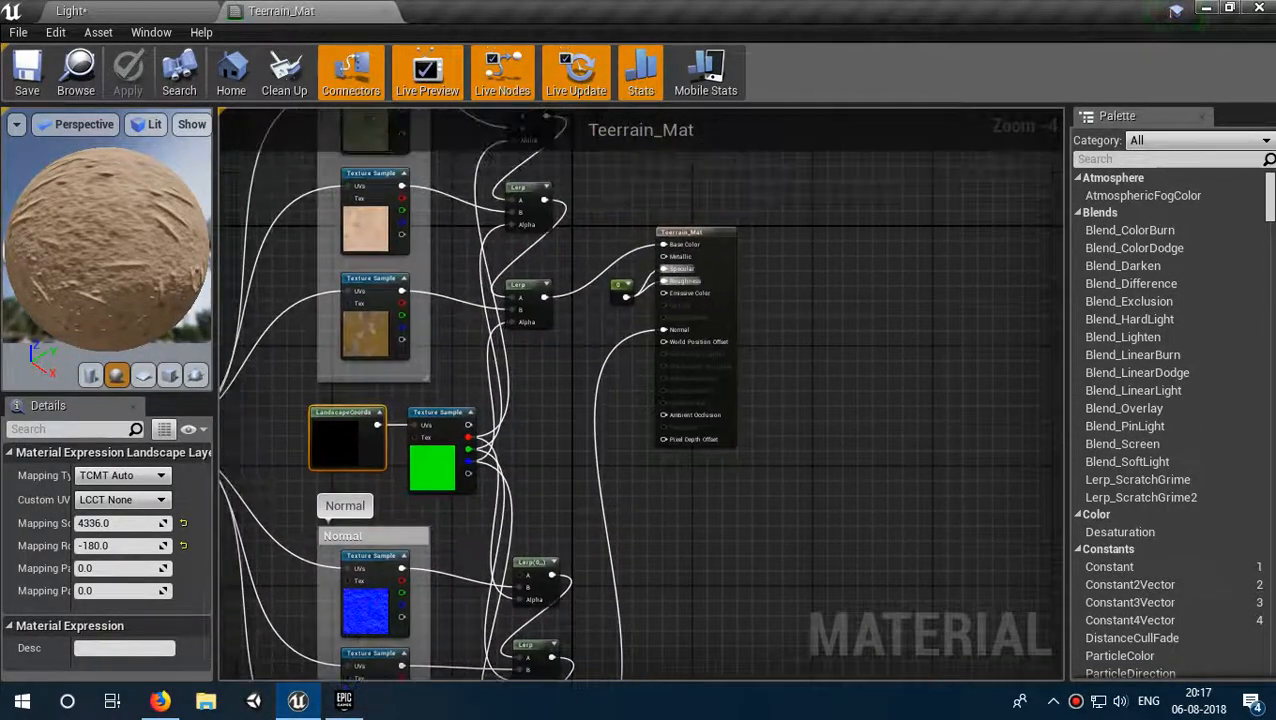
scroll(down, 3)
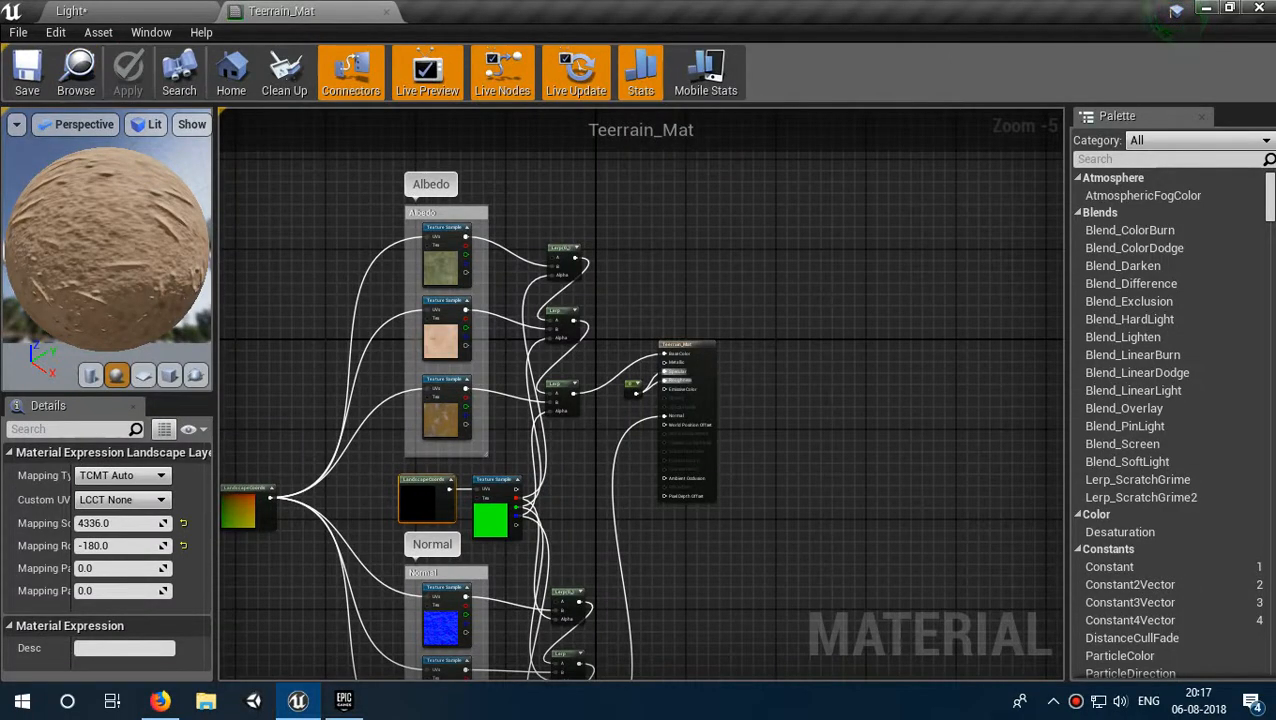
click(80, 15)
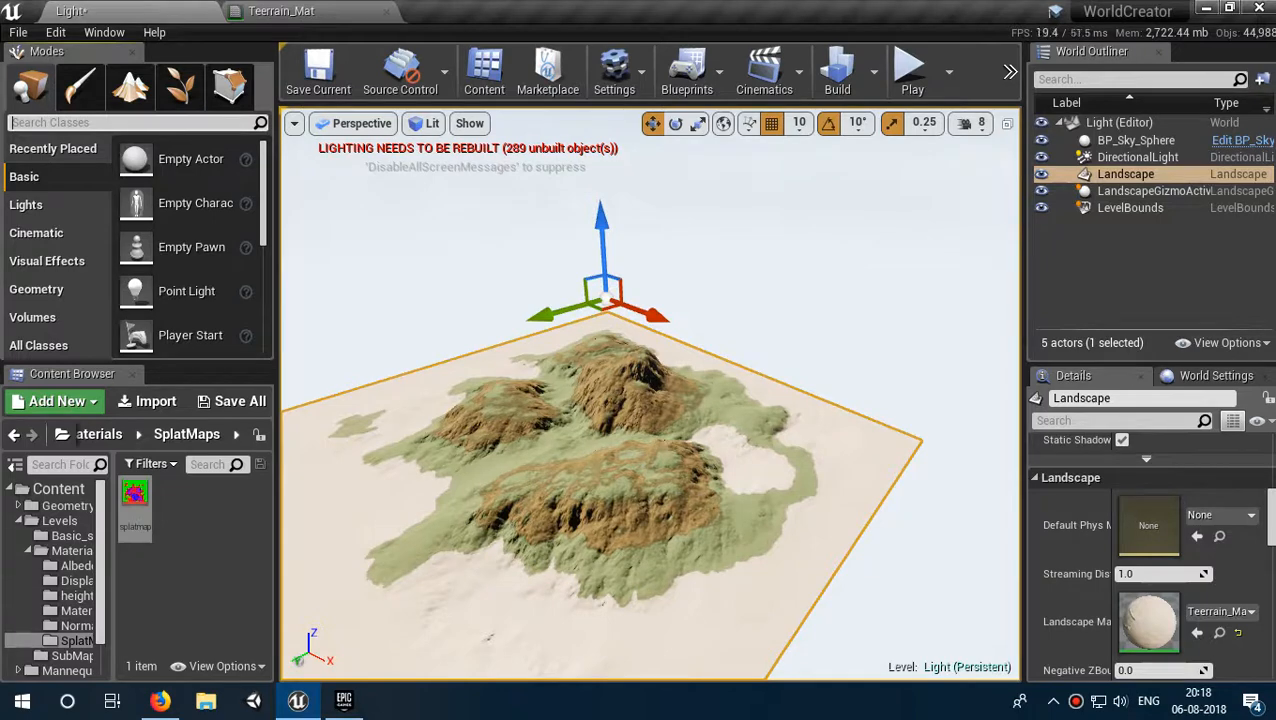
text(fog)
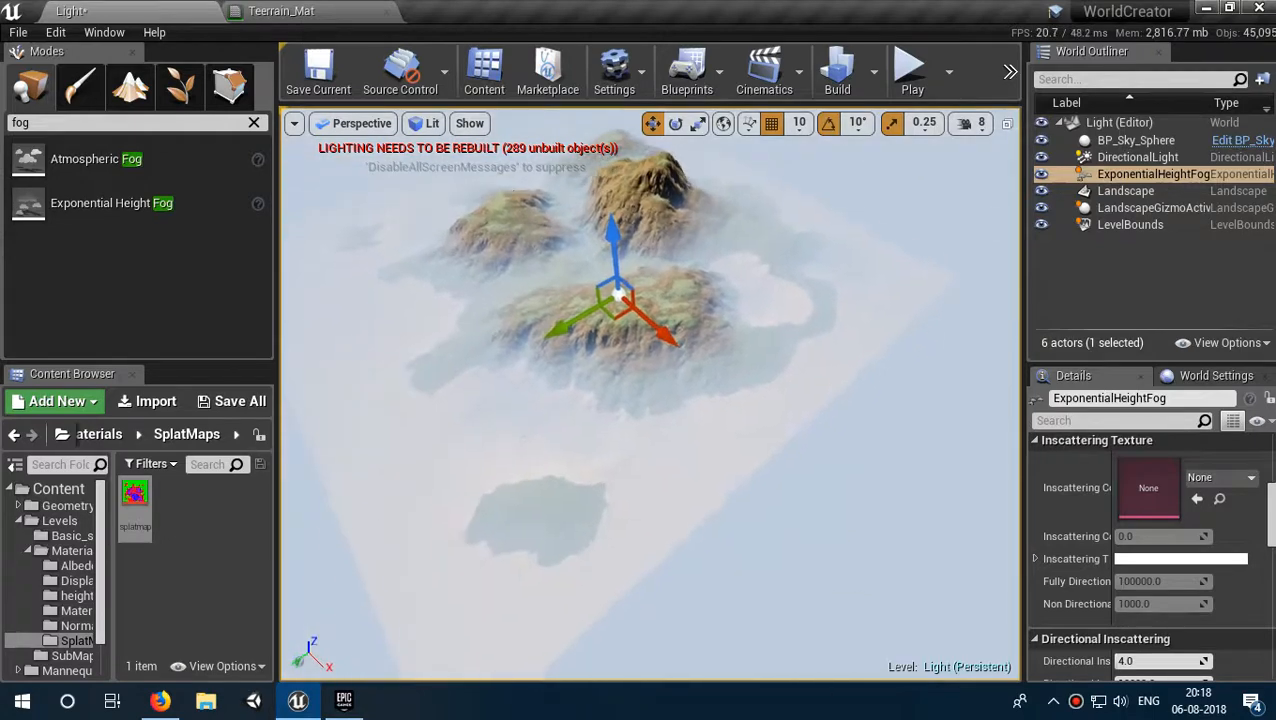
Step: Select the Landscape actor in the World Outliner after adding the fog
click(1126, 191)
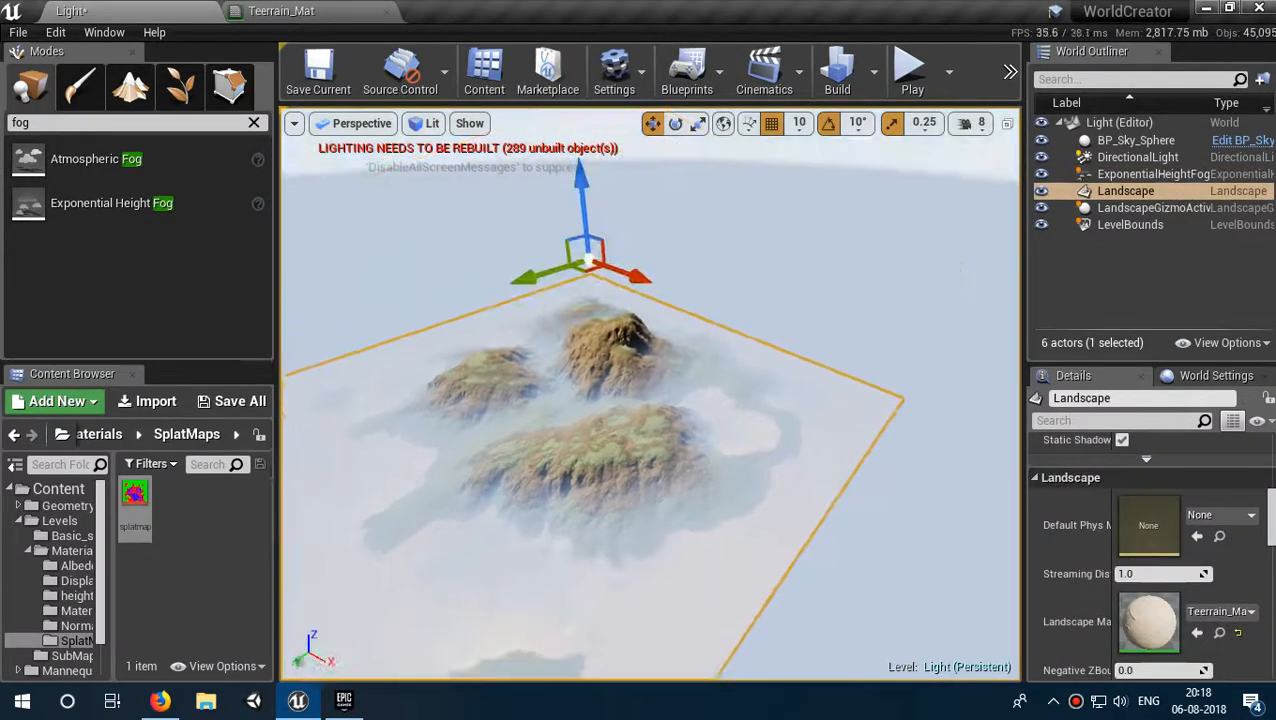